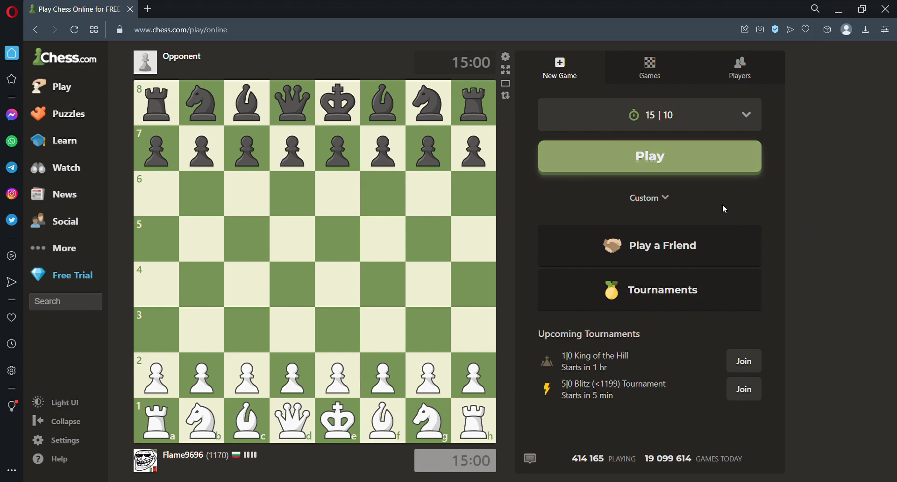
click(649, 156)
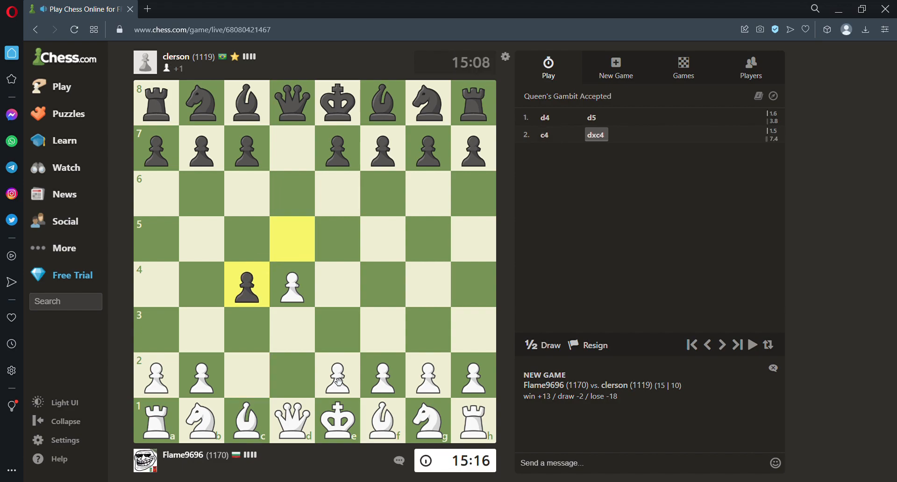
Step: Develop the knight with 3.Nc3, then the bishop with 4.Bg5 after Black's 3...Nf6
click(201, 422)
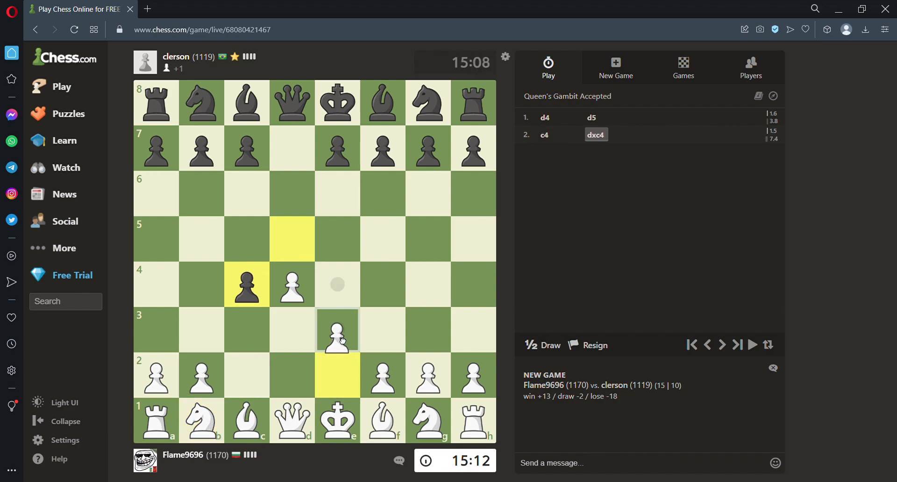
drag(337, 330, 337, 375)
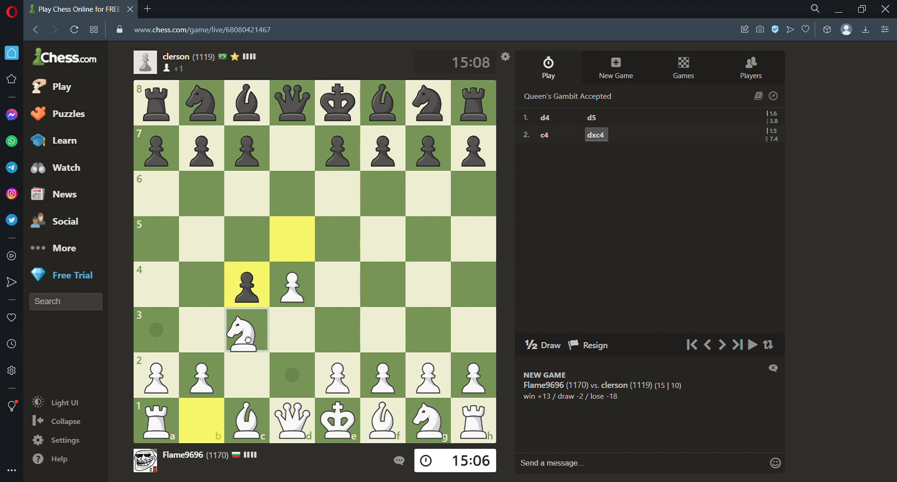
click(247, 329)
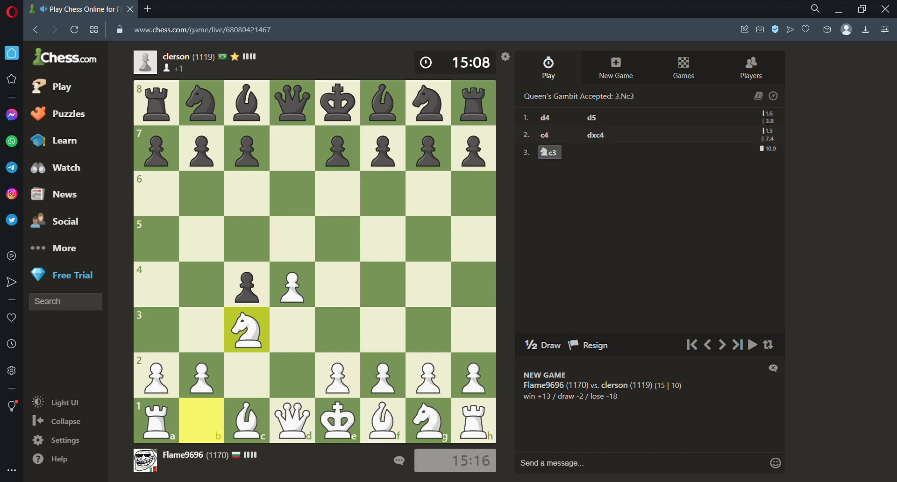
click(246, 284)
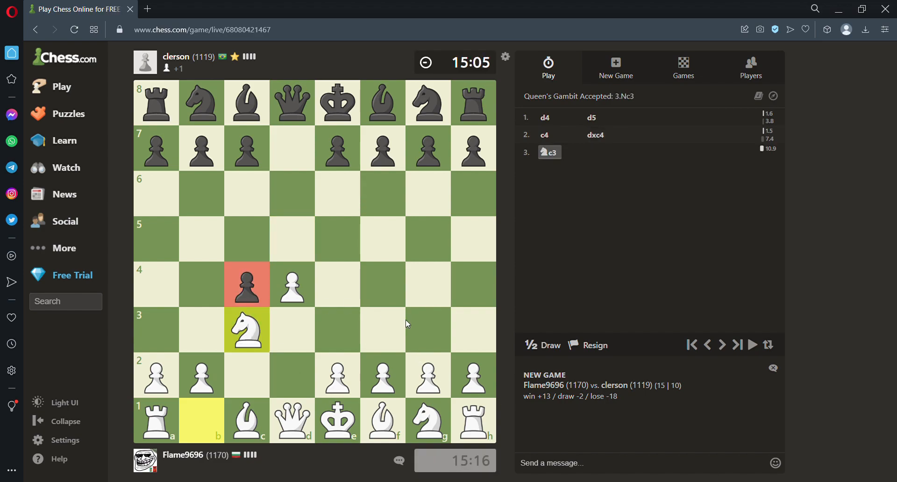
mouse_move(336, 380)
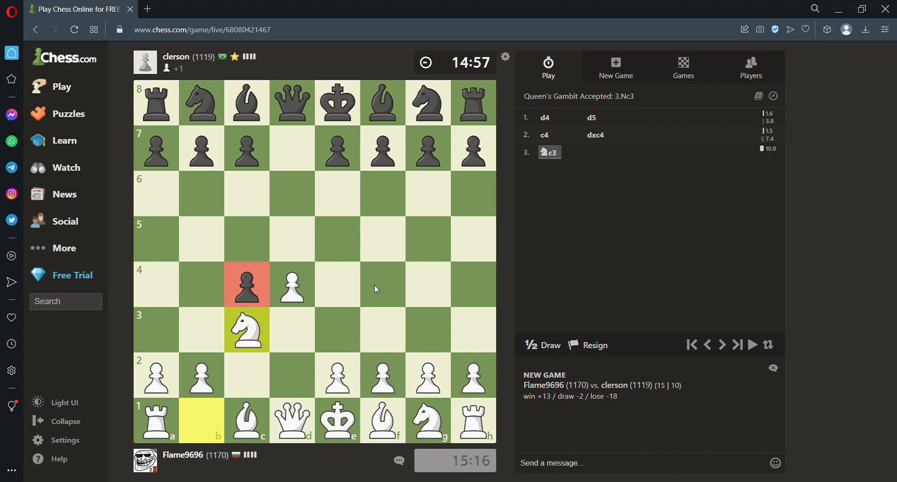
mouse_move(253, 285)
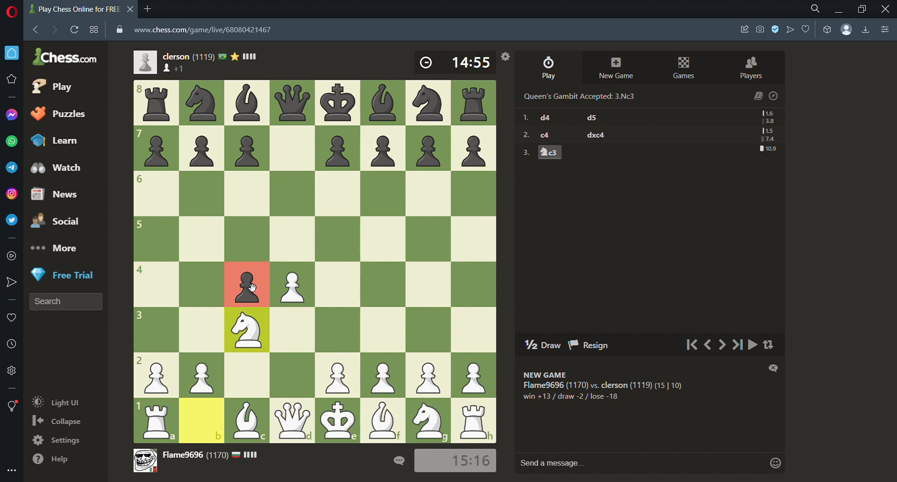
click(382, 194)
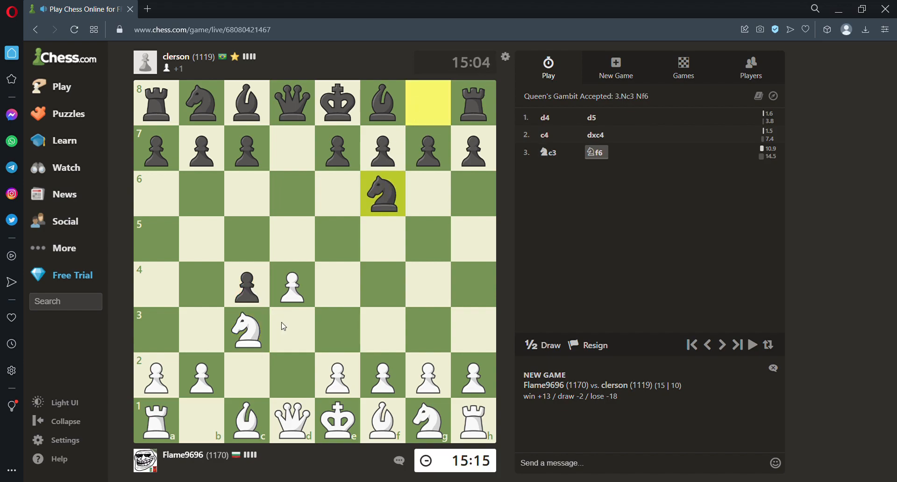
click(246, 421)
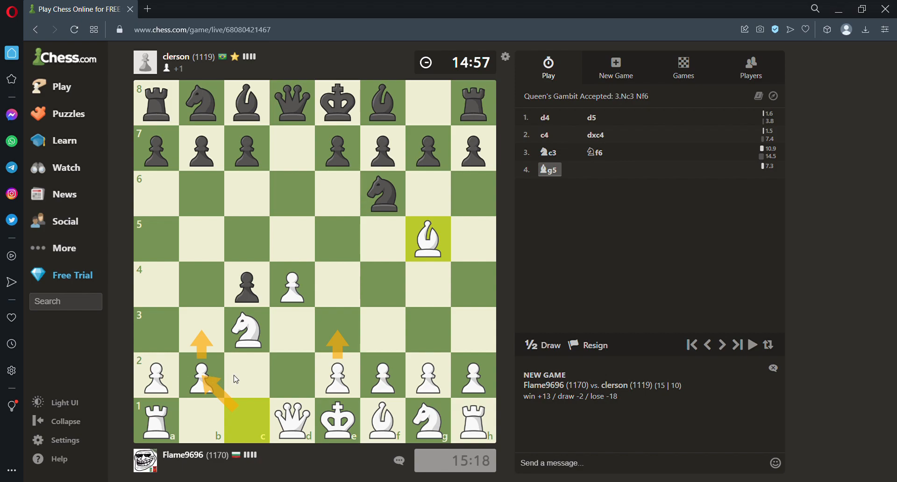
mouse_move(382, 319)
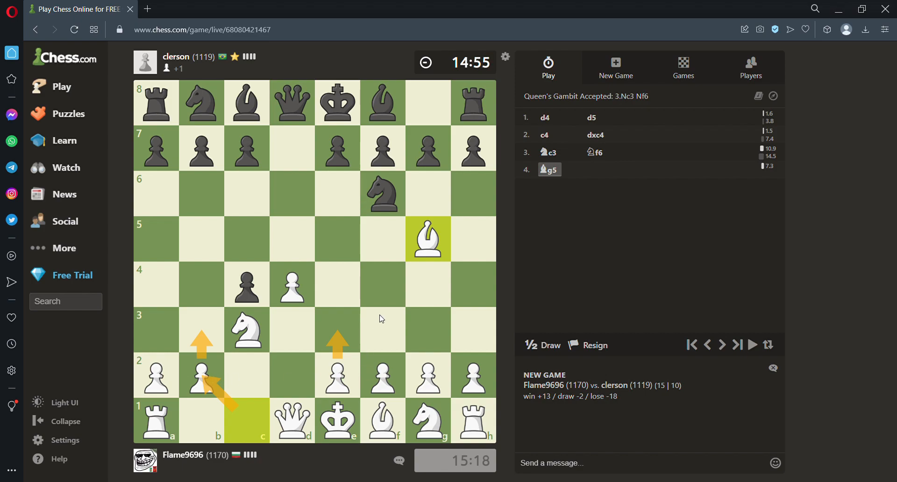
mouse_move(393, 293)
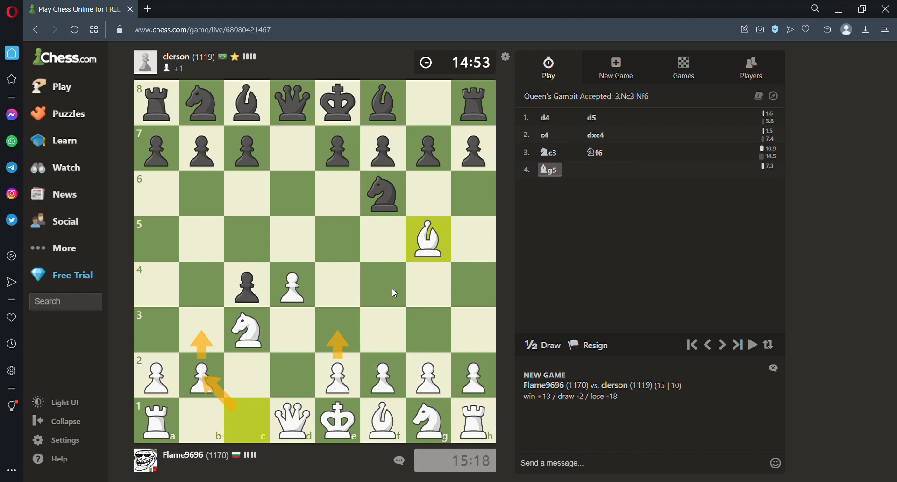
mouse_move(405, 285)
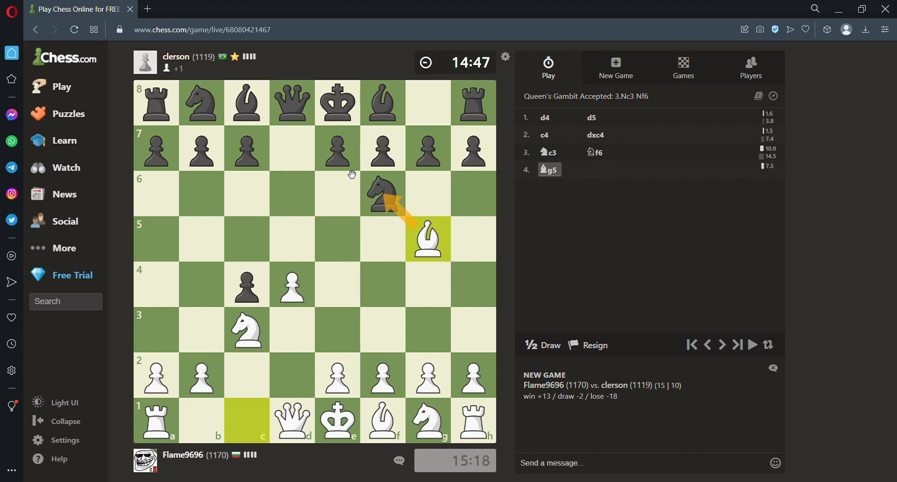
mouse_move(440, 247)
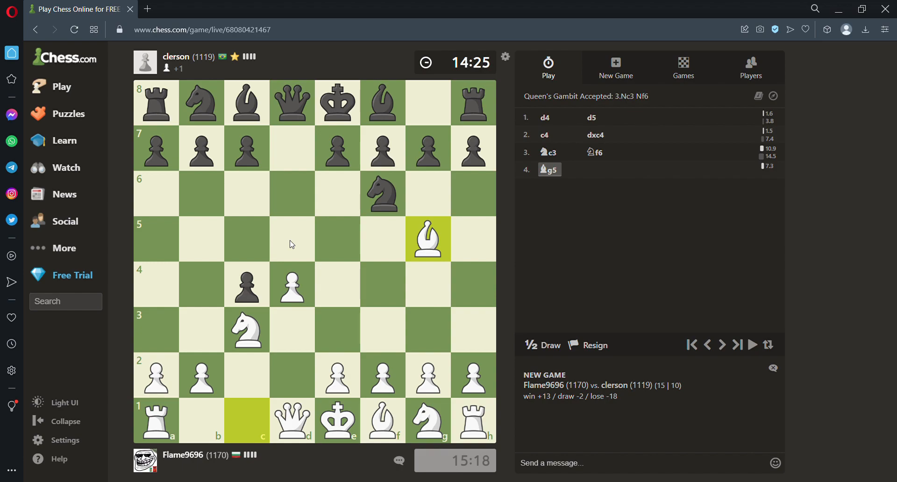
mouse_move(471, 71)
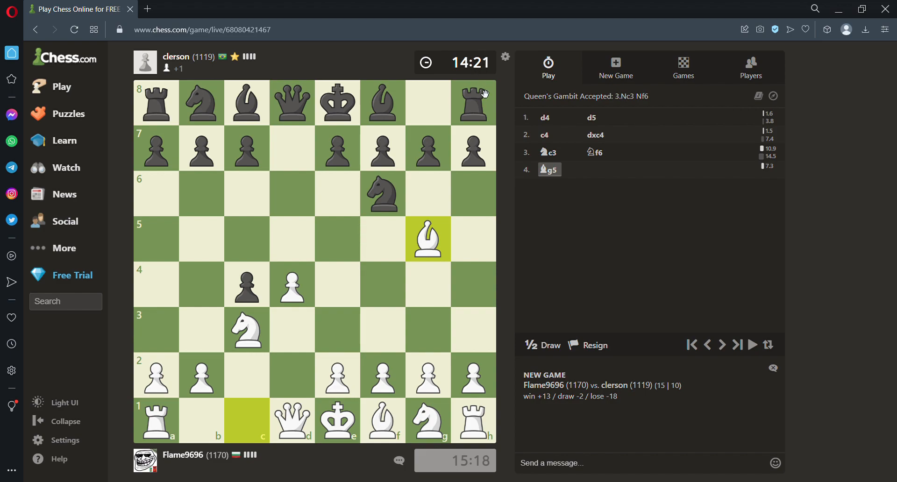
mouse_move(785, 235)
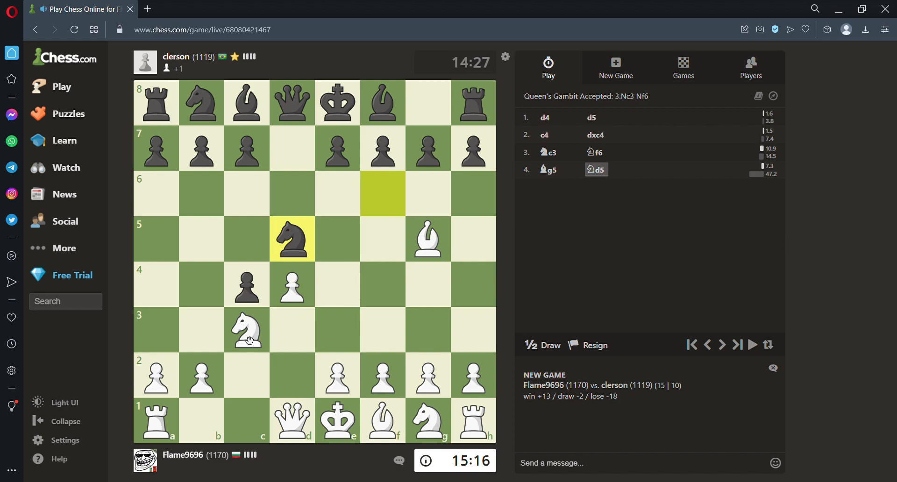
Step: Sketch the e-pawn advance with an arrow, then play 5.e4 against the d5 knight
click(247, 329)
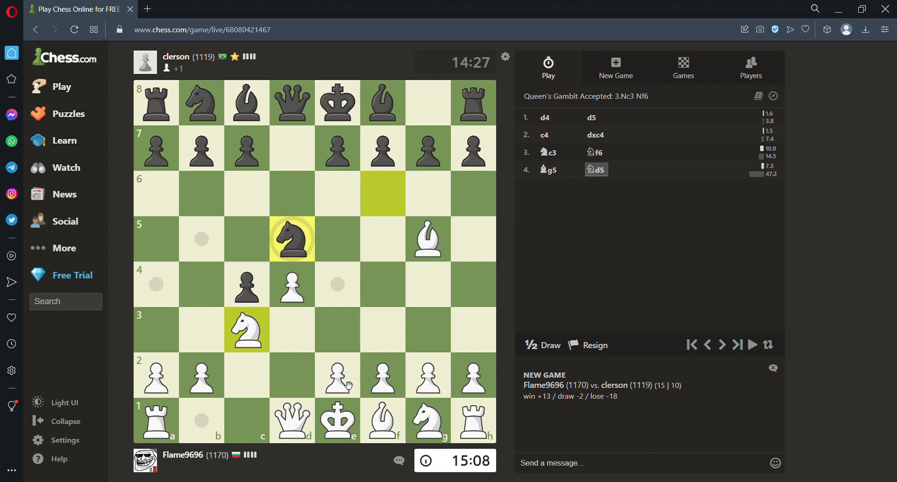
drag(336, 375, 337, 284)
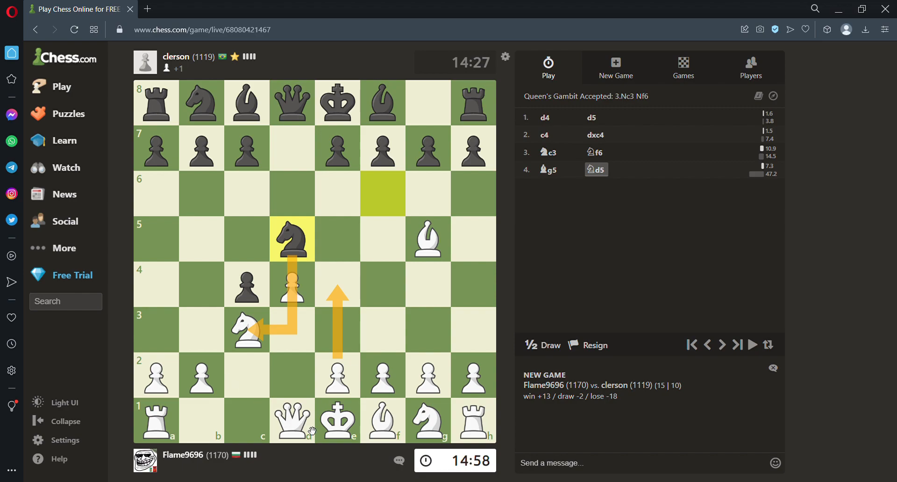
click(292, 421)
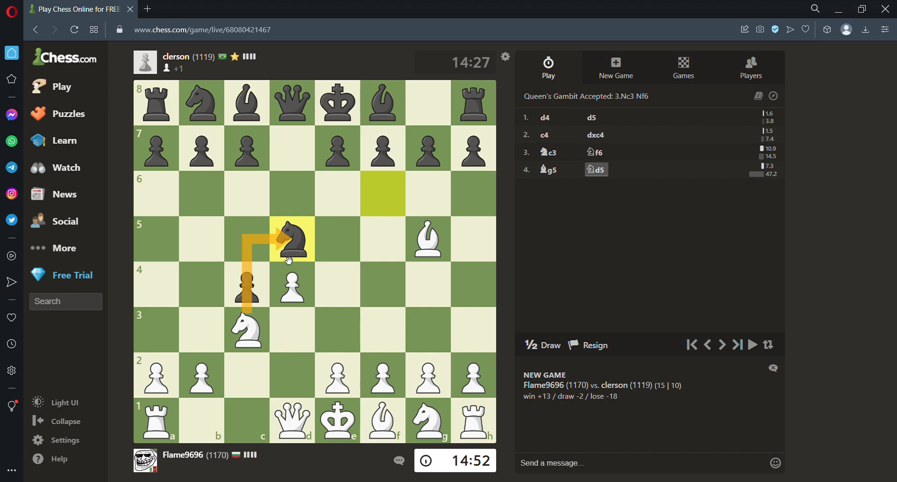
mouse_move(300, 133)
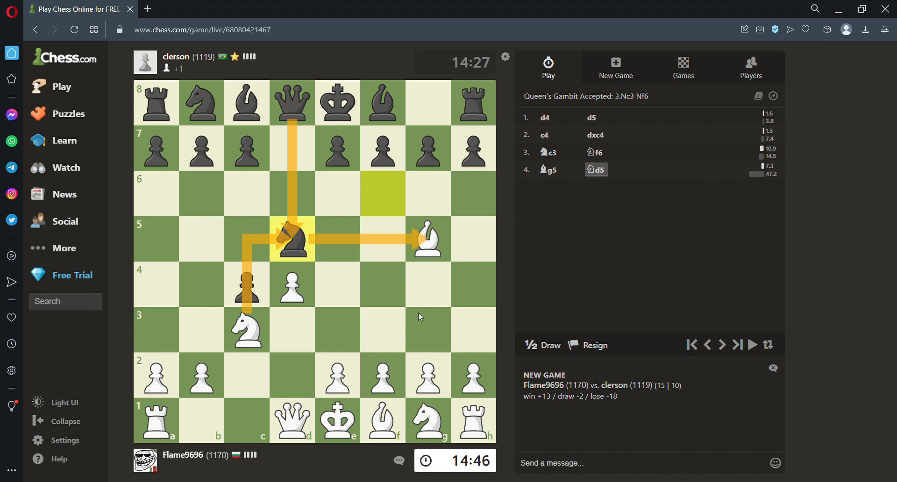
mouse_move(337, 378)
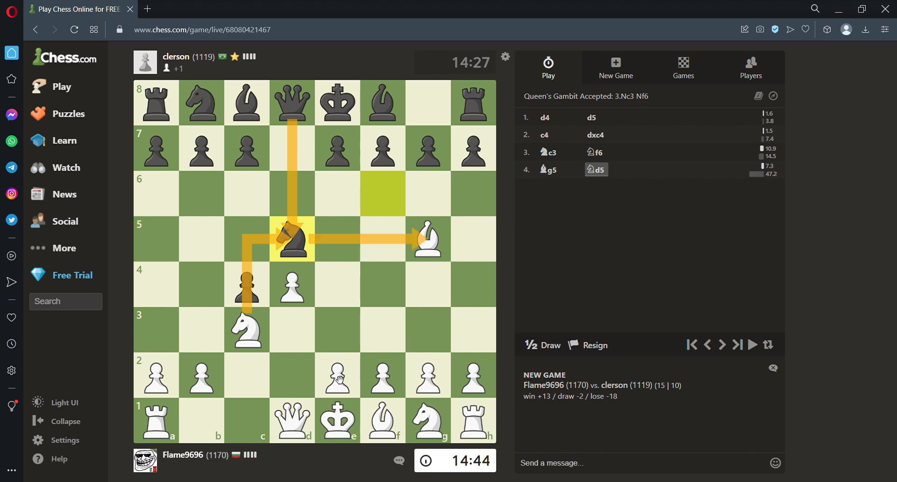
click(336, 329)
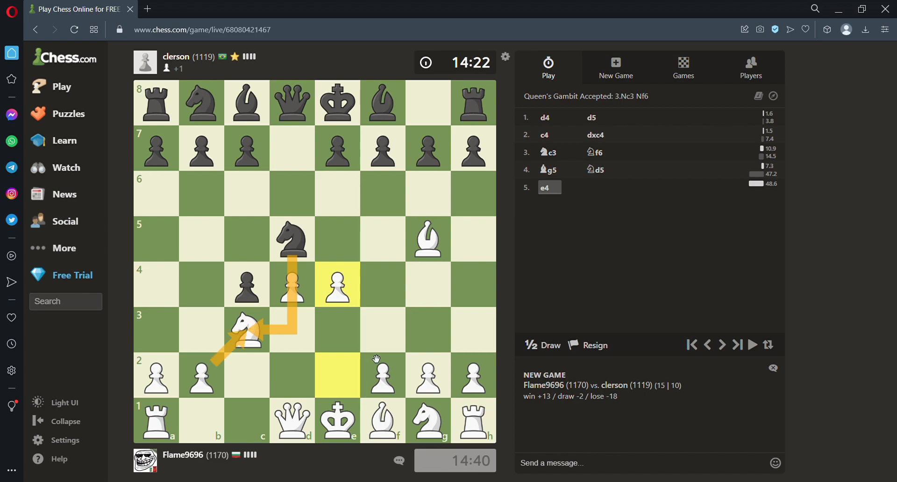
Step: Recapture on c3 with the b-pawn (6.bxc3), then retreat the bishop with 7.Be3
click(247, 330)
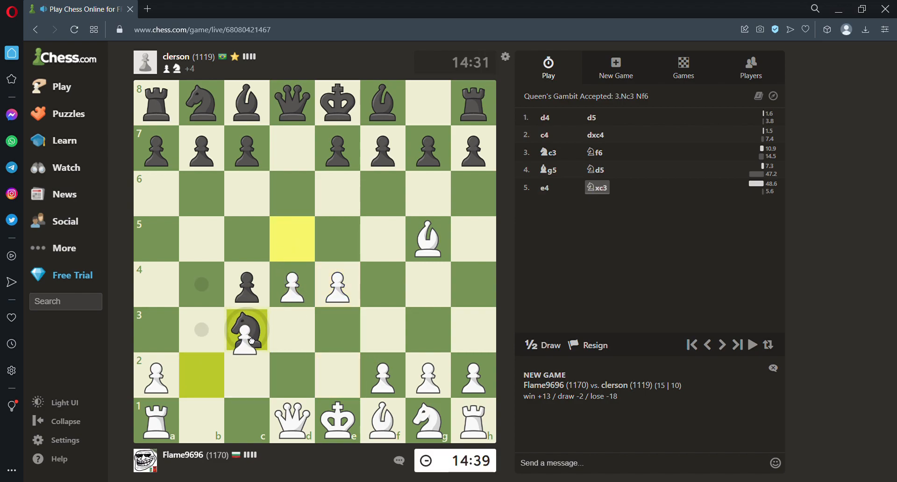
click(247, 329)
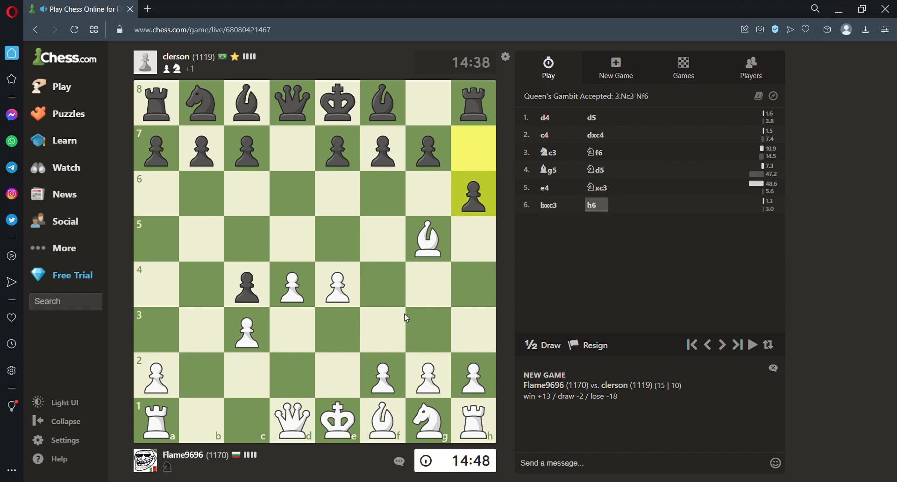
click(428, 239)
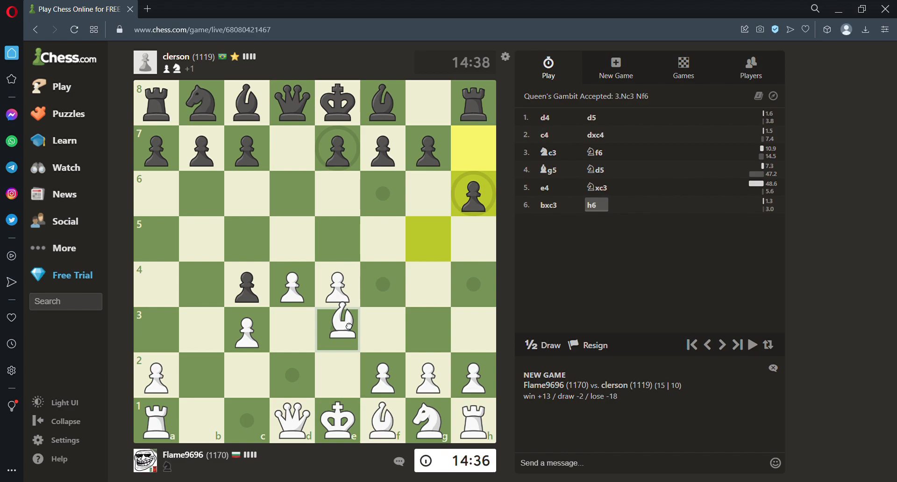
click(337, 329)
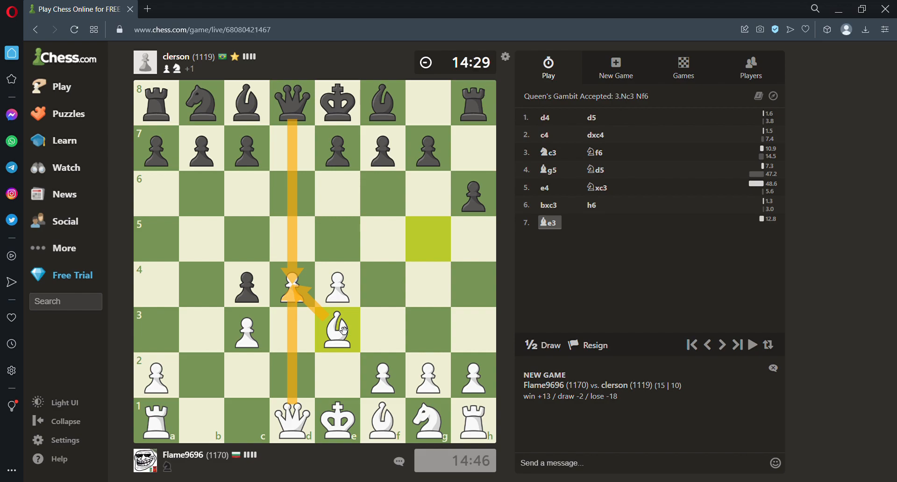
mouse_move(416, 303)
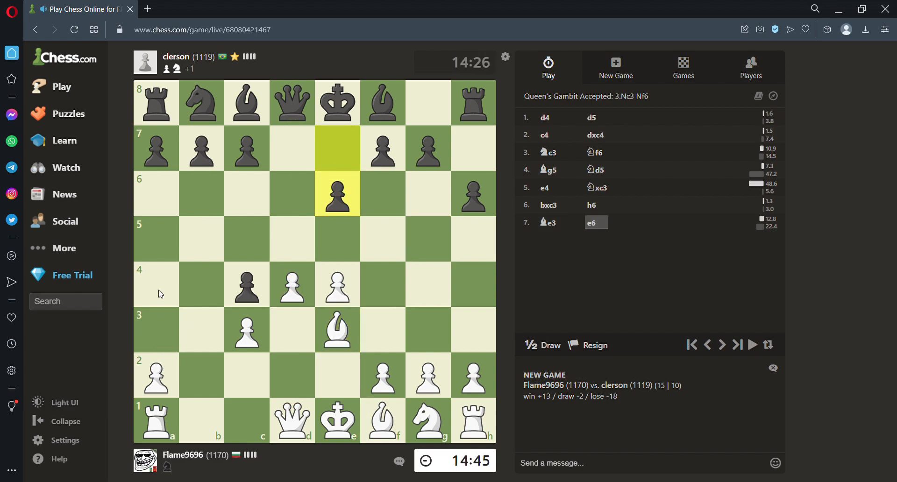
Step: Regain the pawn with 8.Bxc4 and push 9.a4 after Black's 8...c6
click(382, 421)
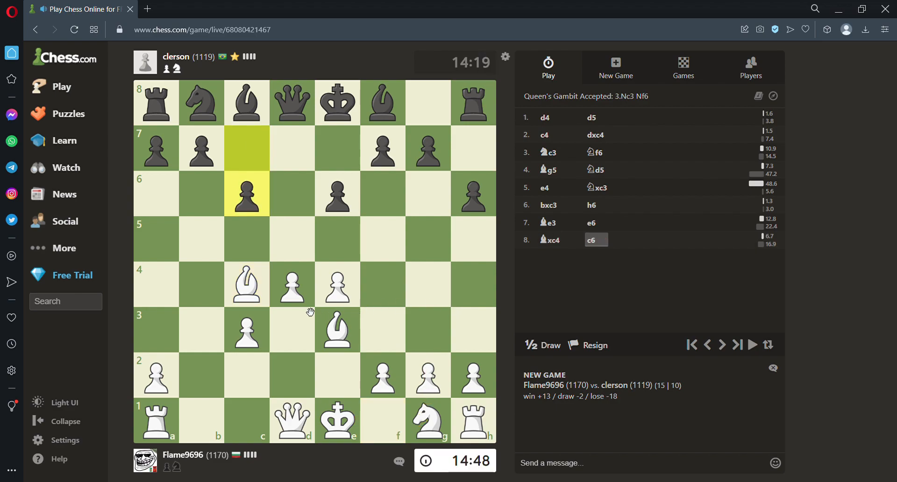
mouse_move(238, 171)
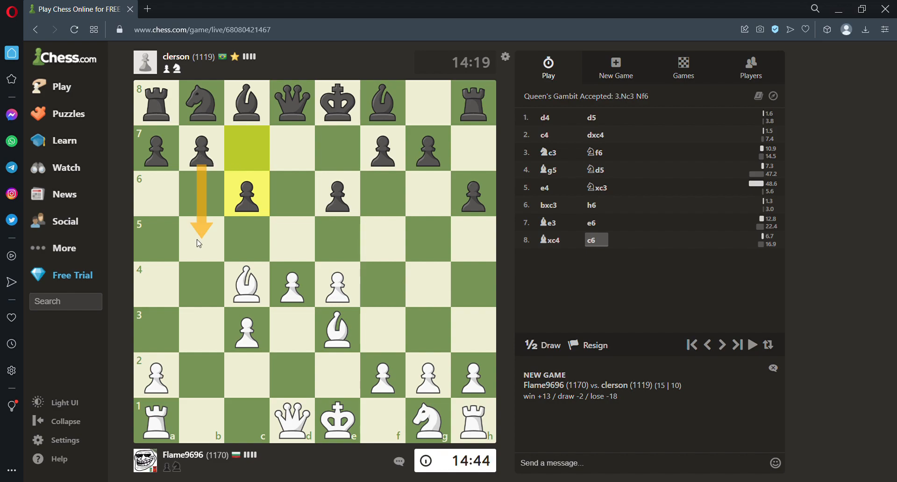
mouse_move(205, 271)
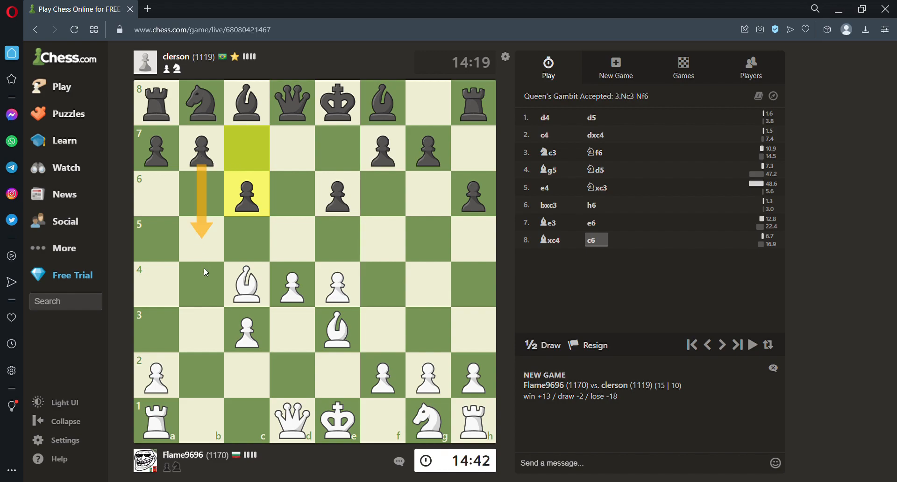
click(156, 376)
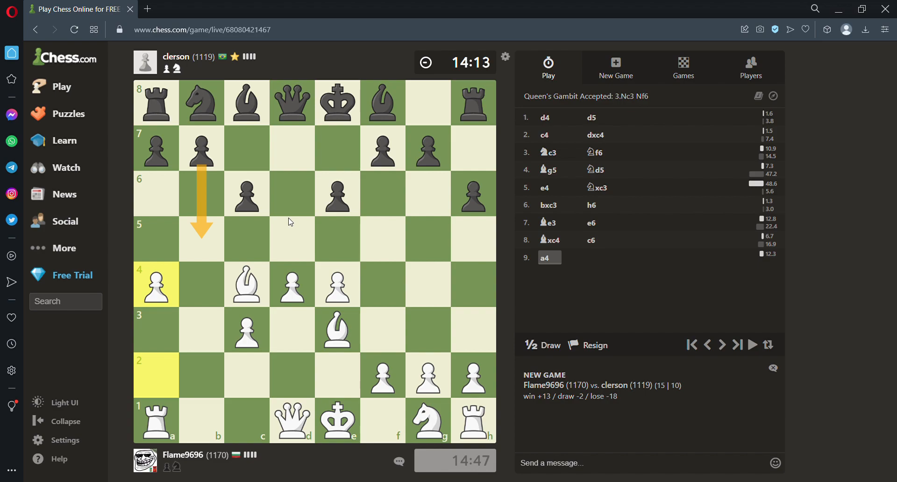
mouse_move(280, 224)
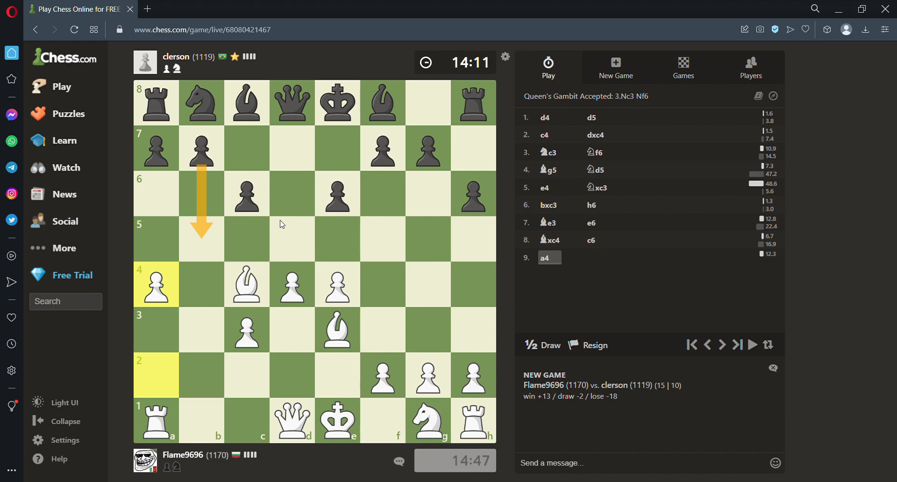
mouse_move(290, 222)
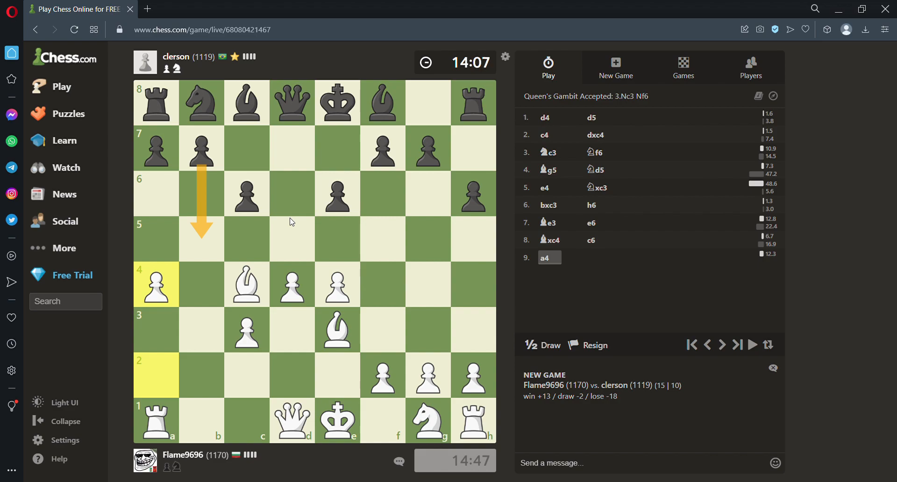
mouse_move(217, 183)
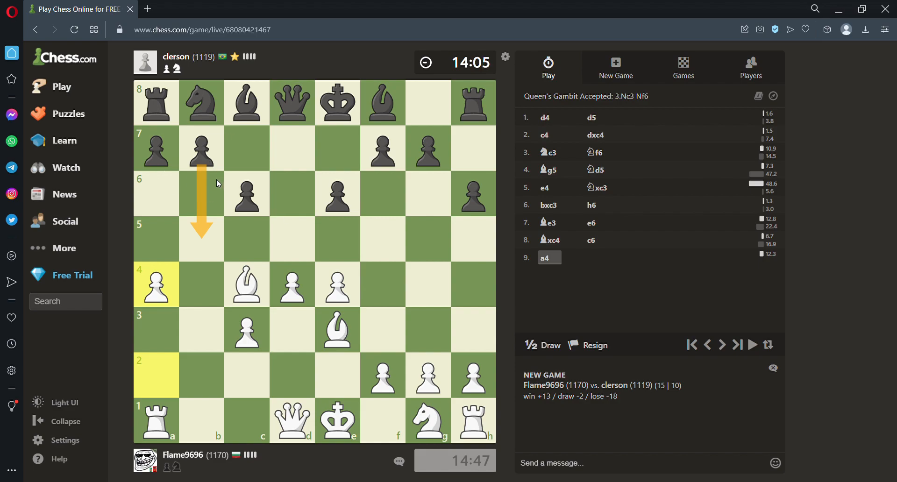
click(427, 421)
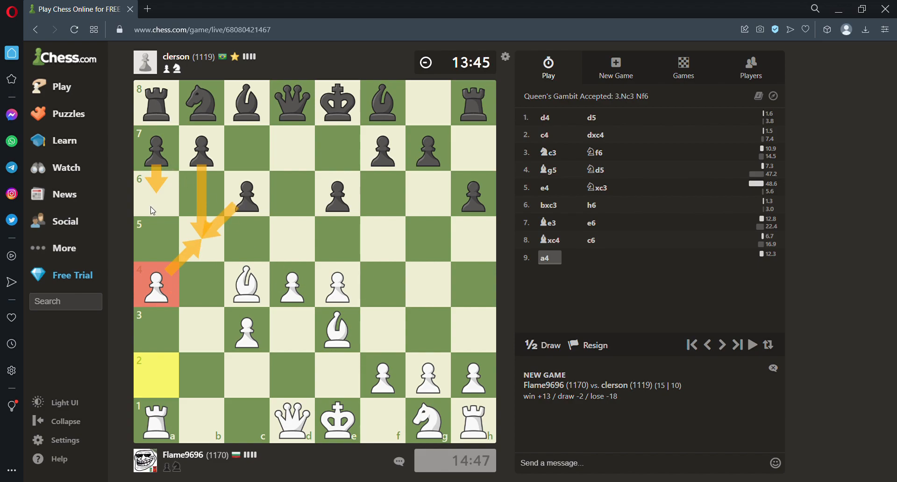
mouse_move(177, 282)
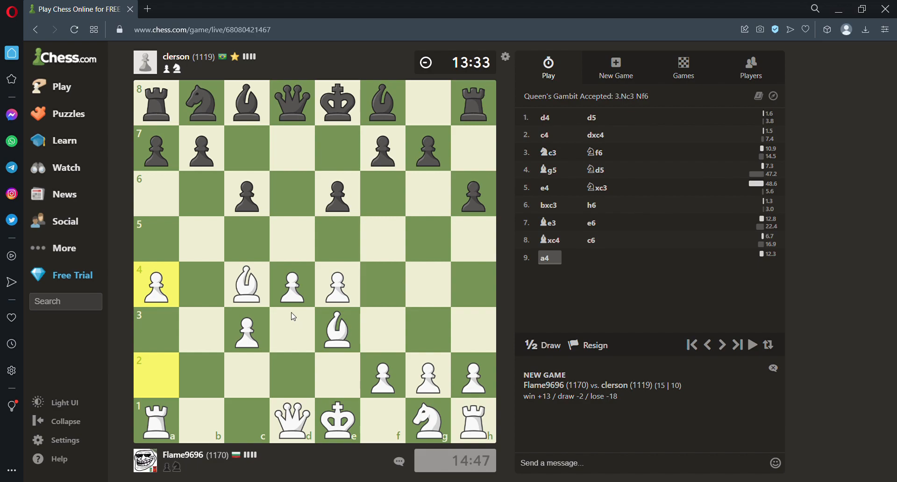
mouse_move(296, 426)
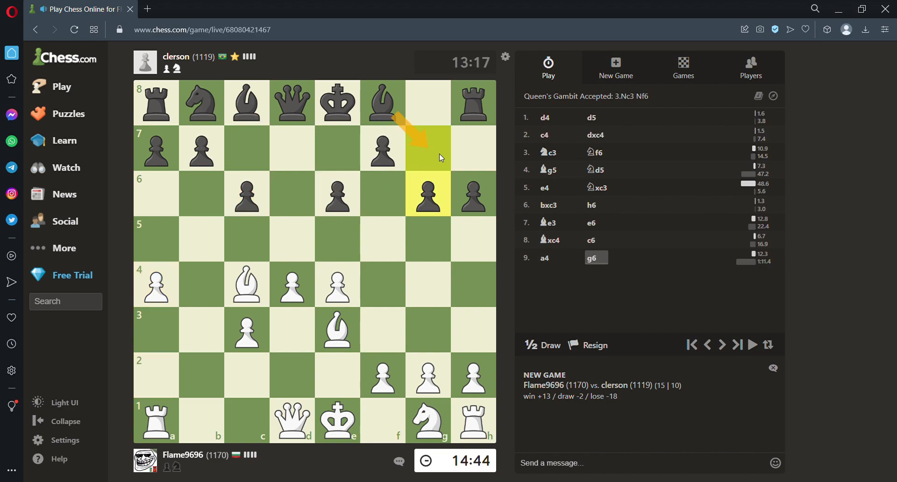
Step: Play 10.Nf3, castle kingside with 11.O-O, and check the knight and queen moves
click(292, 421)
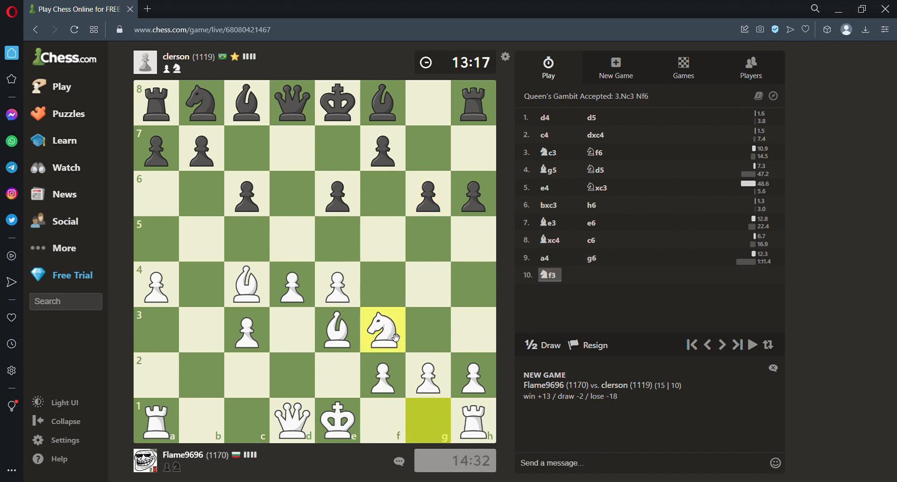
click(427, 147)
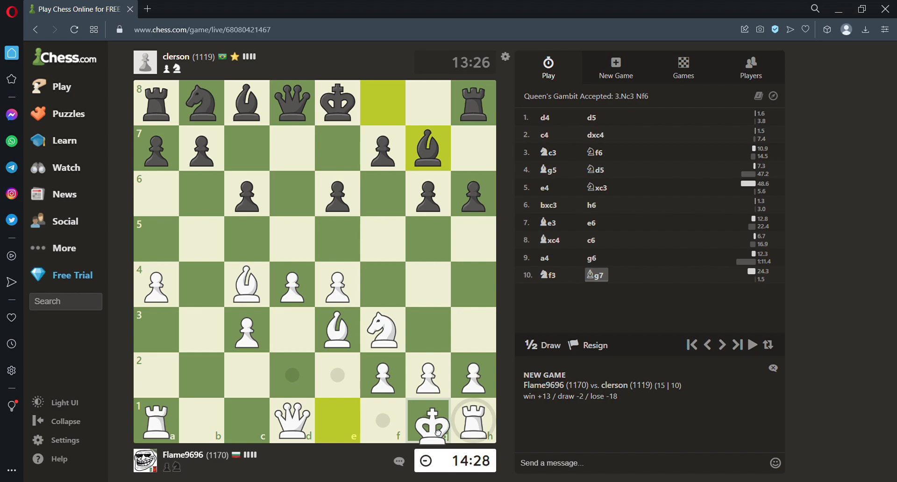
click(428, 420)
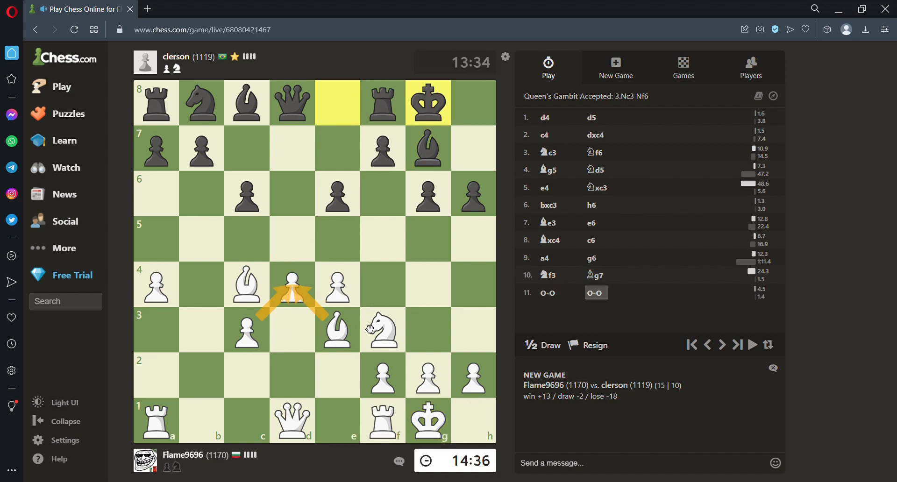
click(382, 328)
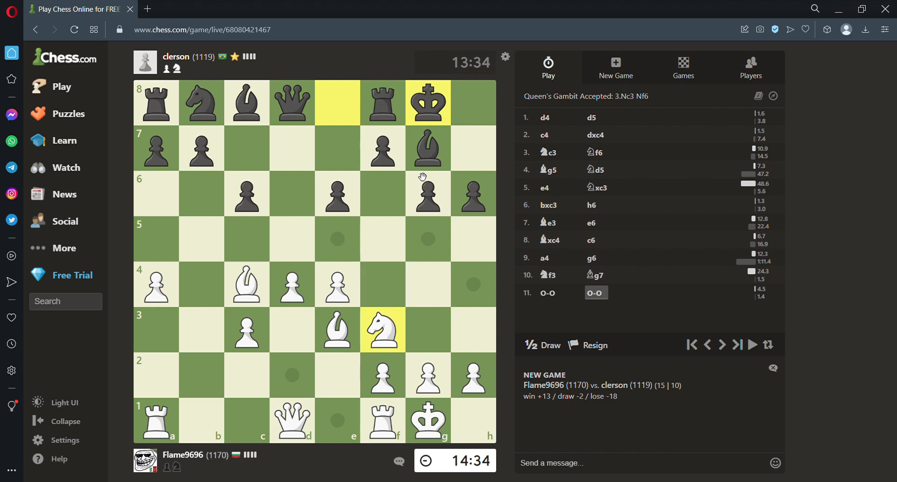
click(291, 421)
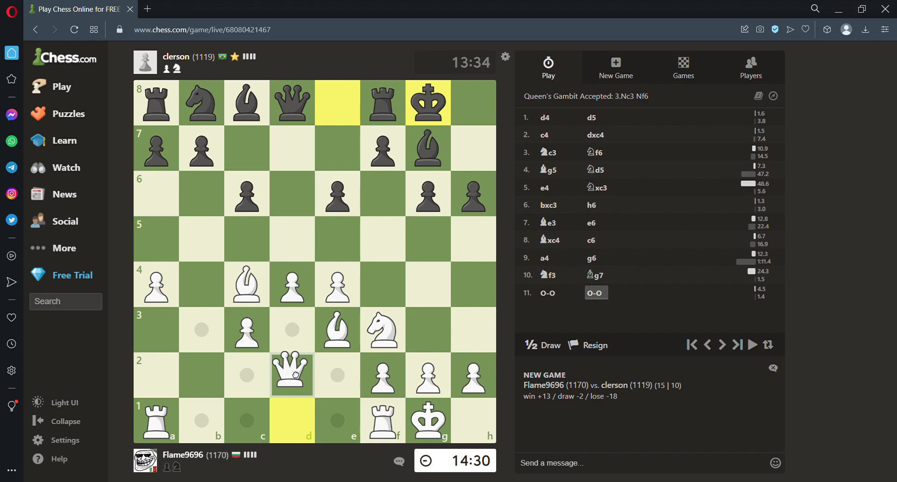
Step: Play 12.Qd2 and, after Black's 12...g5, check the f3 knight's moves
click(291, 374)
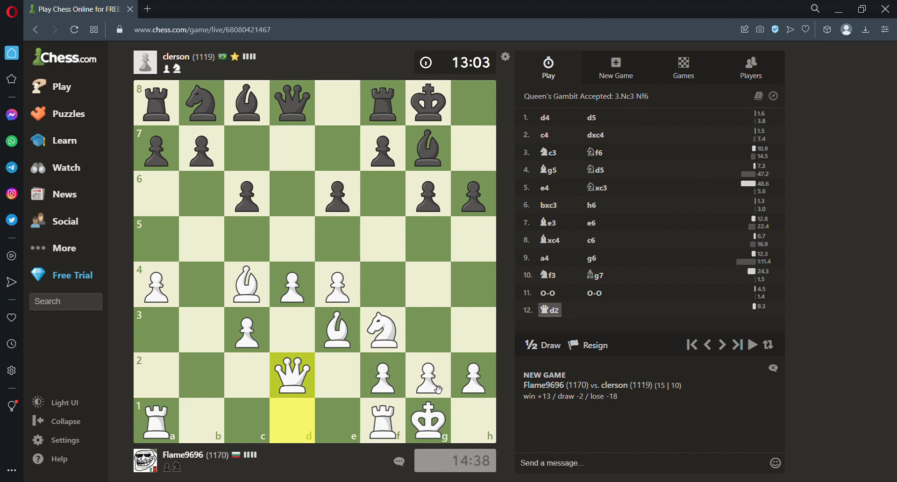
mouse_move(443, 263)
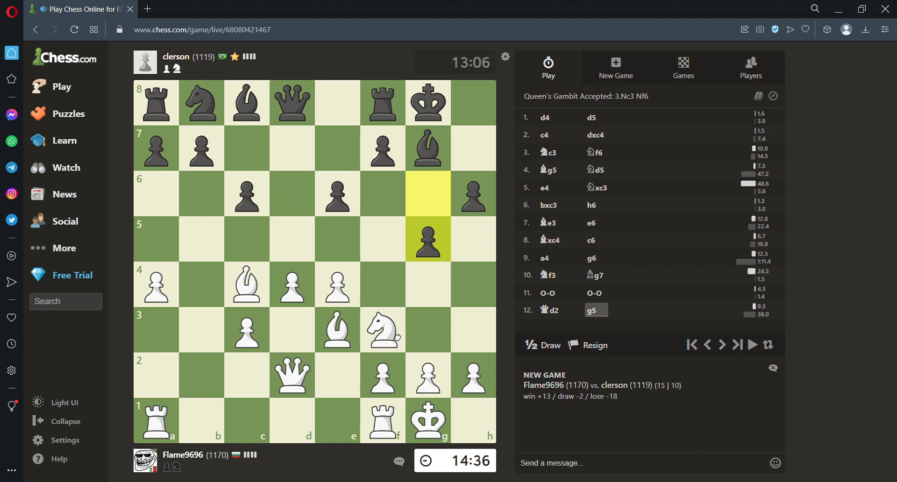
click(382, 330)
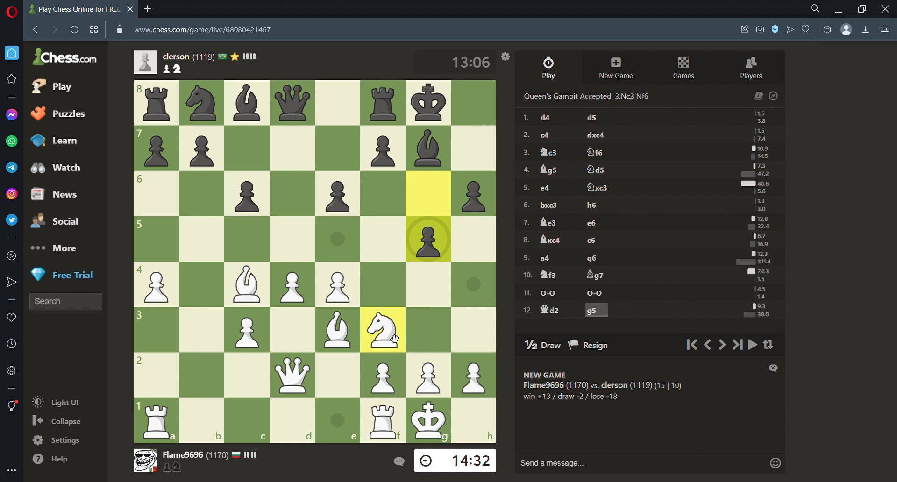
mouse_move(391, 342)
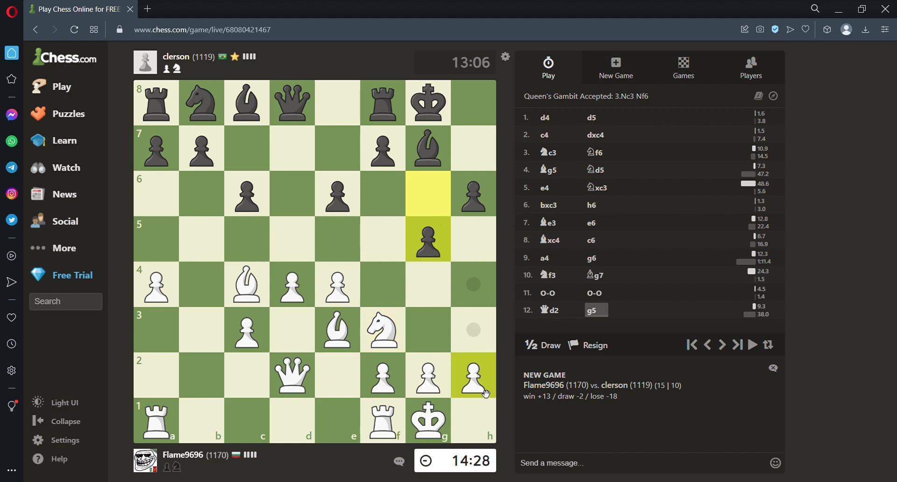
Step: Push 13.h4 against the g5 pawn and click the board awaiting Black's 13...f6
drag(473, 375, 473, 284)
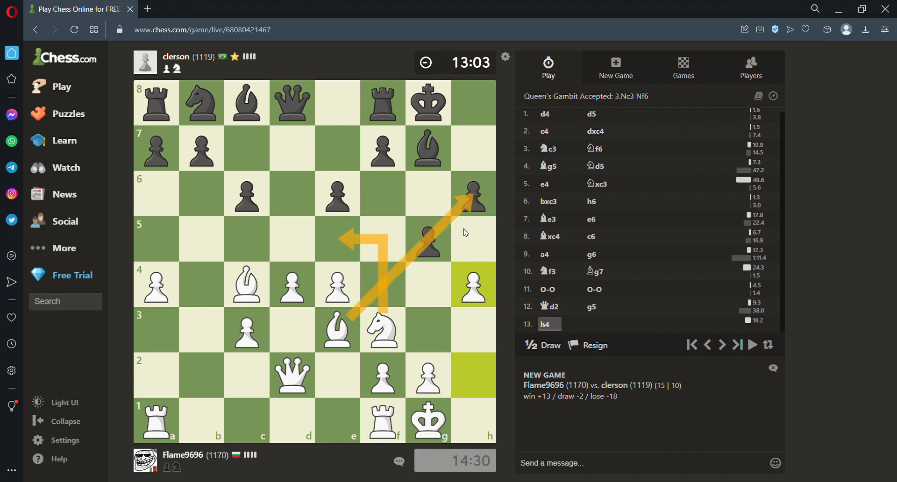
mouse_move(461, 261)
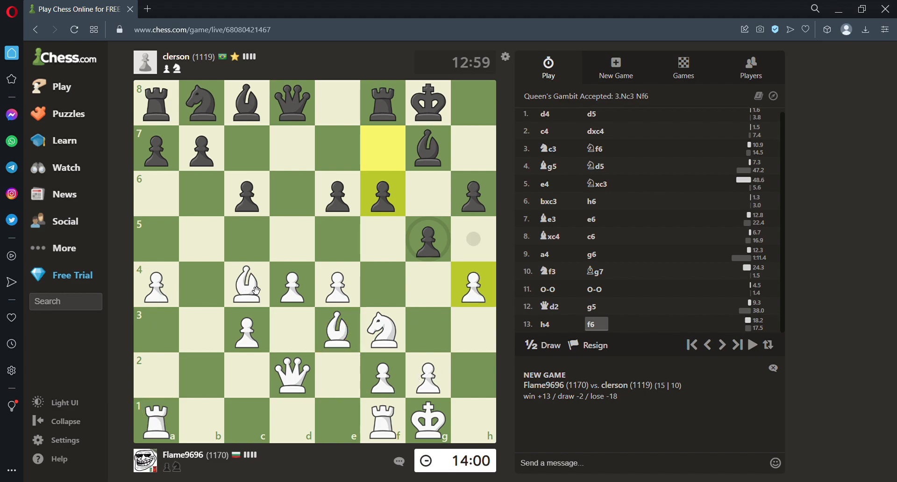
click(246, 284)
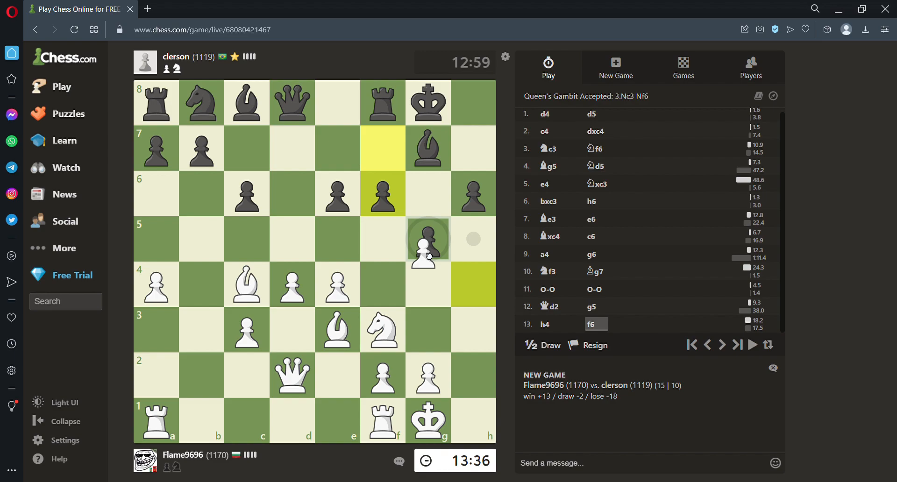
Step: Capture with 14.hxg5, clear the arrows after 14...fxg5, and select the f3 knight
click(427, 239)
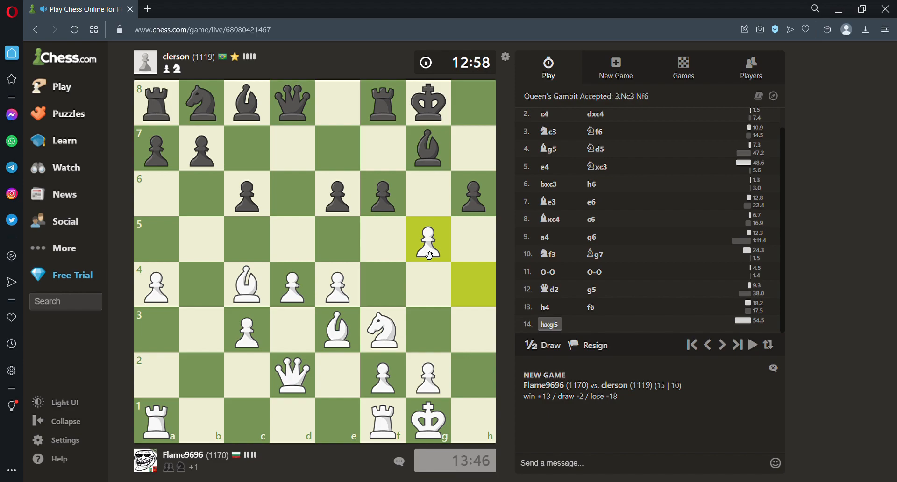
click(427, 239)
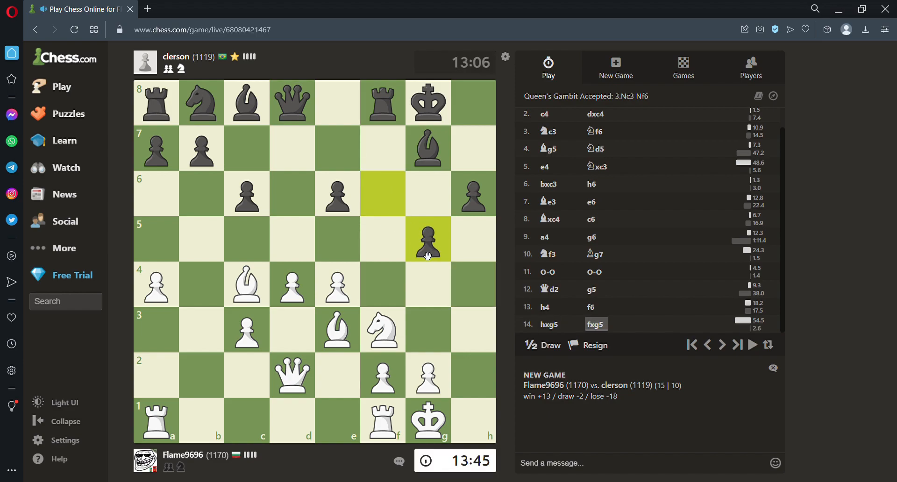
click(382, 330)
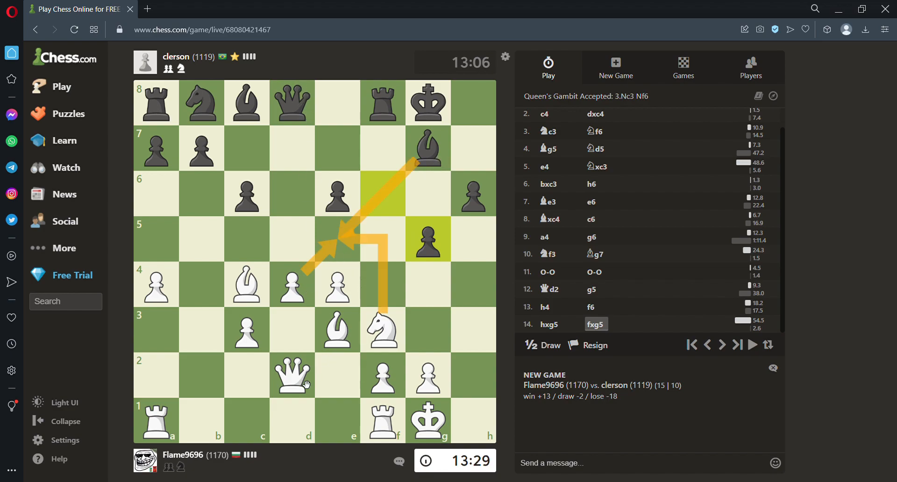
click(337, 283)
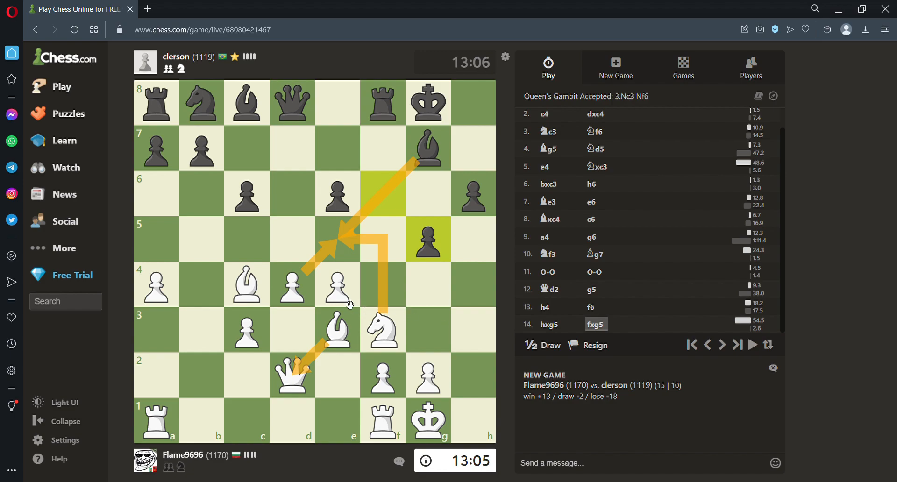
click(246, 283)
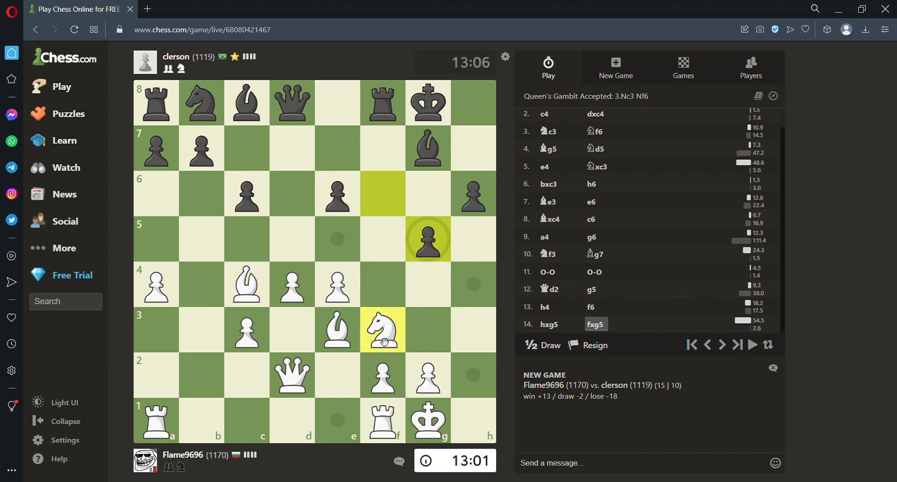
click(336, 330)
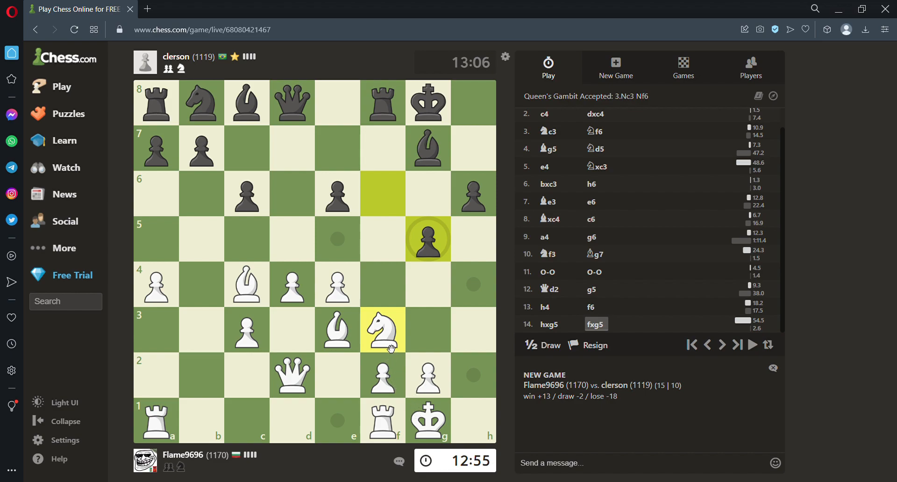
Step: Retreat the f3 knight to h2 with 15.Nh2
click(382, 330)
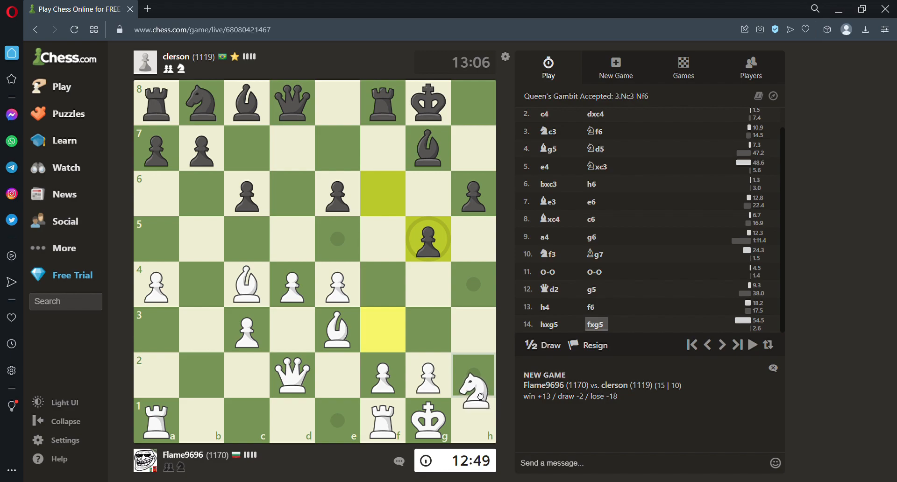
click(473, 375)
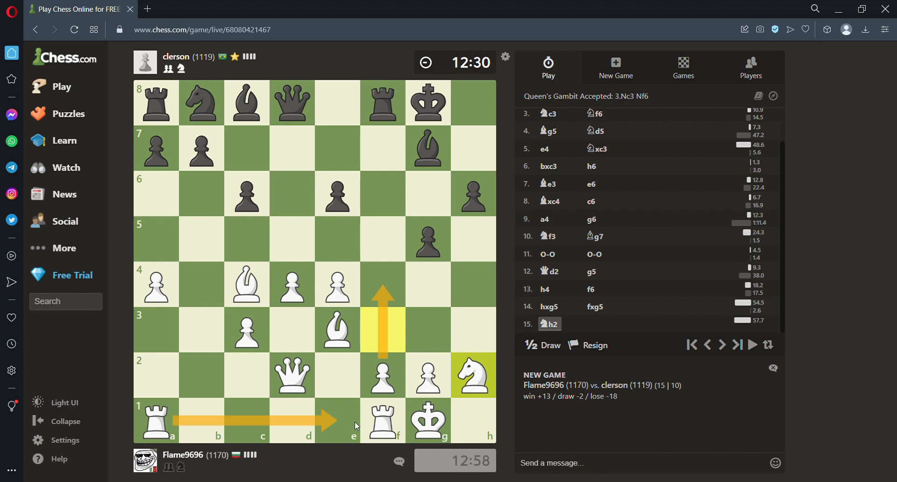
mouse_move(171, 432)
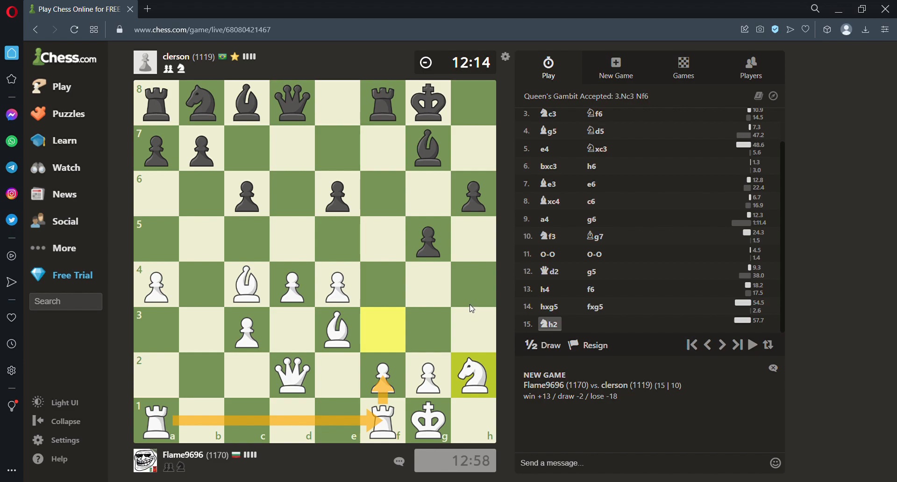
mouse_move(456, 74)
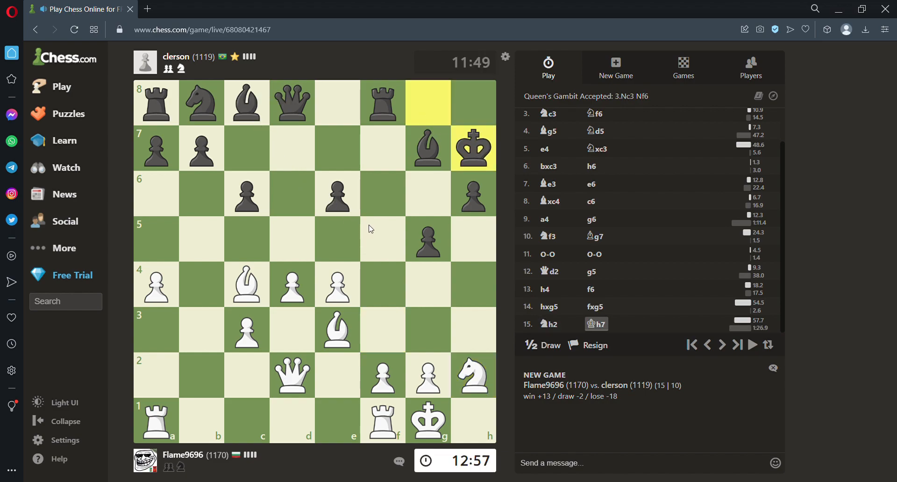
Step: Push the f-pawn from f2 to f4 (16.f4); Black answers 16...e5
click(337, 330)
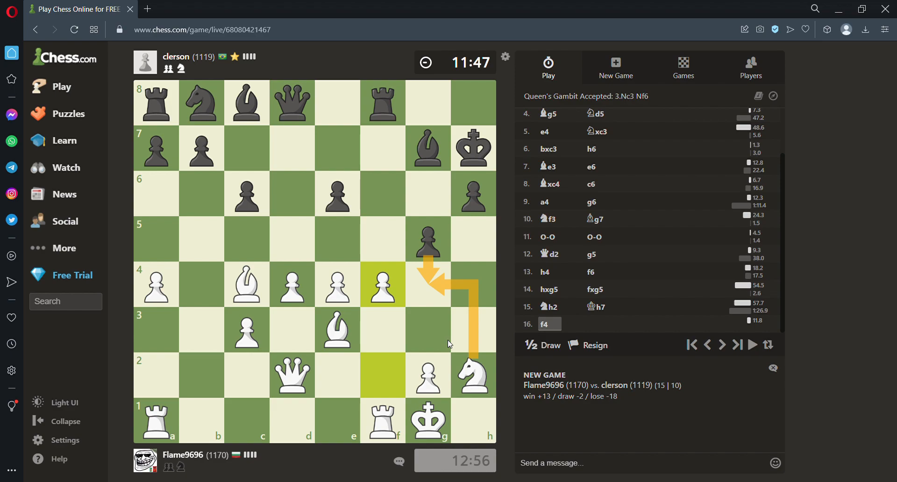
mouse_move(409, 298)
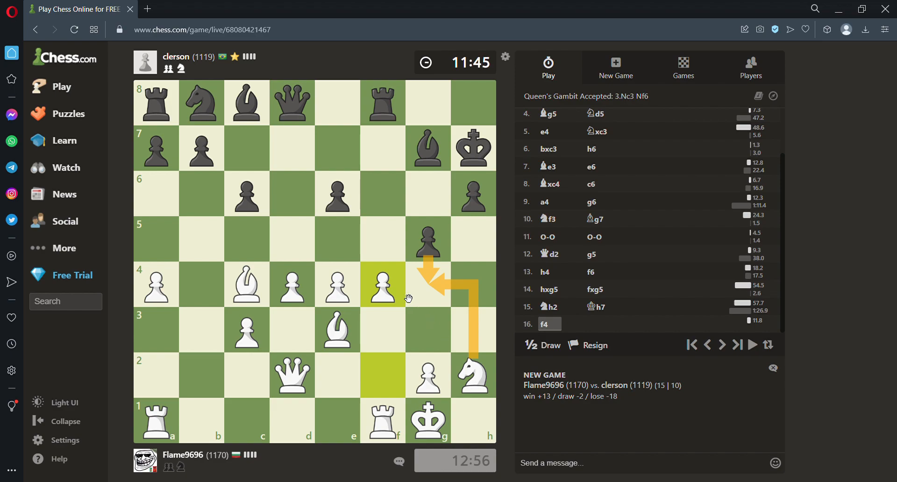
mouse_move(446, 307)
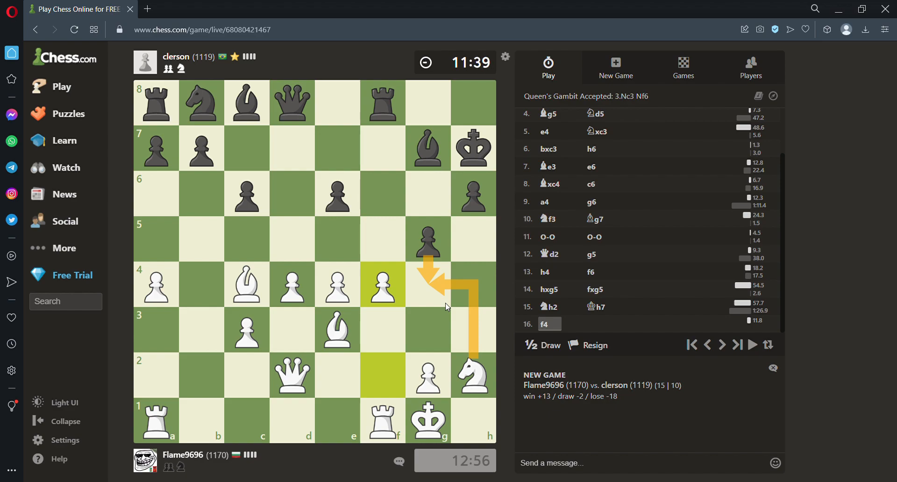
mouse_move(404, 293)
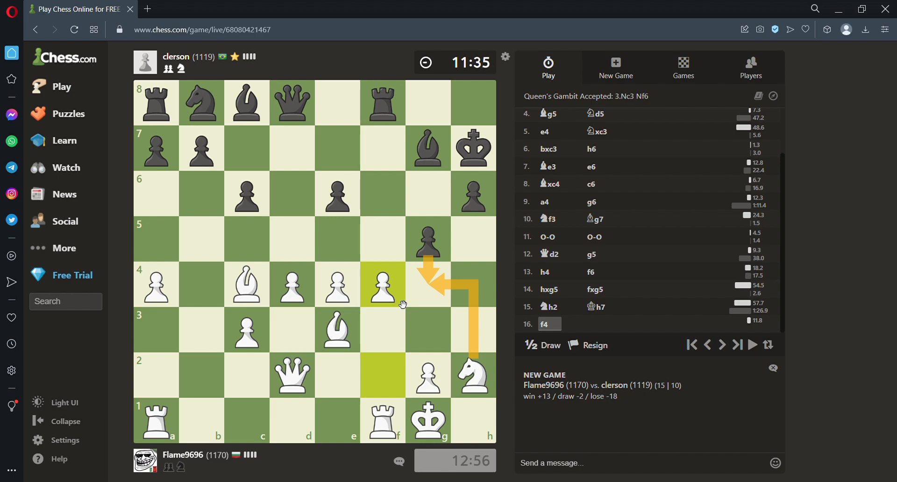
mouse_move(338, 303)
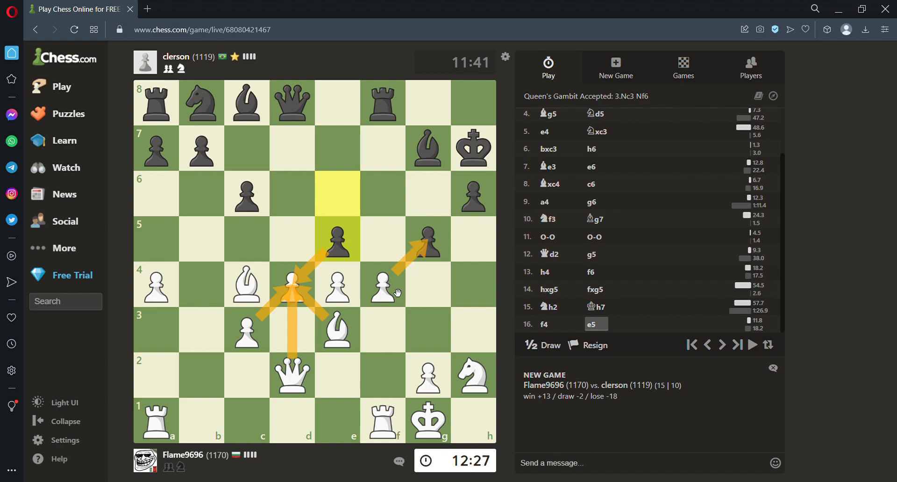
Step: Play 17.fxg5, then after hxg5 recapture with the e3 bishop (18.Bxg5)
click(382, 284)
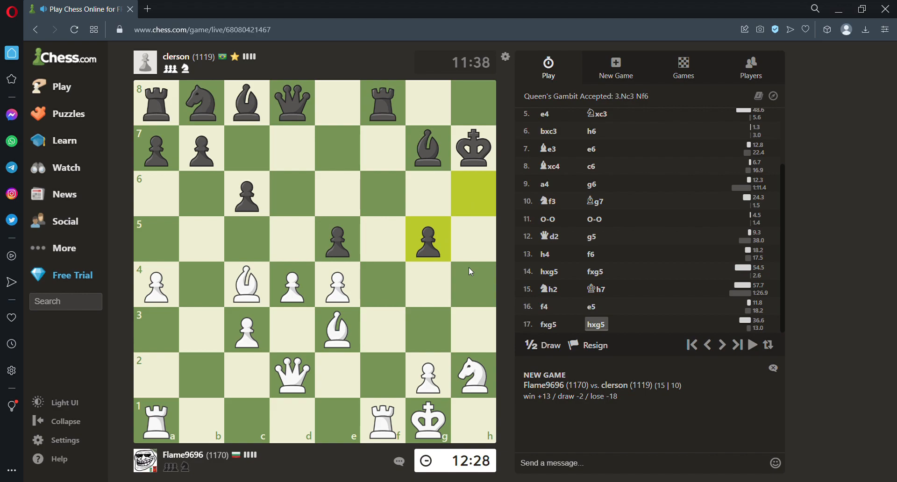
click(337, 329)
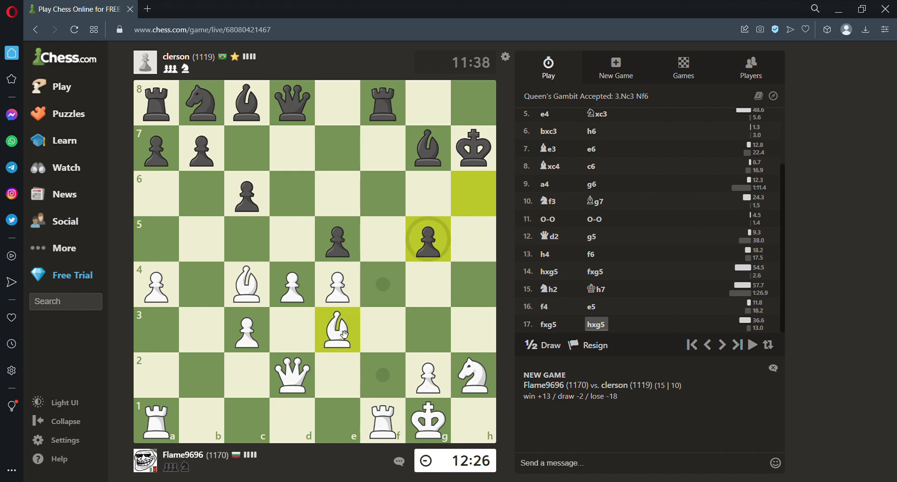
drag(336, 330, 428, 239)
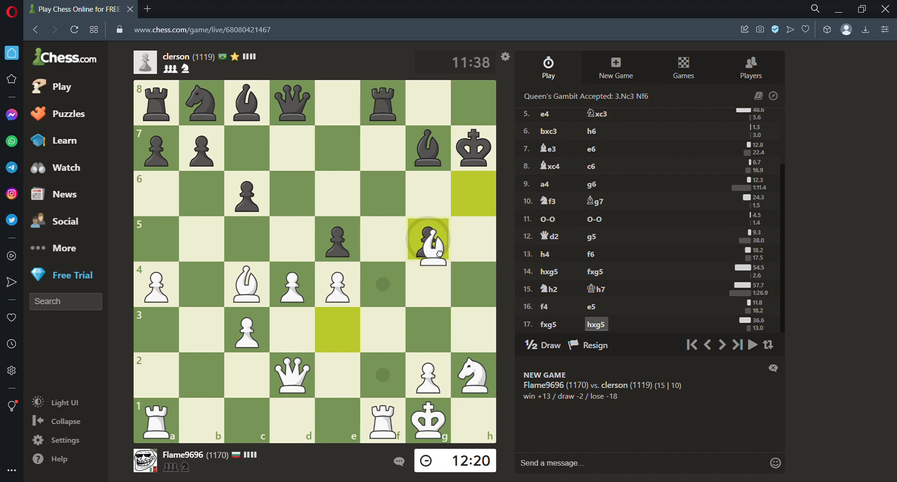
click(428, 239)
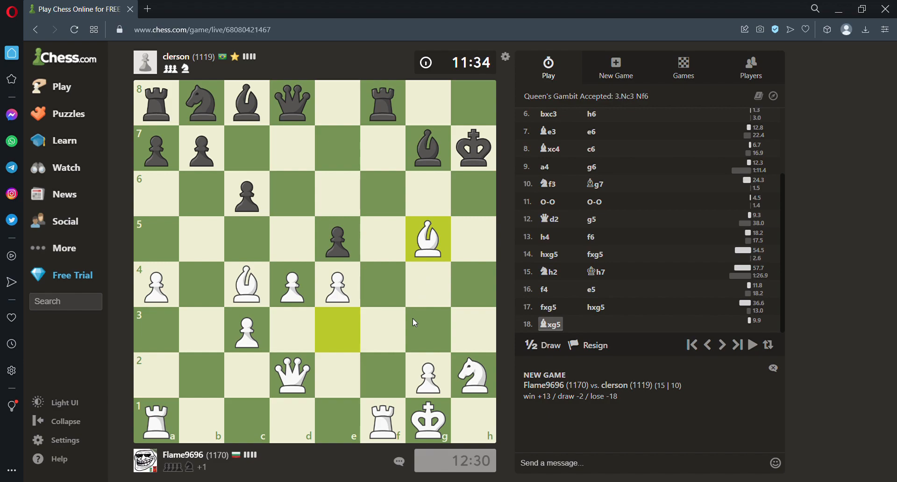
mouse_move(402, 250)
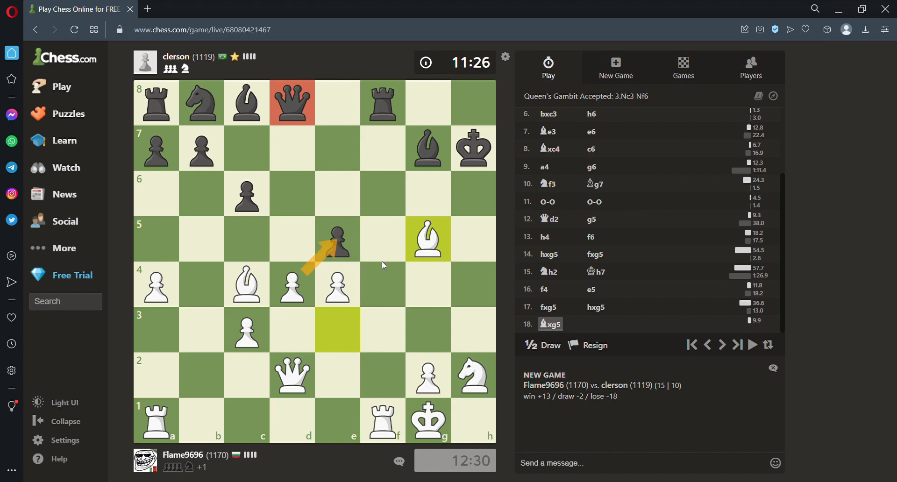
mouse_move(362, 235)
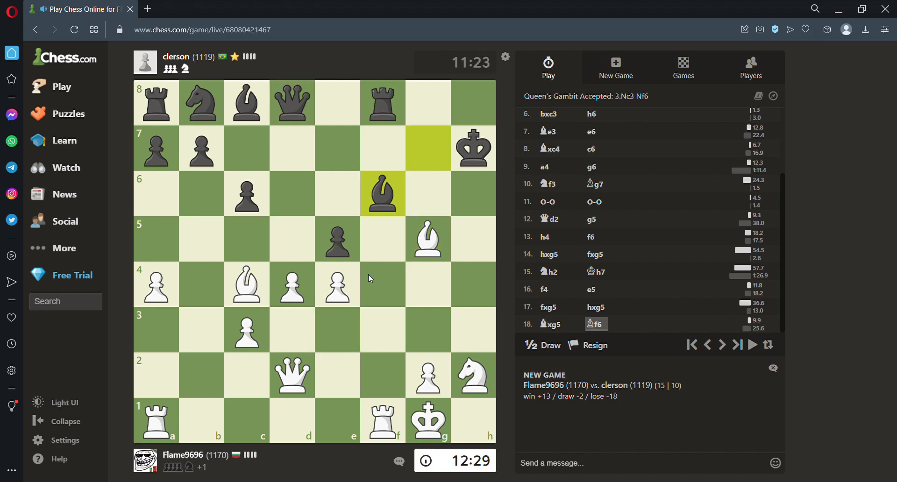
Step: Draw arrows f1–f6 and g5–f6 showing both attackers of Black's f6 bishop
click(427, 239)
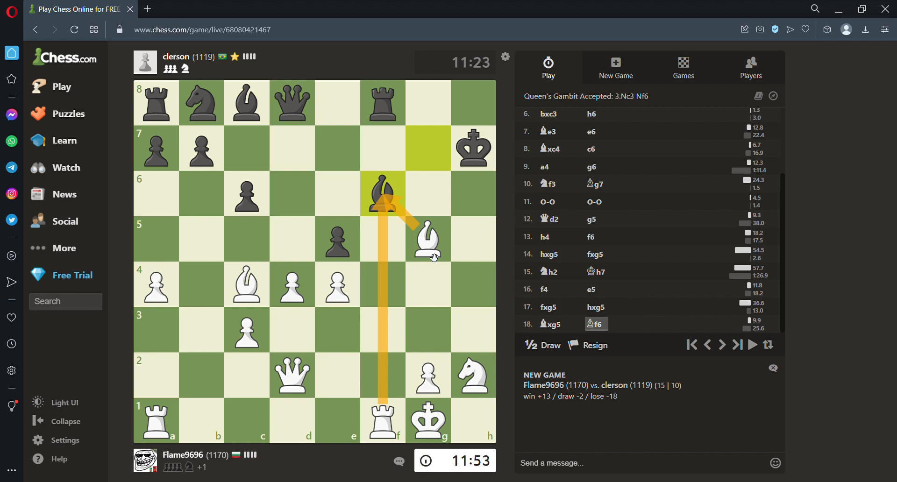
click(382, 194)
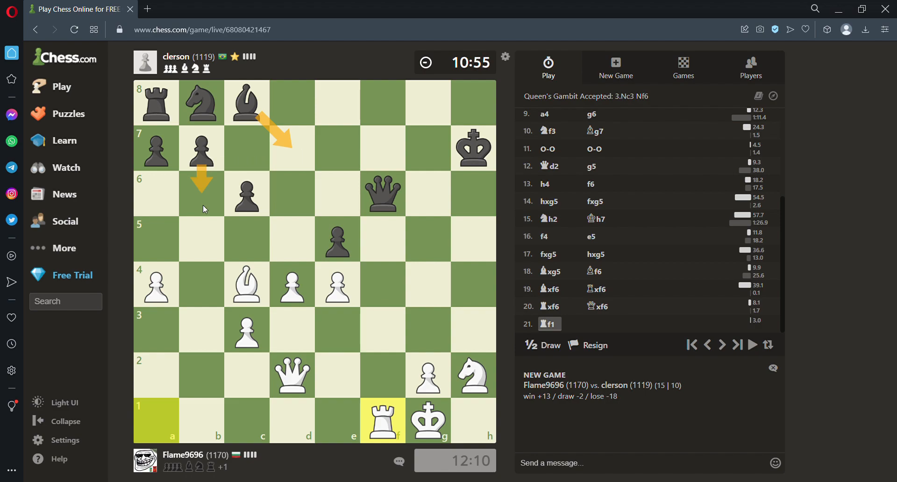
mouse_move(248, 115)
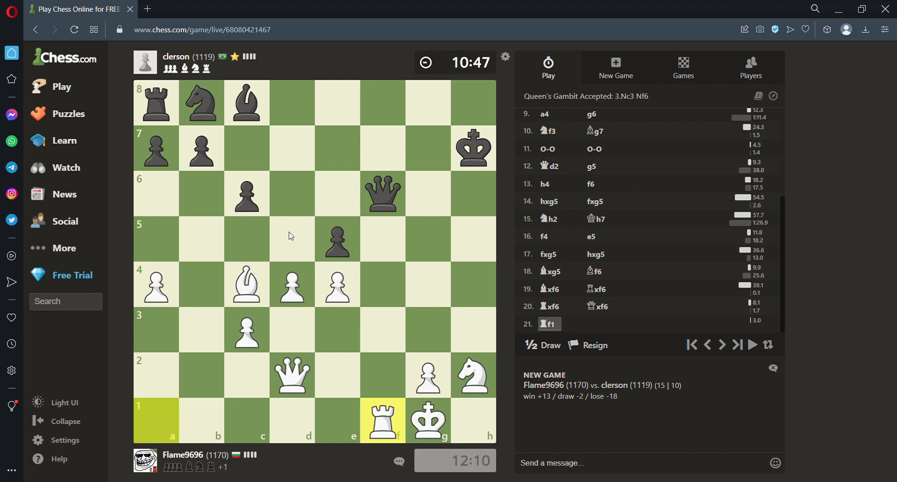
mouse_move(250, 168)
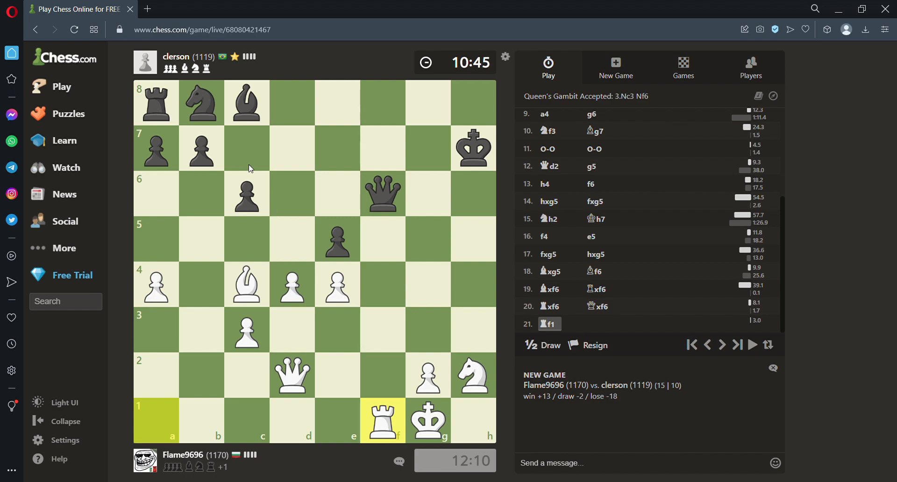
mouse_move(220, 124)
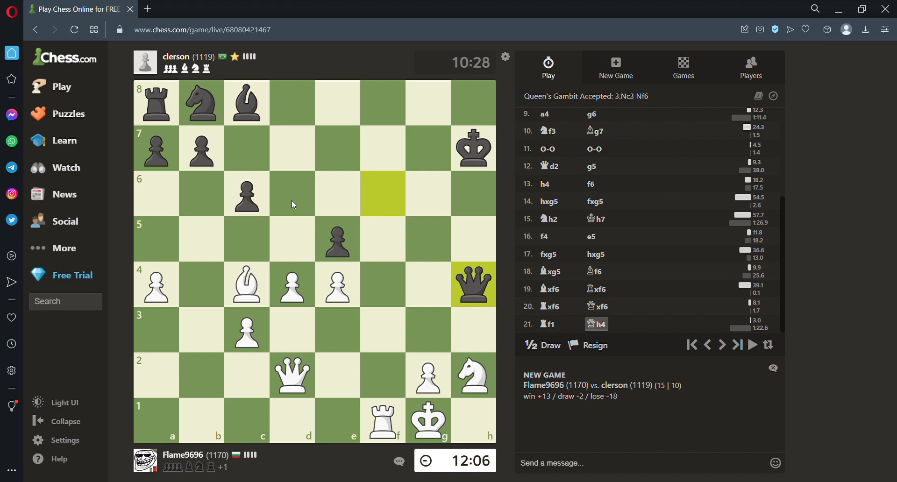
click(382, 421)
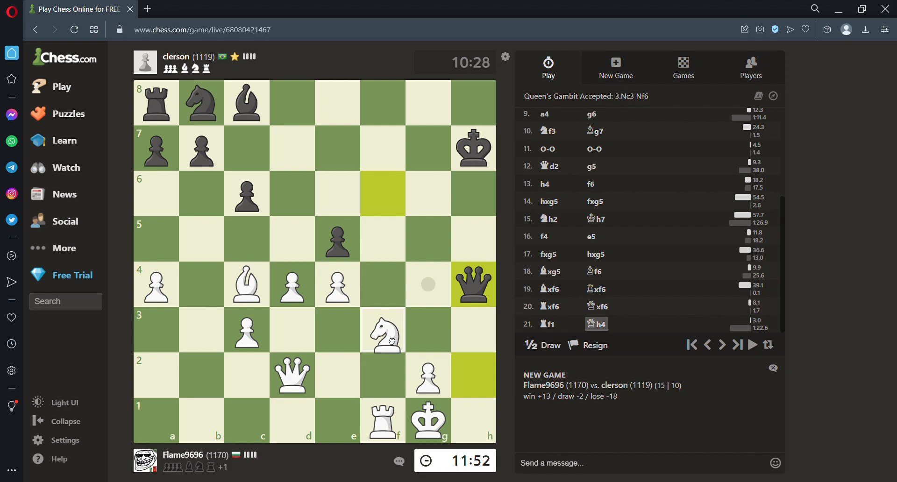
drag(382, 330, 472, 375)
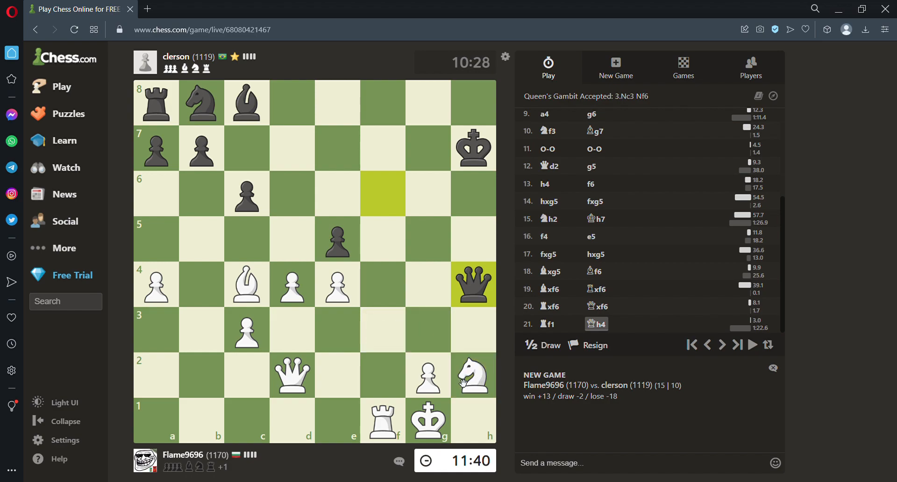
click(292, 375)
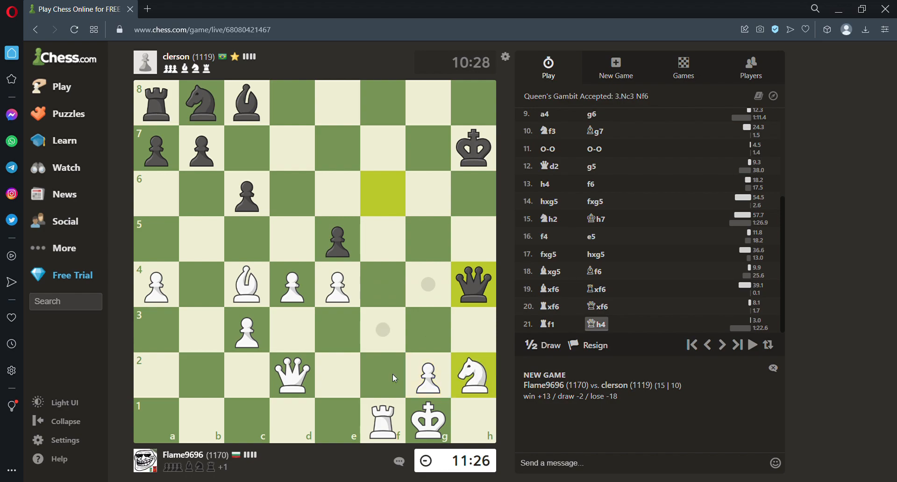
Step: Clear the rook, king and queen planning arrows and select the d4 pawn
click(291, 375)
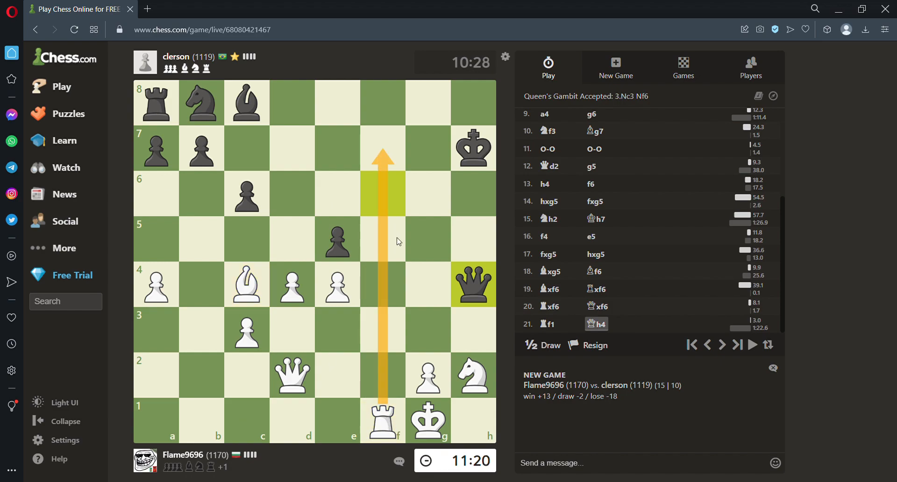
mouse_move(442, 167)
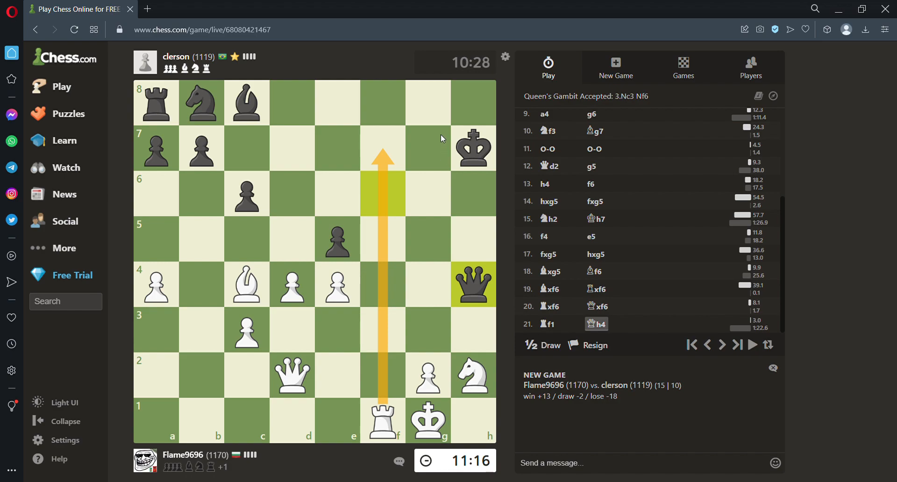
mouse_move(474, 160)
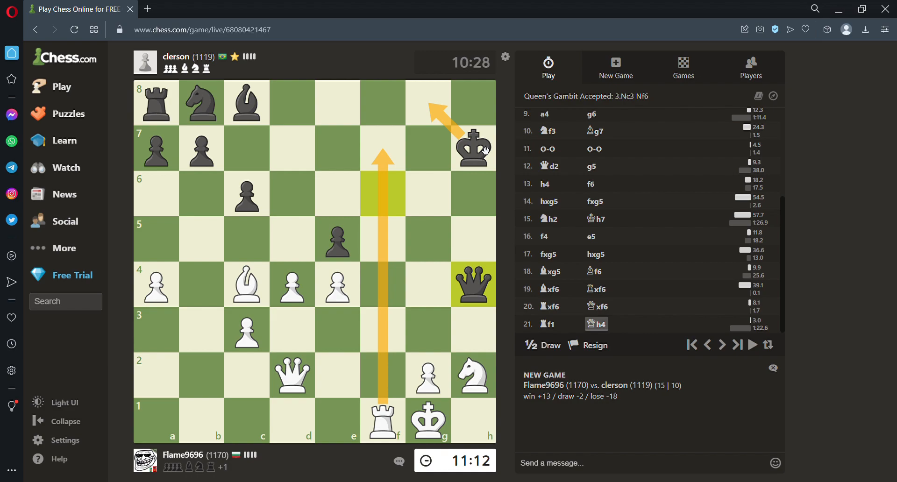
mouse_move(474, 107)
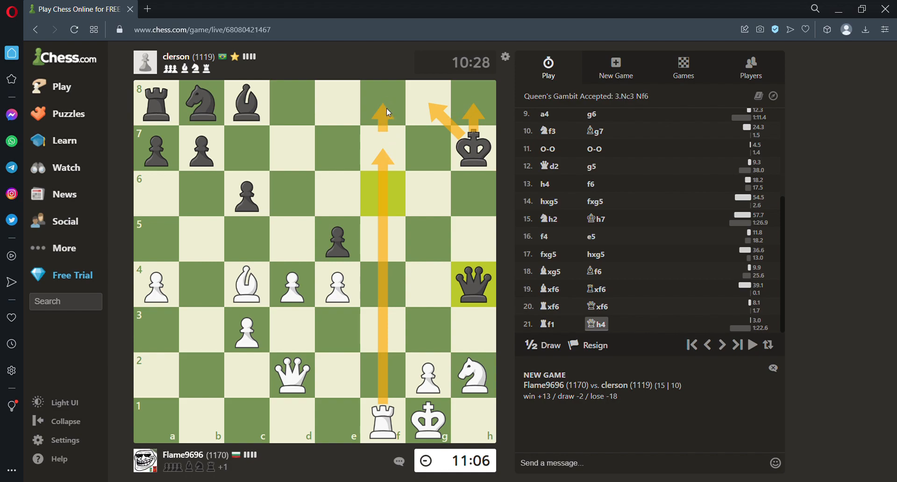
mouse_move(416, 133)
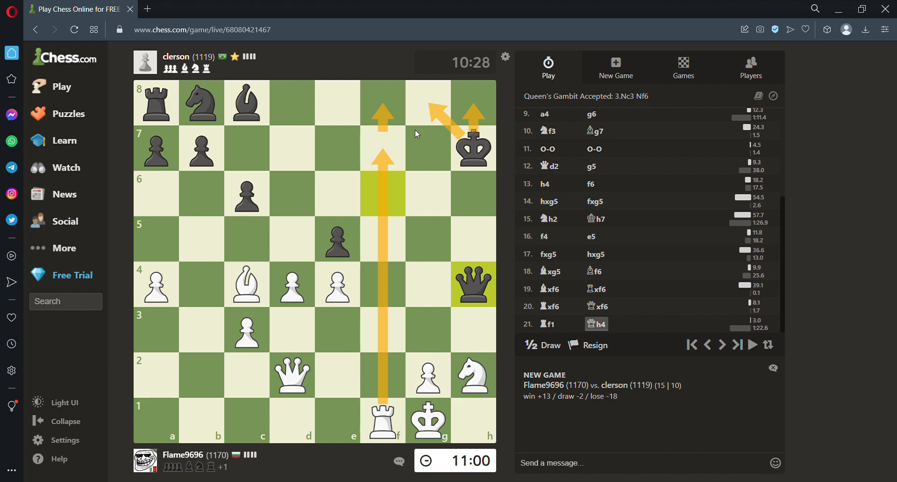
mouse_move(474, 159)
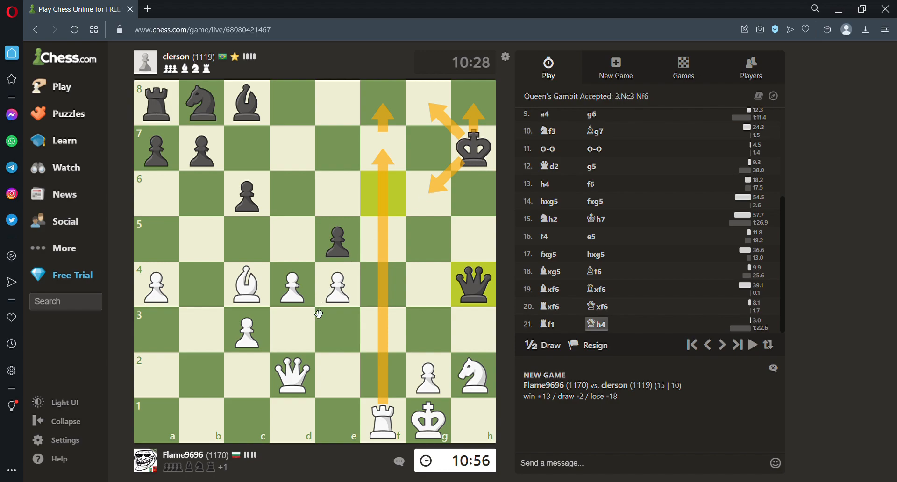
mouse_move(299, 378)
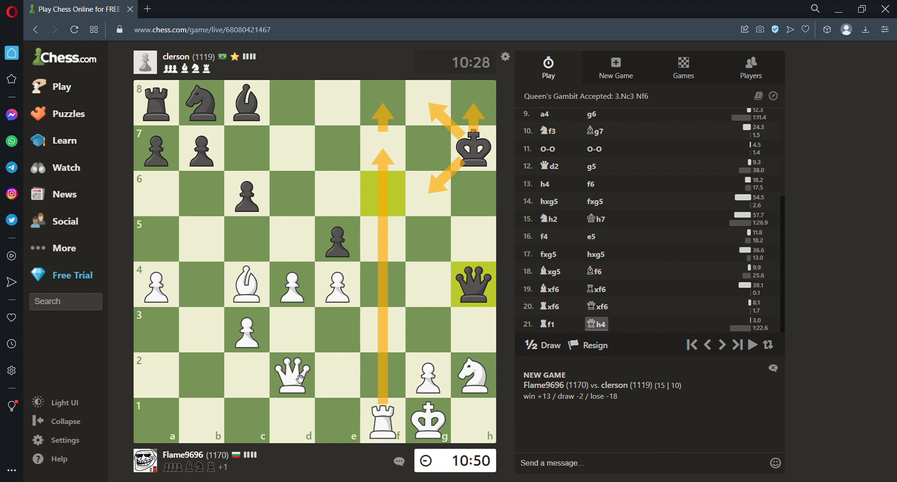
mouse_move(423, 355)
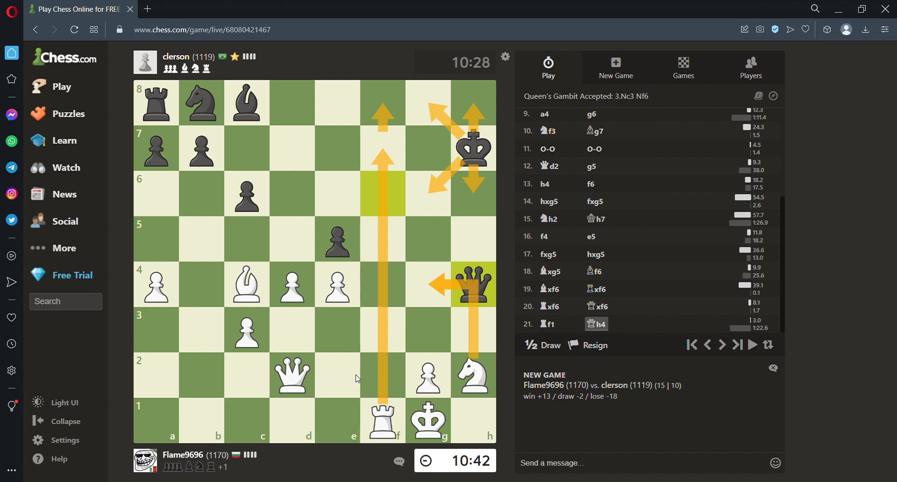
click(382, 422)
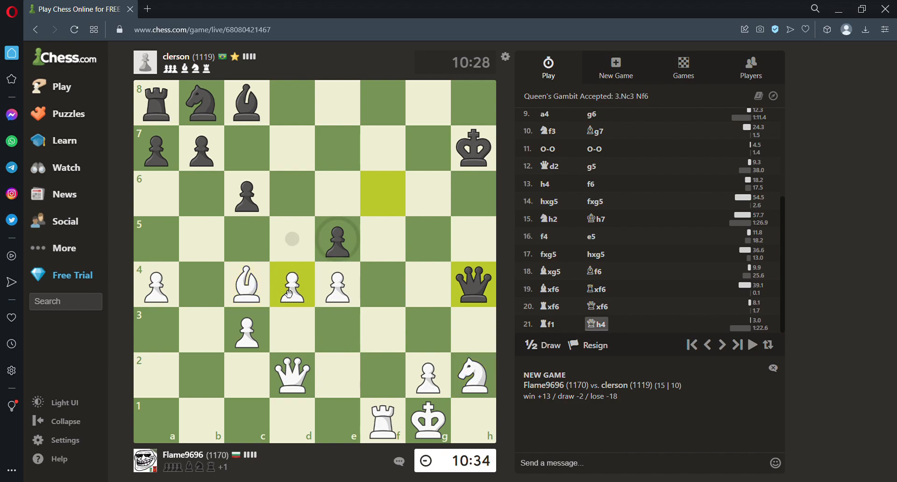
Step: Move the d4 pawn toward e5 for 22.dxe5, marking arrows for Black's queen on e4
click(246, 284)
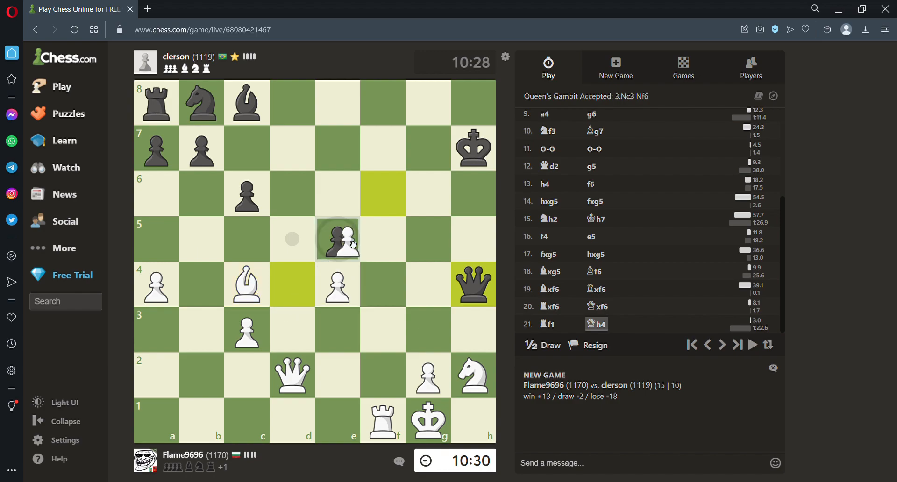
click(292, 284)
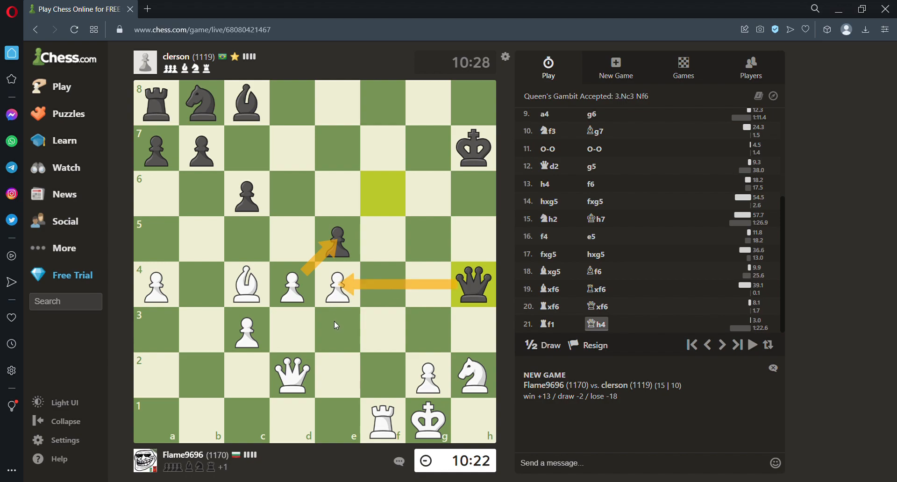
mouse_move(384, 362)
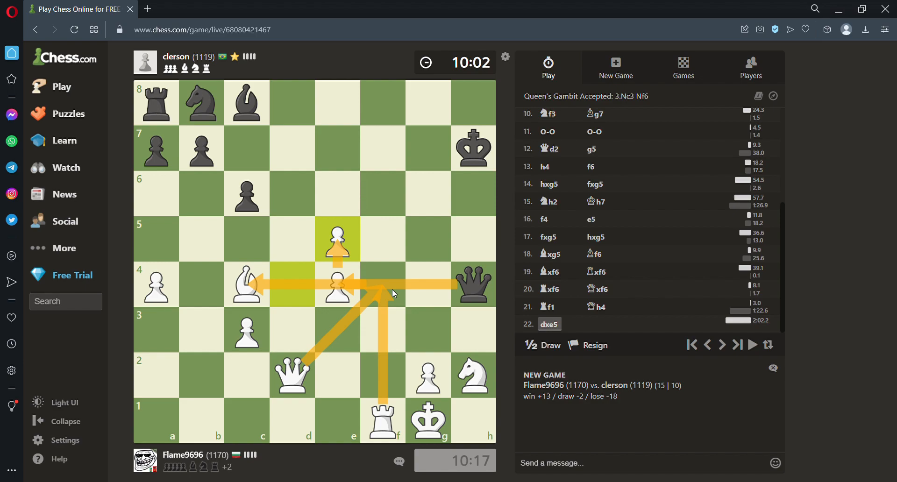
mouse_move(237, 416)
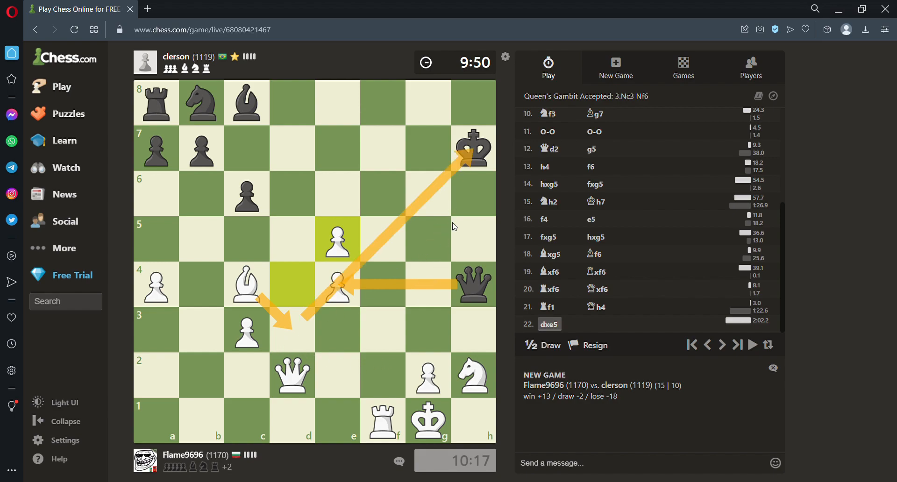
mouse_move(474, 235)
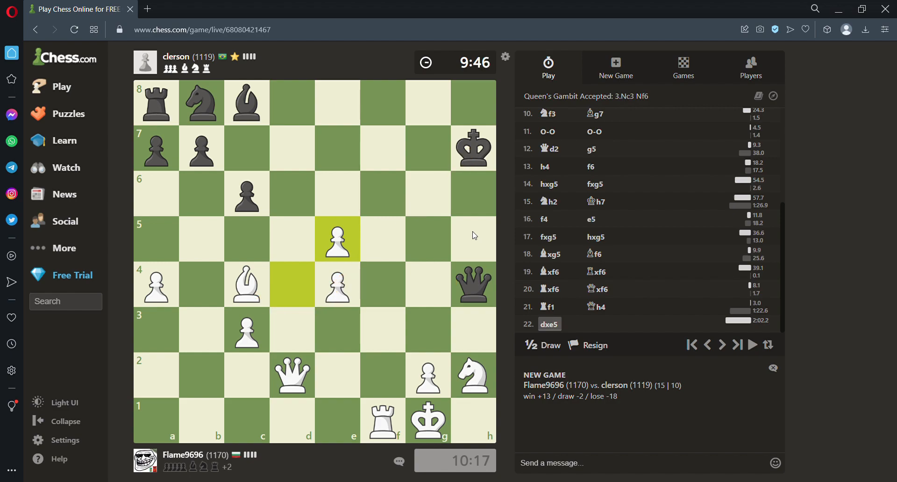
mouse_move(460, 205)
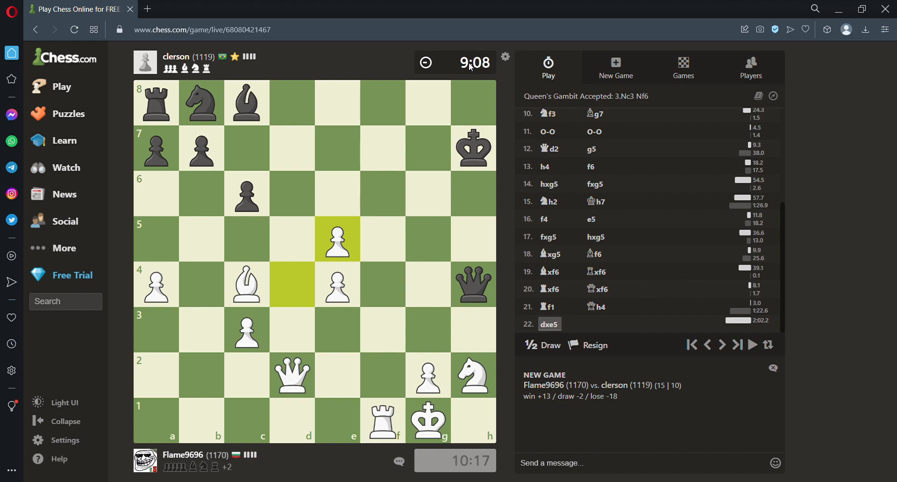
mouse_move(431, 314)
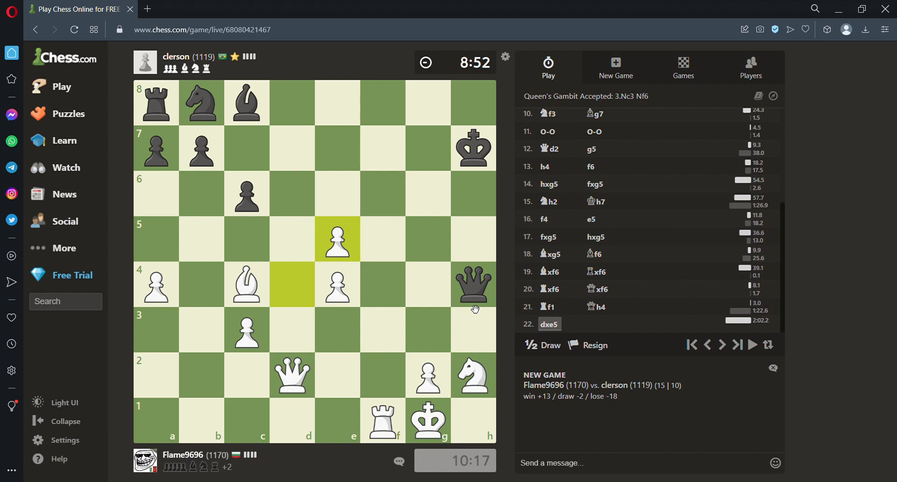
mouse_move(479, 301)
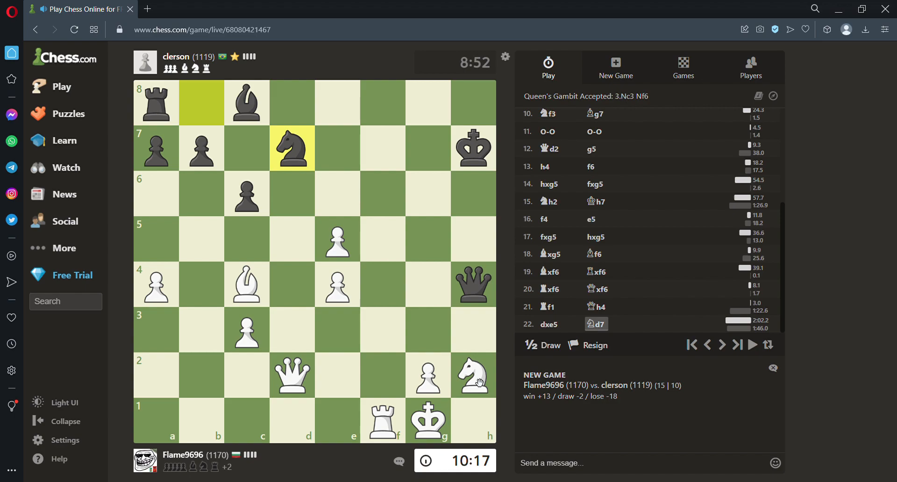
Step: Reposition the h2 knight to f3 (23.Nf3); Black's queen goes to g4
click(473, 375)
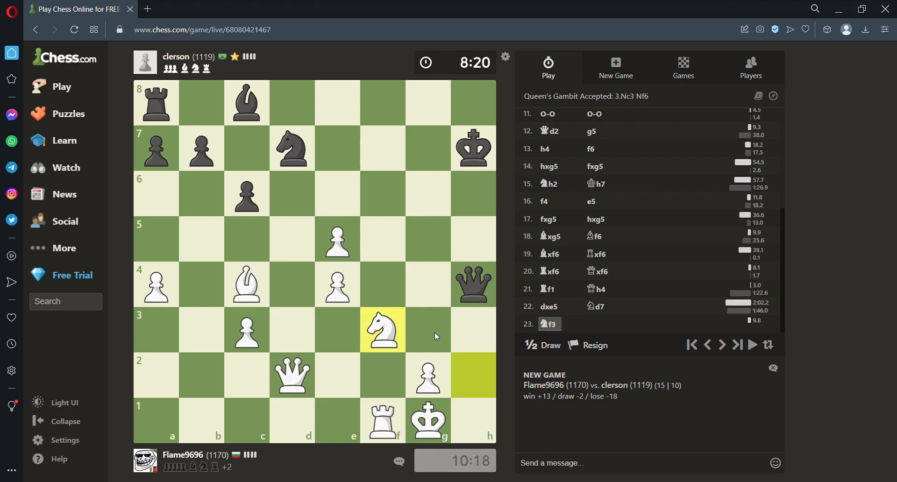
mouse_move(446, 333)
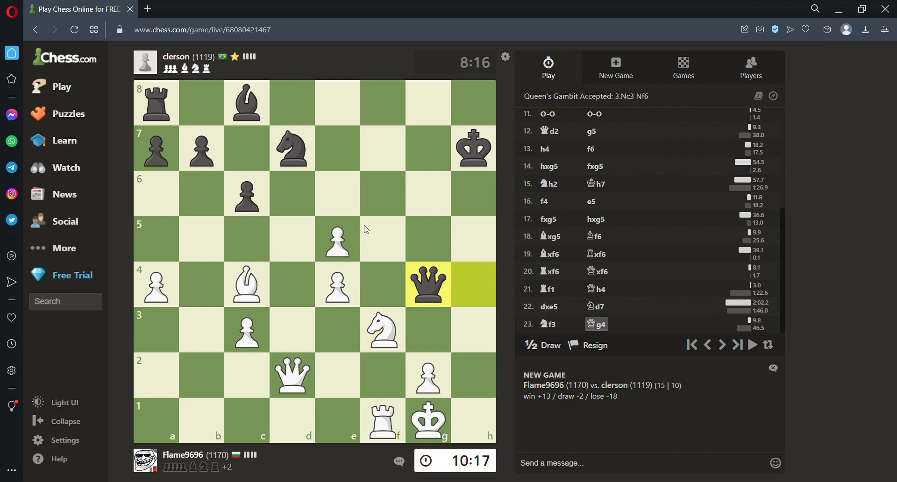
Step: Retreat the f3 knight to h2 (24.Nh2) with arrows cleared; Black plays 24...Qh4
click(382, 330)
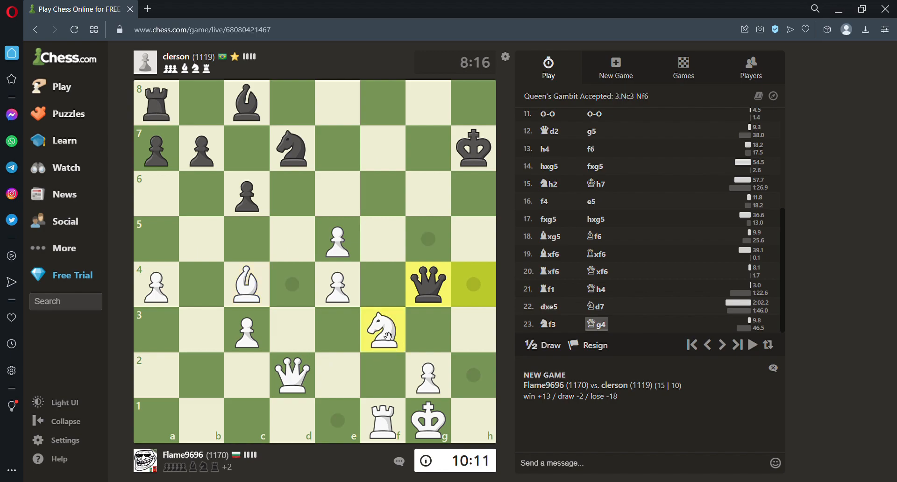
mouse_move(351, 324)
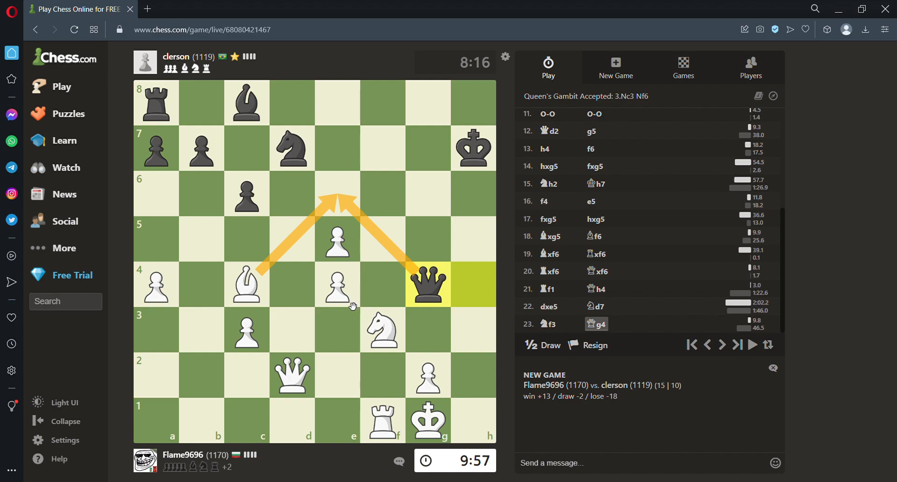
click(382, 329)
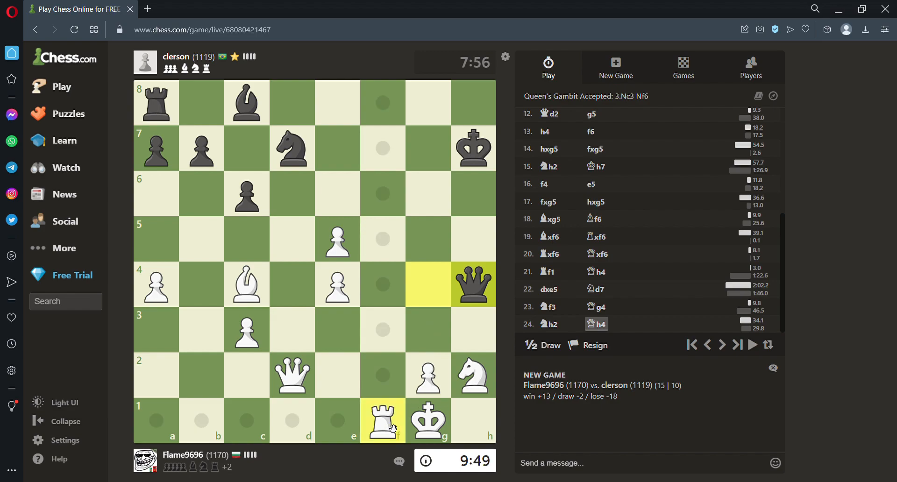
Step: Mark the f1–f7 route and play 25.Rf7+, answered by 25...Kg6
drag(383, 420, 383, 149)
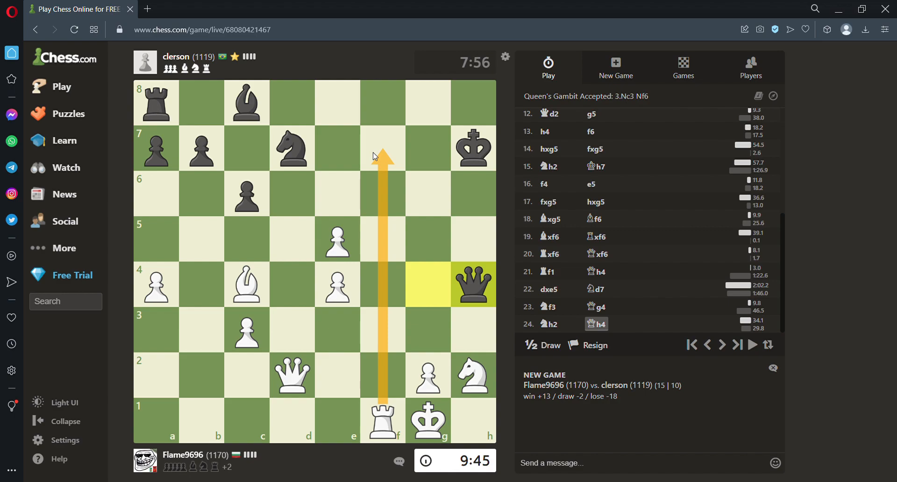
mouse_move(380, 155)
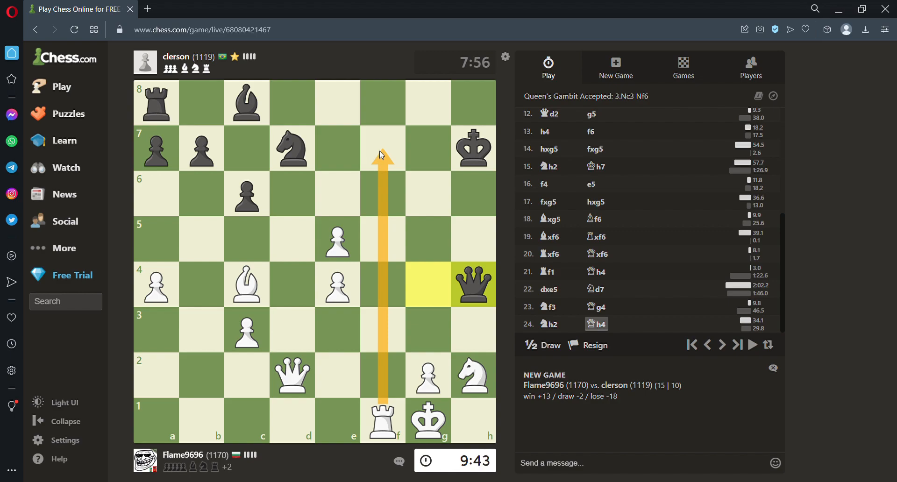
mouse_move(382, 370)
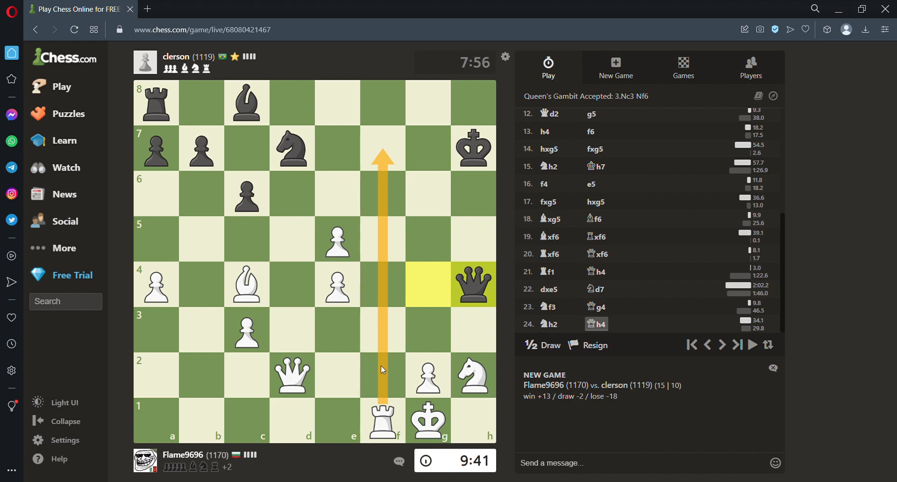
click(382, 421)
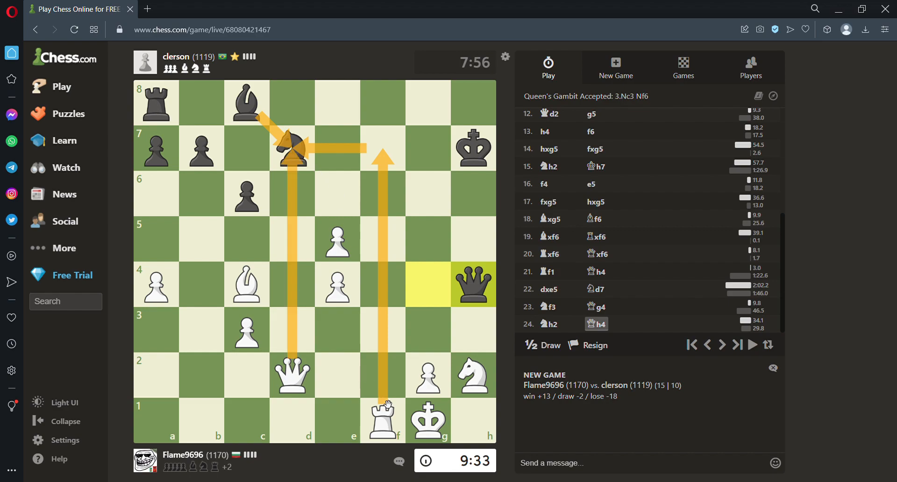
click(382, 420)
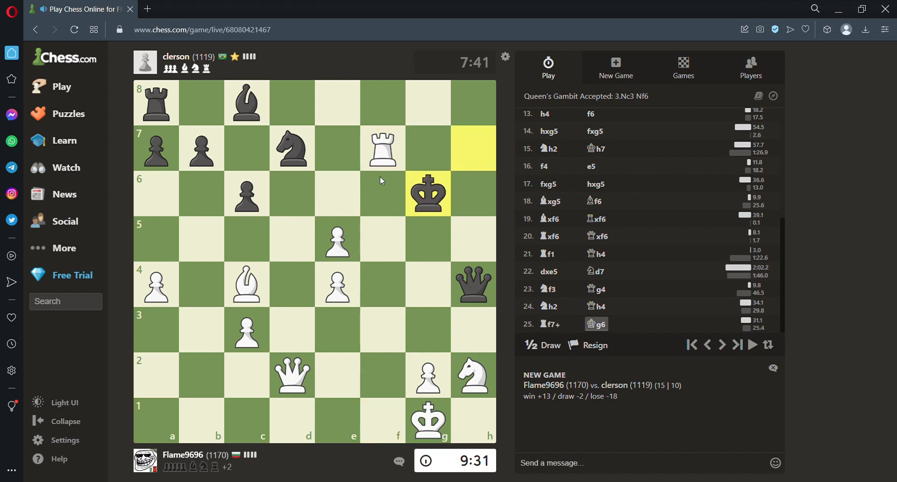
Step: Inspect the f7 rook's moves, then lift the d2 queen toward d6
click(382, 148)
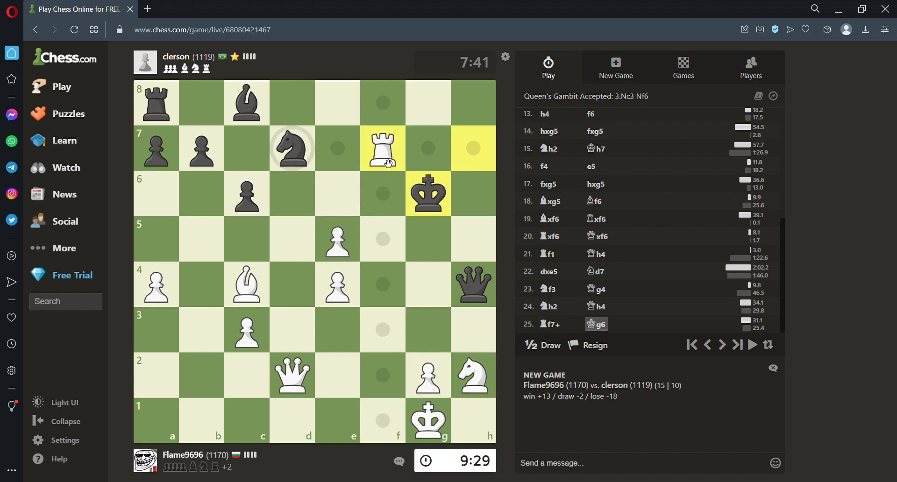
click(291, 375)
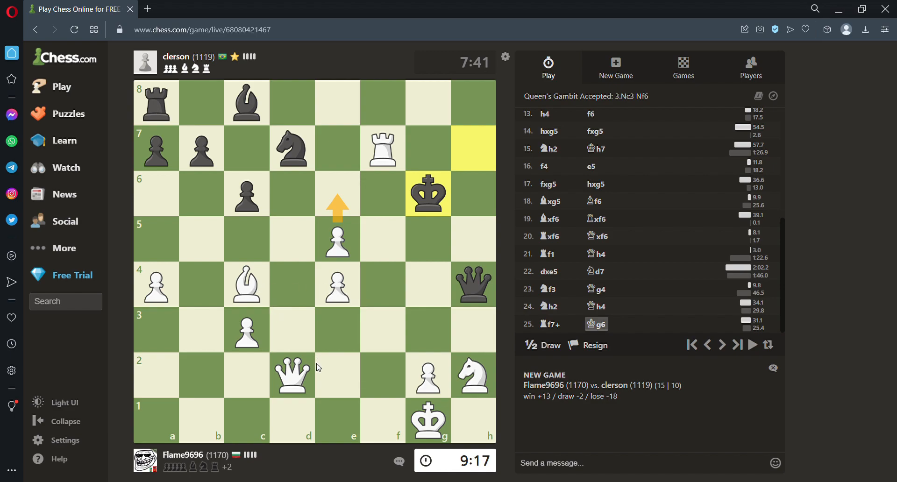
click(292, 375)
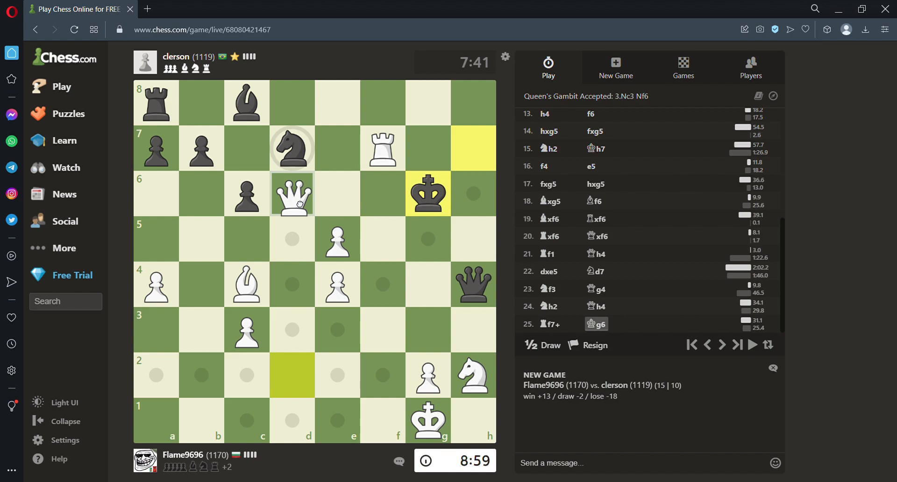
Step: Drop the queen on d6 for 26.Qd6+ and consider the c4–f7 bishop line
click(291, 193)
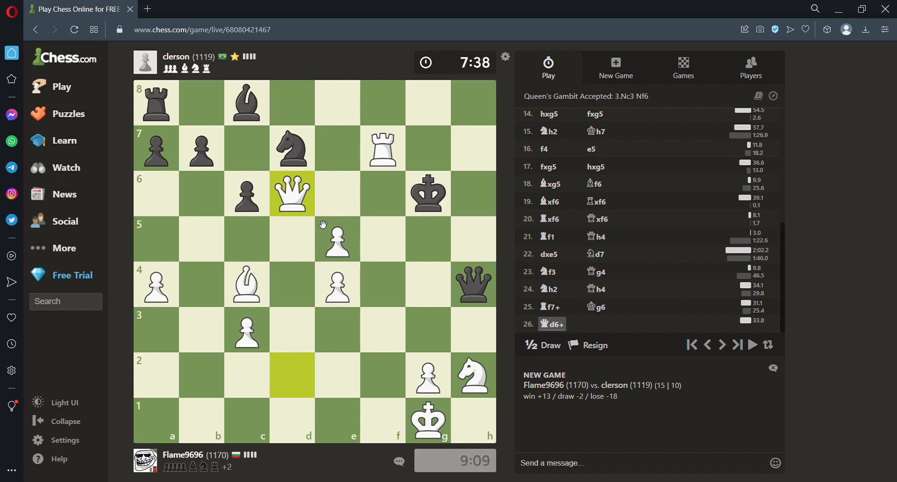
mouse_move(352, 209)
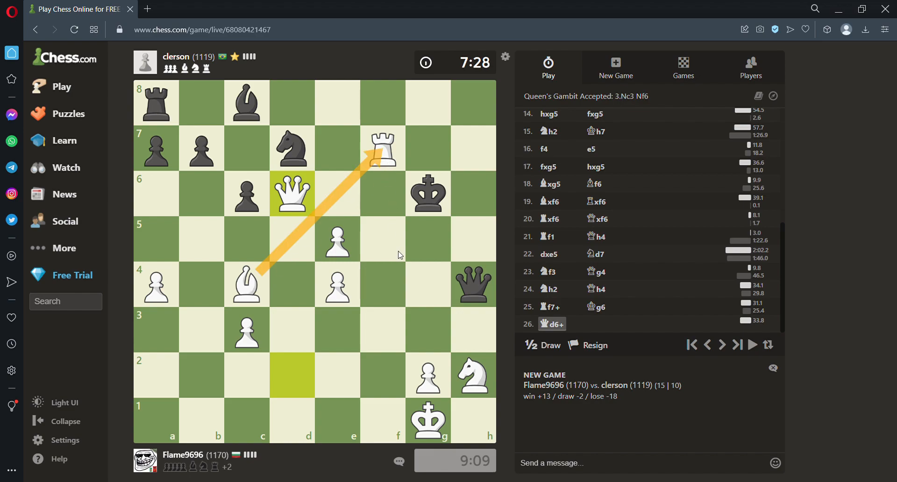
mouse_move(396, 164)
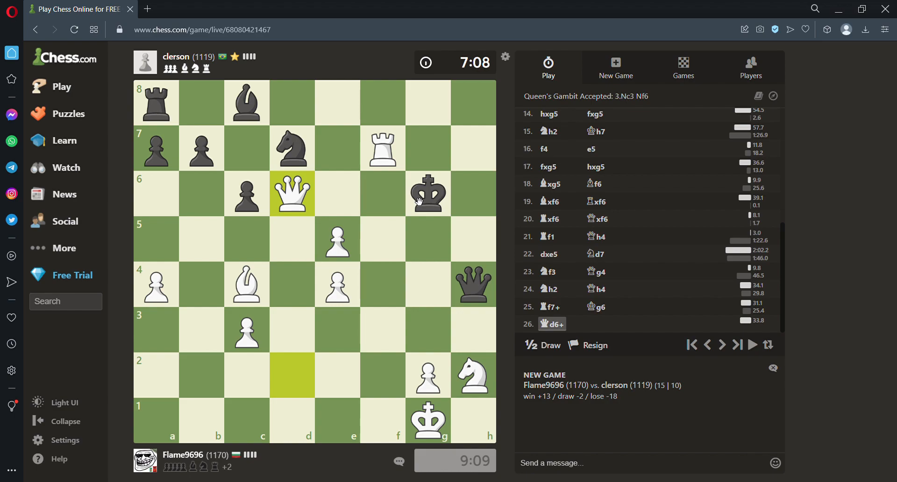
mouse_move(432, 203)
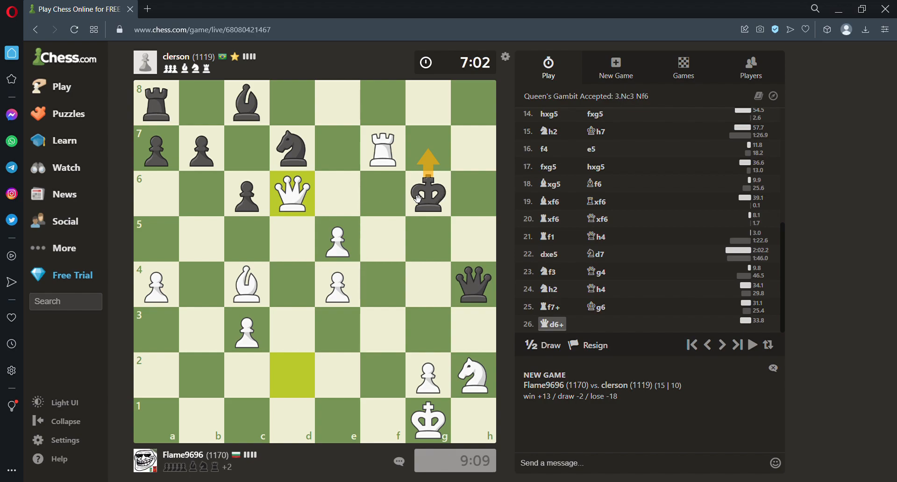
mouse_move(385, 198)
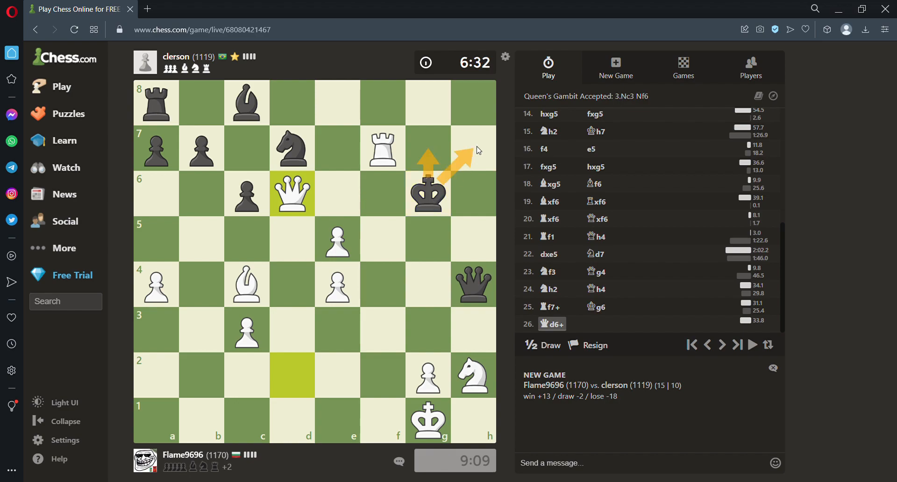
mouse_move(433, 222)
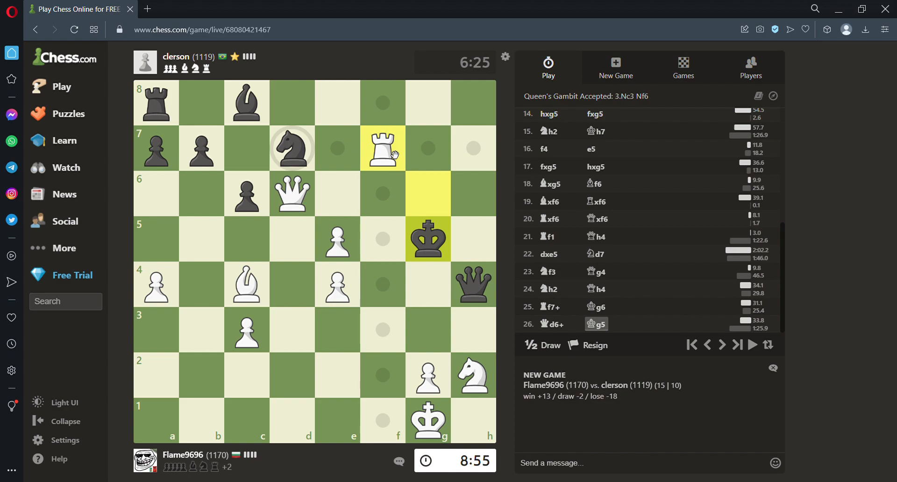
mouse_move(377, 150)
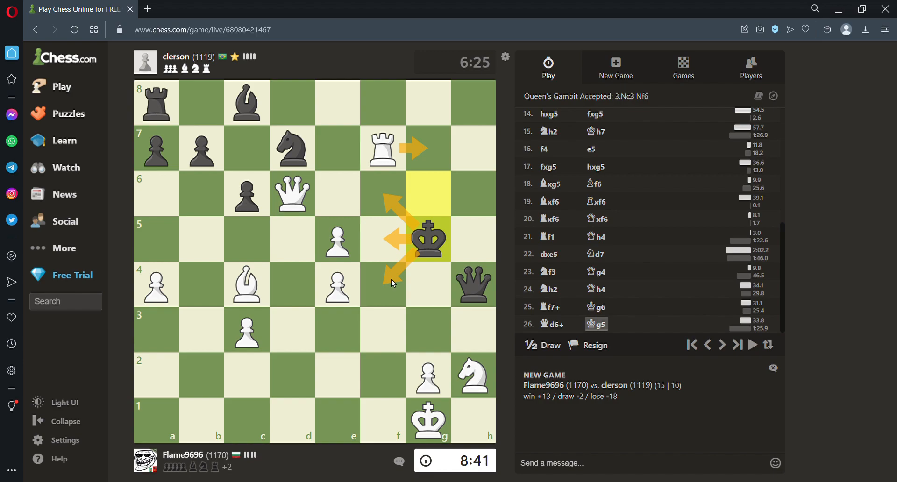
mouse_move(336, 256)
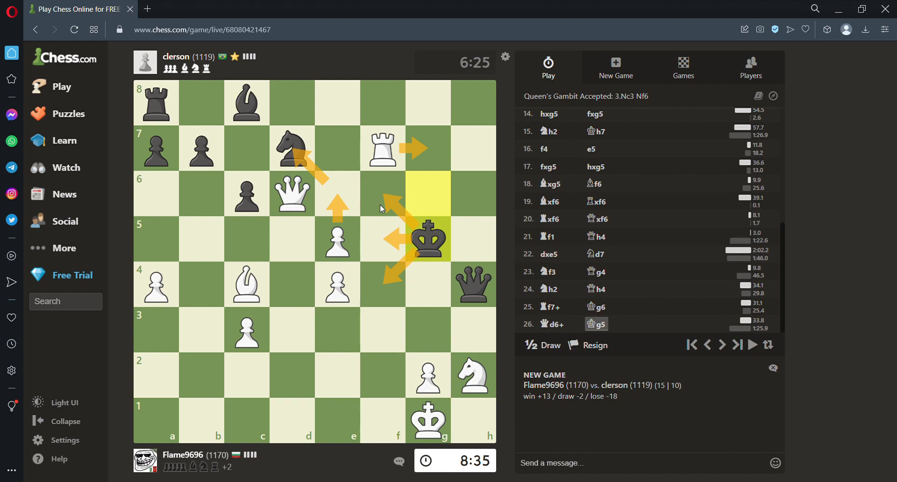
mouse_move(440, 245)
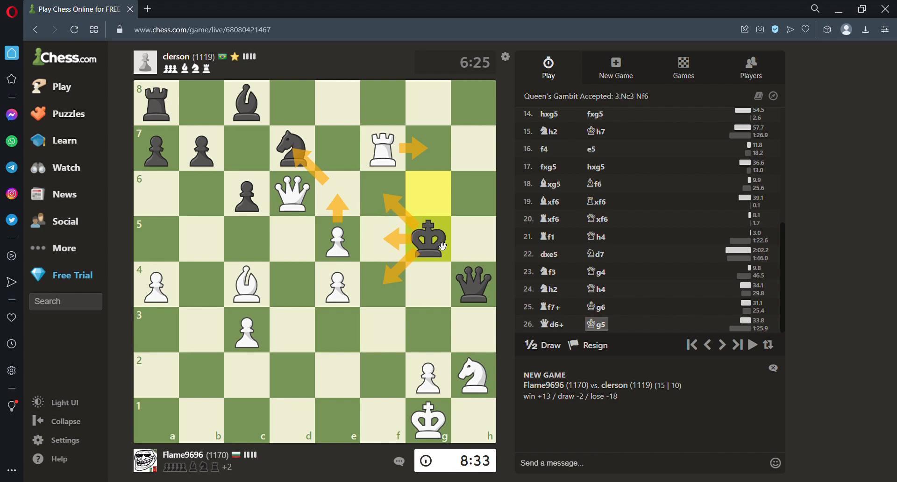
mouse_move(474, 207)
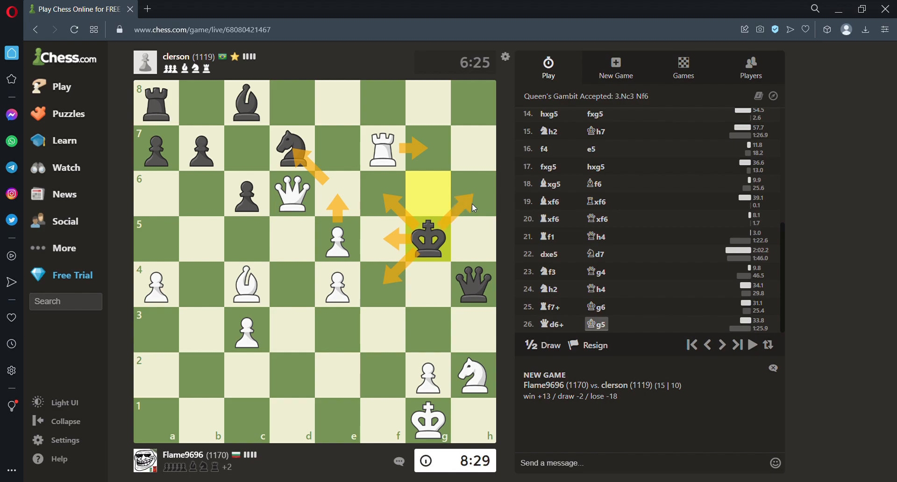
mouse_move(460, 222)
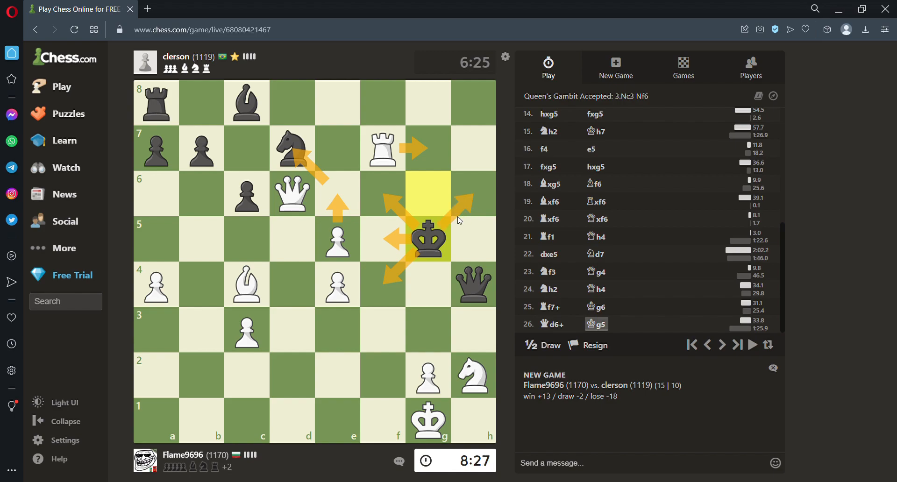
mouse_move(433, 237)
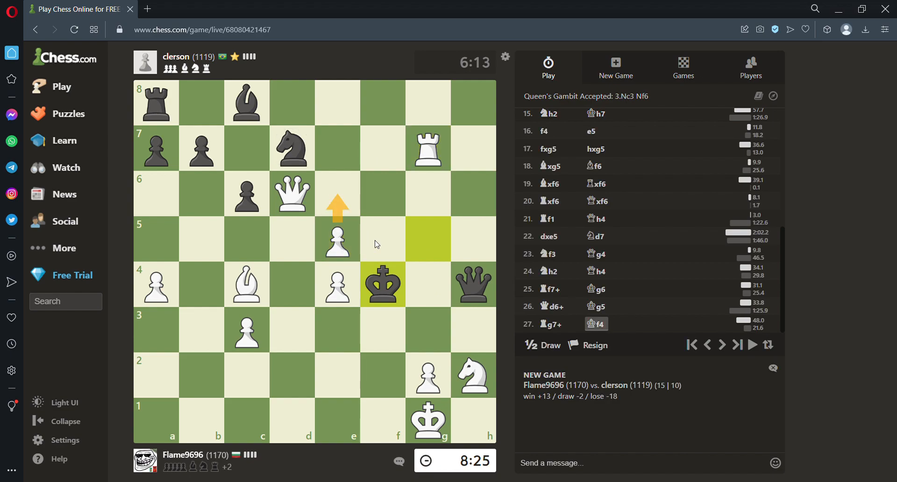
Step: Push the e5 pawn to e6 with check (28.e6+)
click(336, 238)
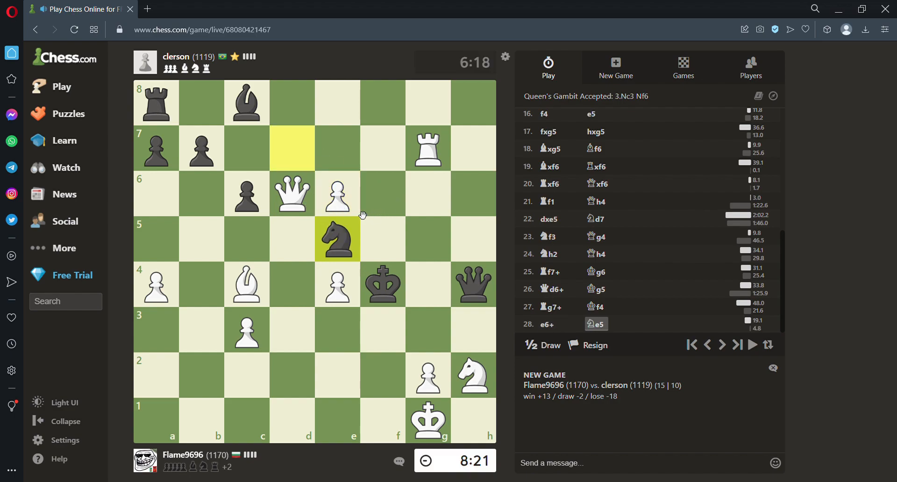
Step: Select the g7 rook to plan the Rg4 check
click(293, 193)
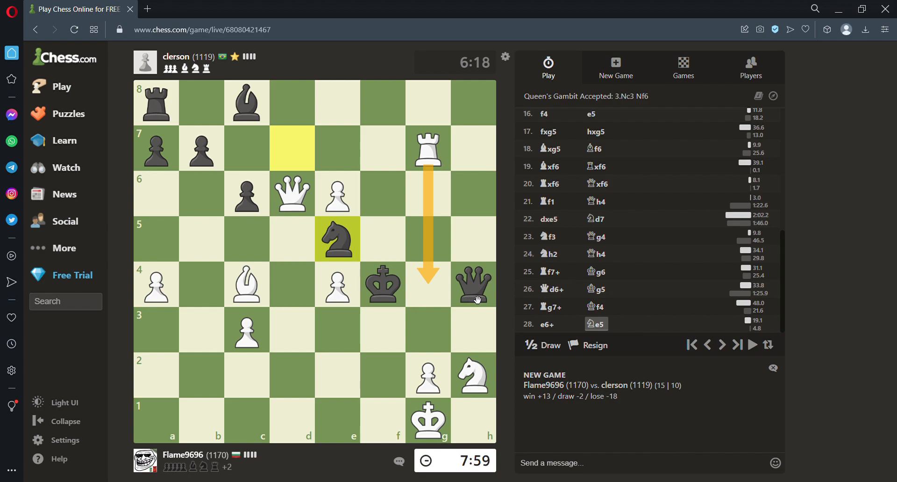
mouse_move(342, 247)
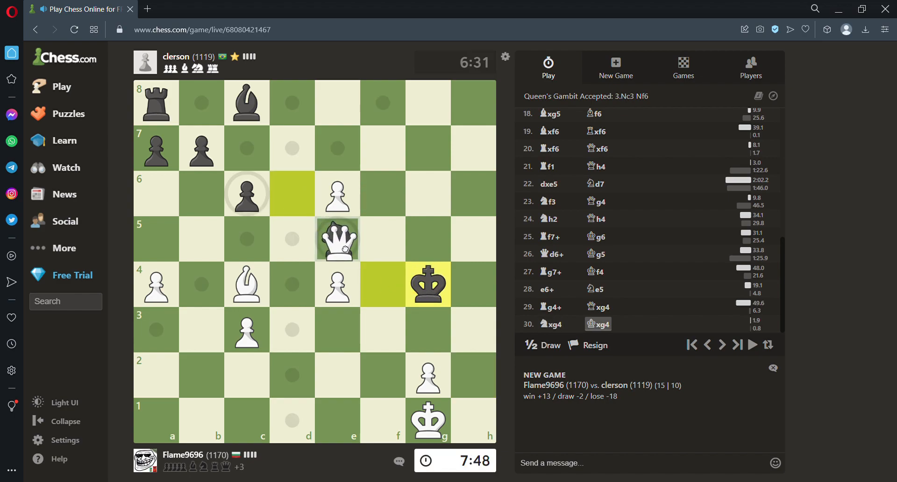
Step: Play Qxe5, recapture Bxe6+, then Qf5 after Black's Kh4
click(337, 239)
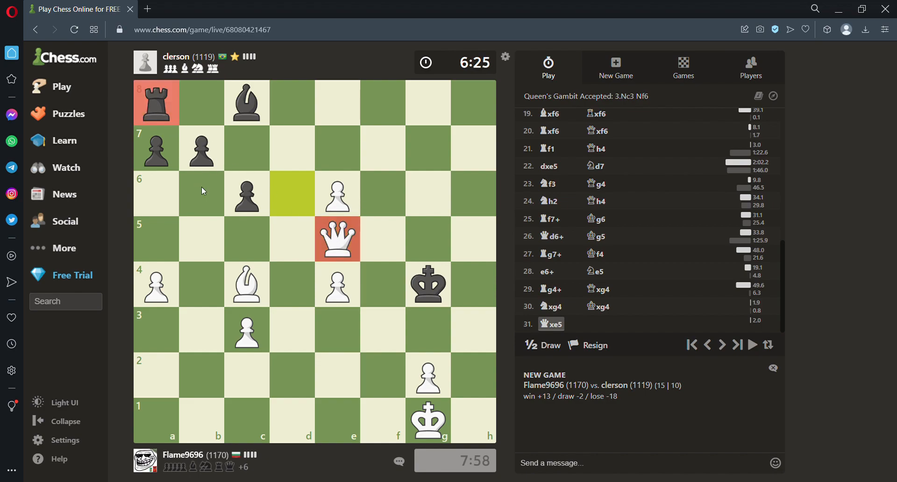
mouse_move(208, 213)
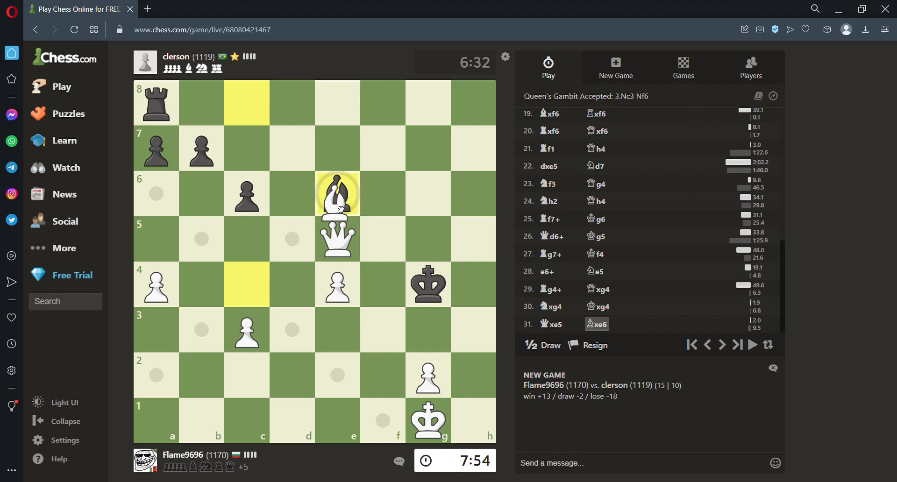
click(336, 193)
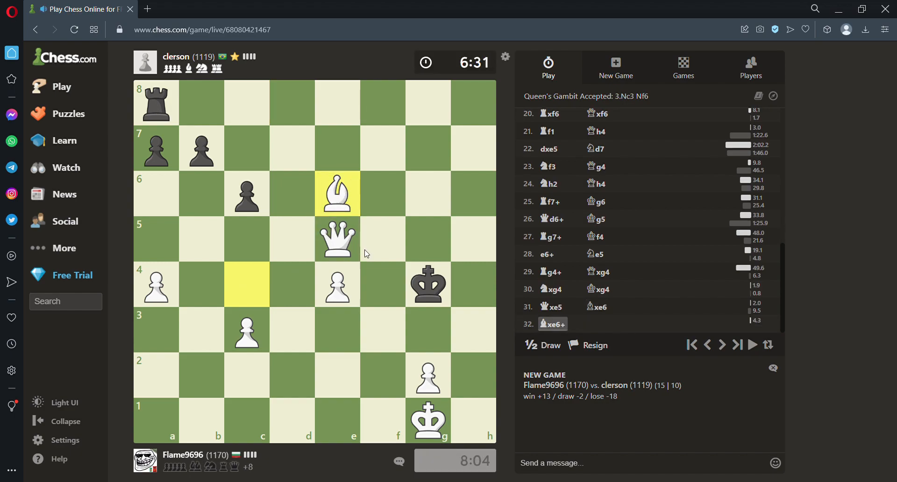
mouse_move(385, 248)
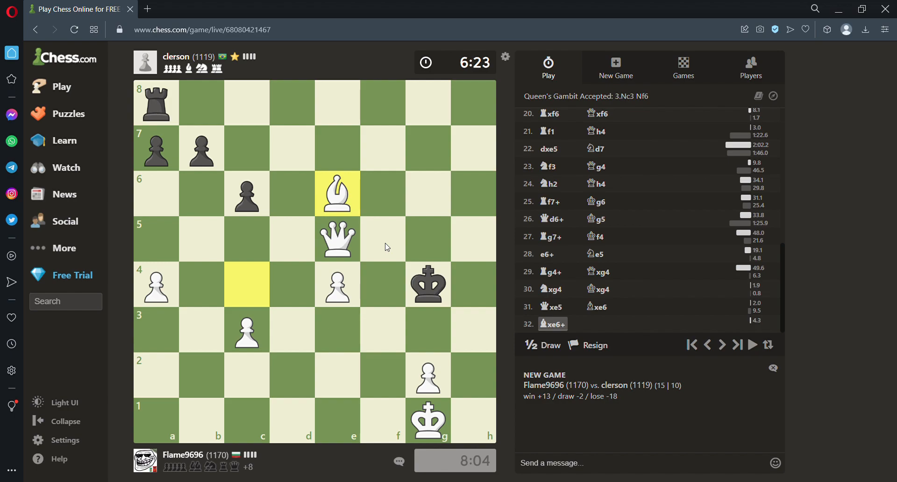
mouse_move(354, 252)
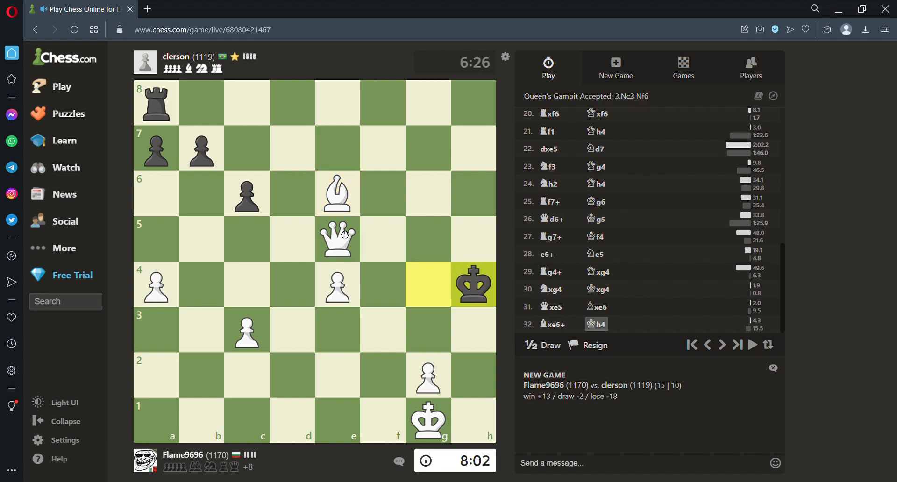
click(337, 239)
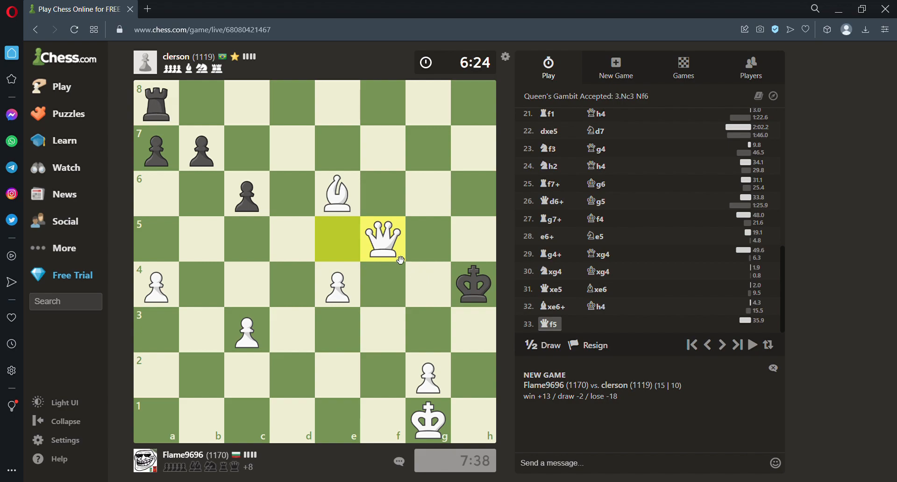
mouse_move(446, 294)
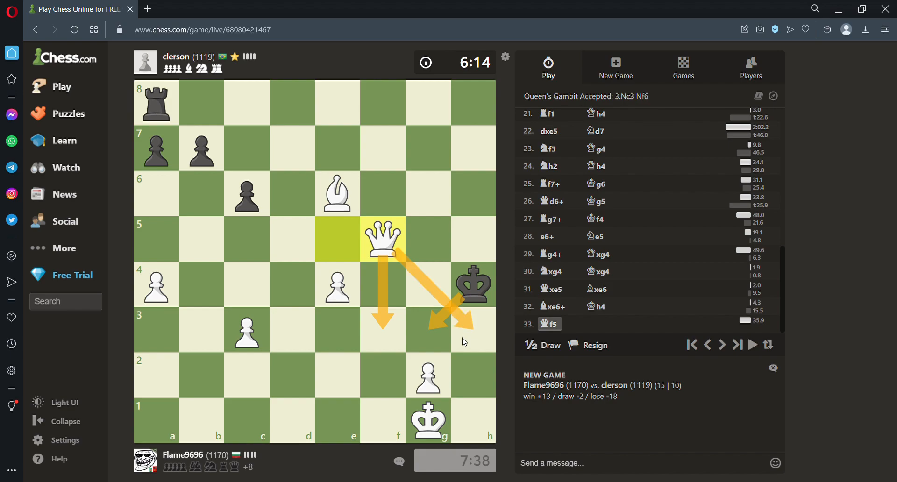
mouse_move(453, 342)
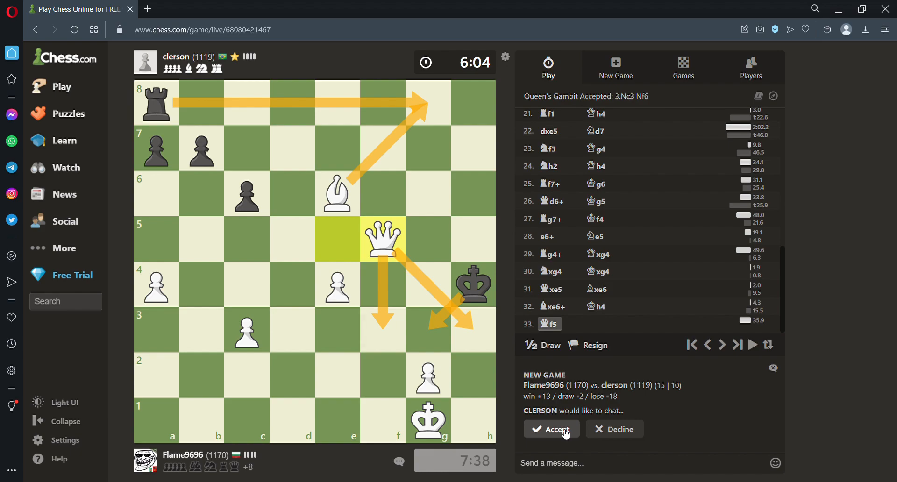
Step: Accept the chat request, mark b3, and send 'Wdym' then 'GG' in chat
click(550, 429)
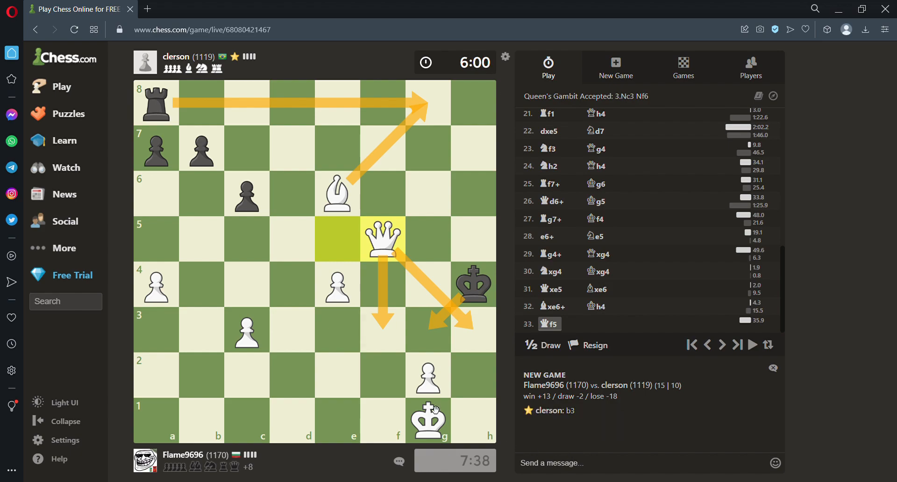
mouse_move(226, 228)
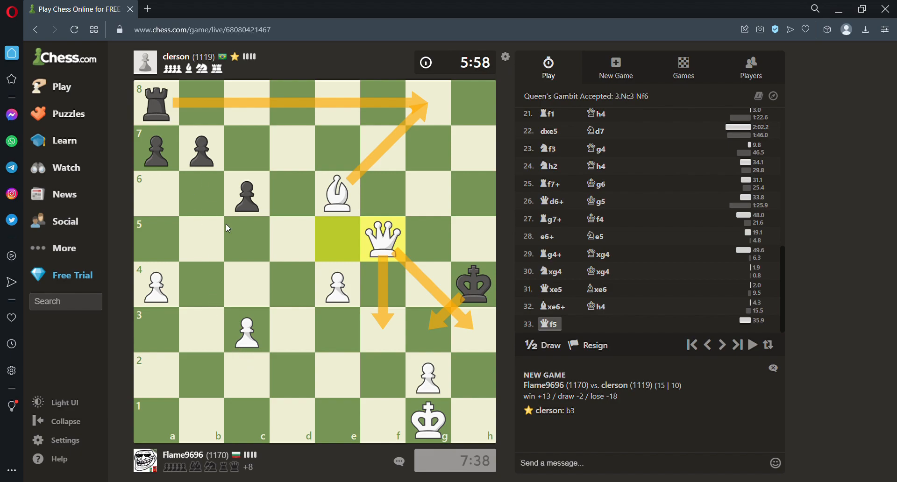
mouse_move(238, 391)
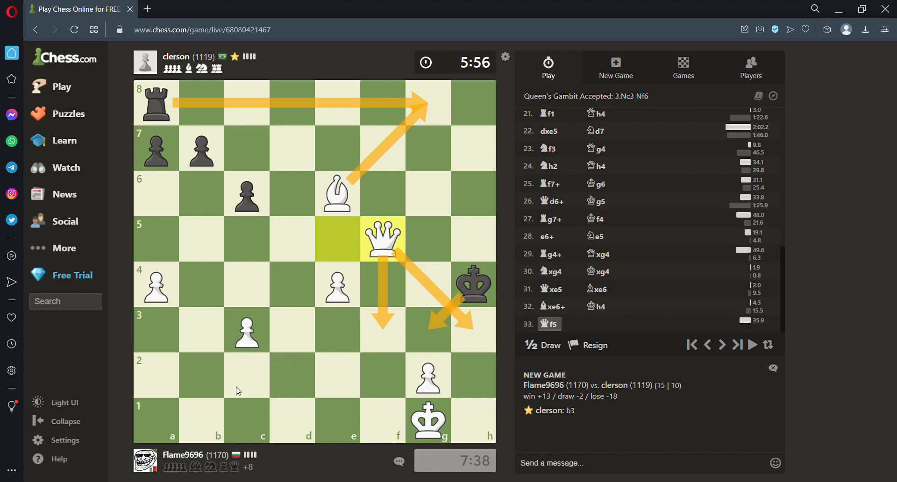
mouse_move(205, 402)
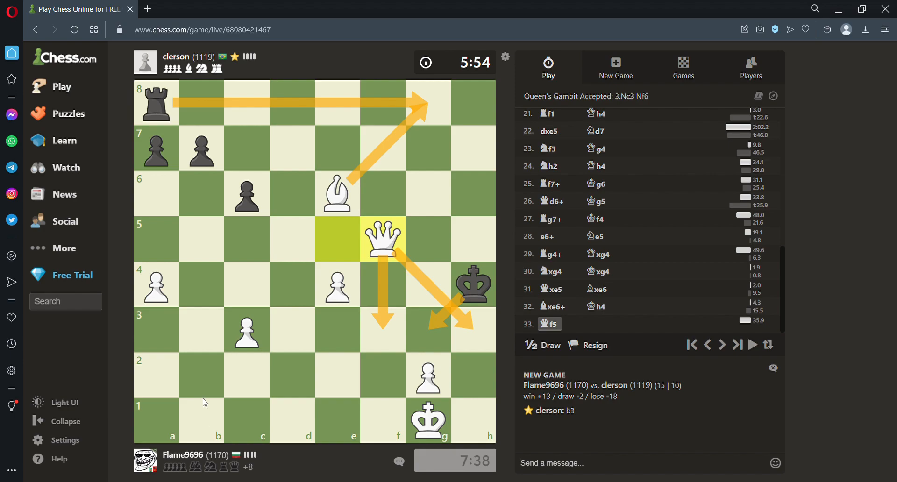
right_click(201, 330)
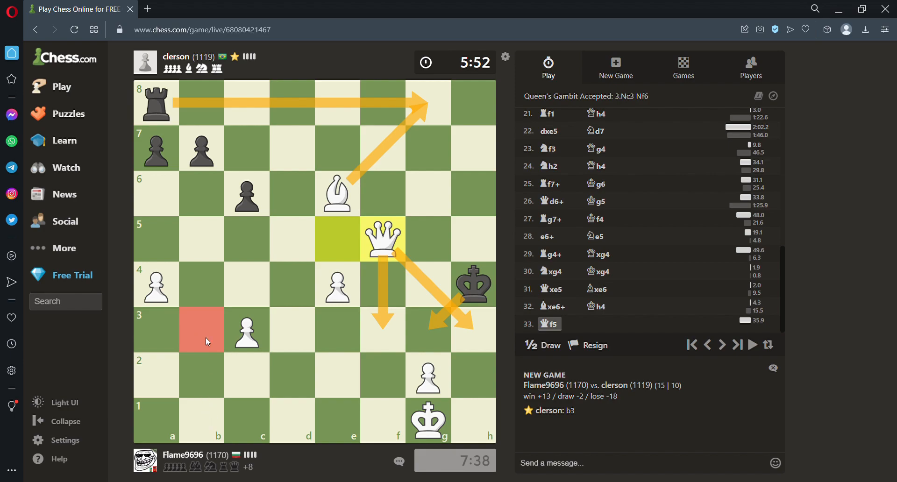
text(Wdym)
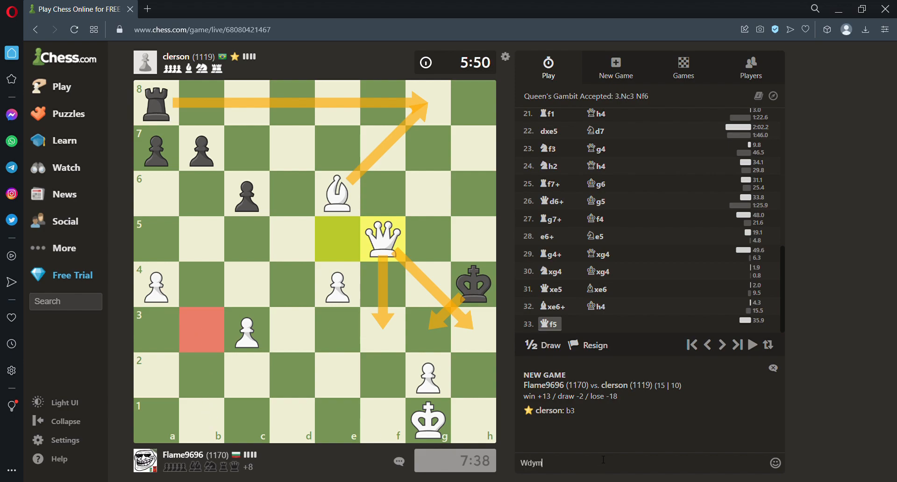
key(Return)
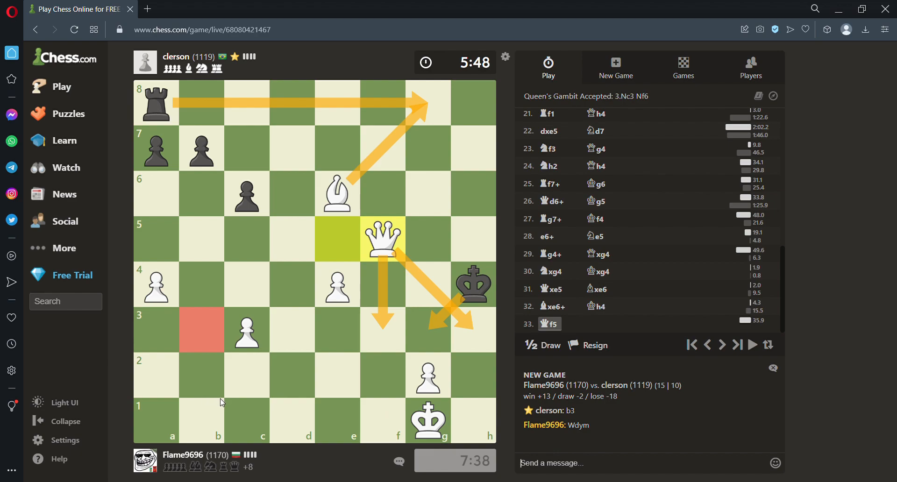
mouse_move(222, 365)
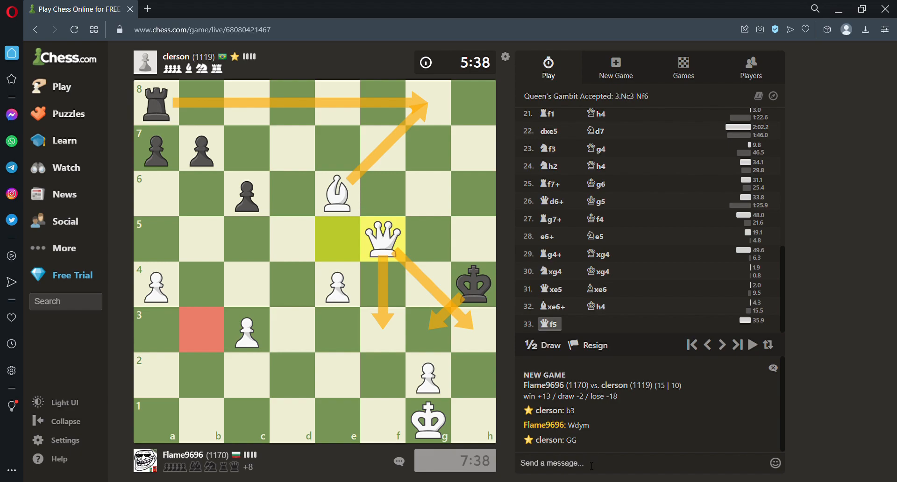
text(GG)
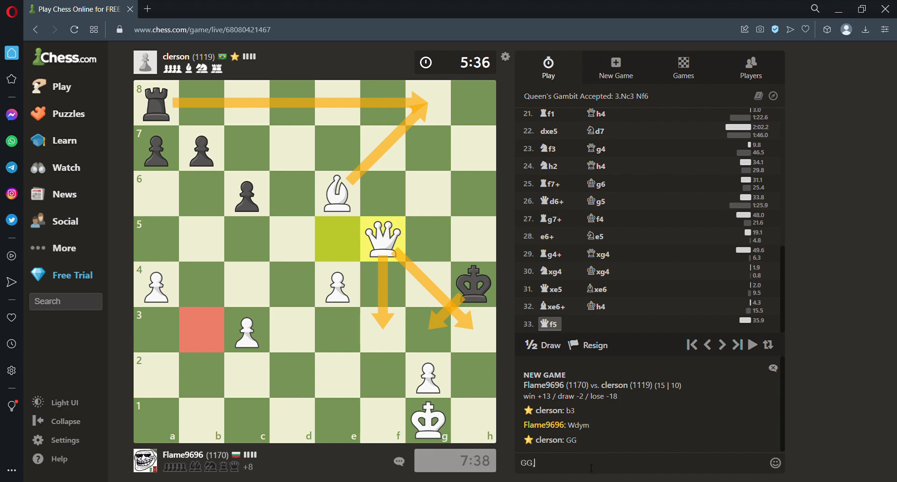
key(Return)
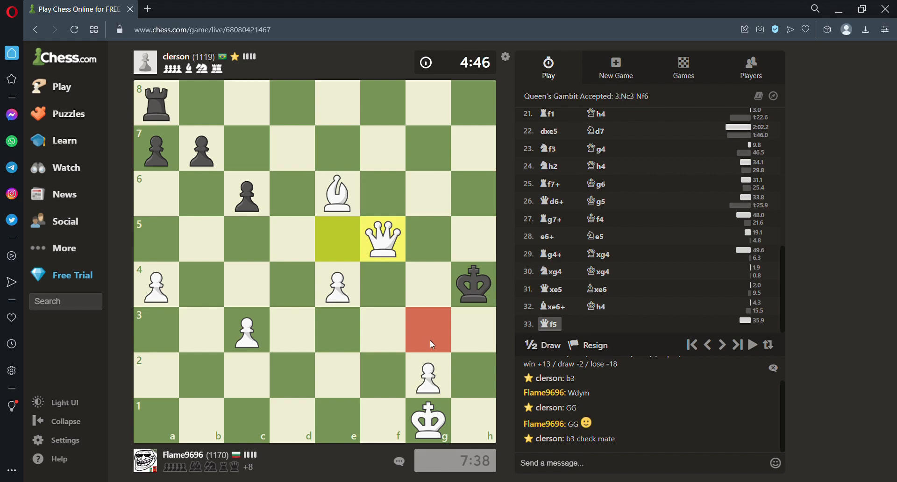
mouse_move(220, 354)
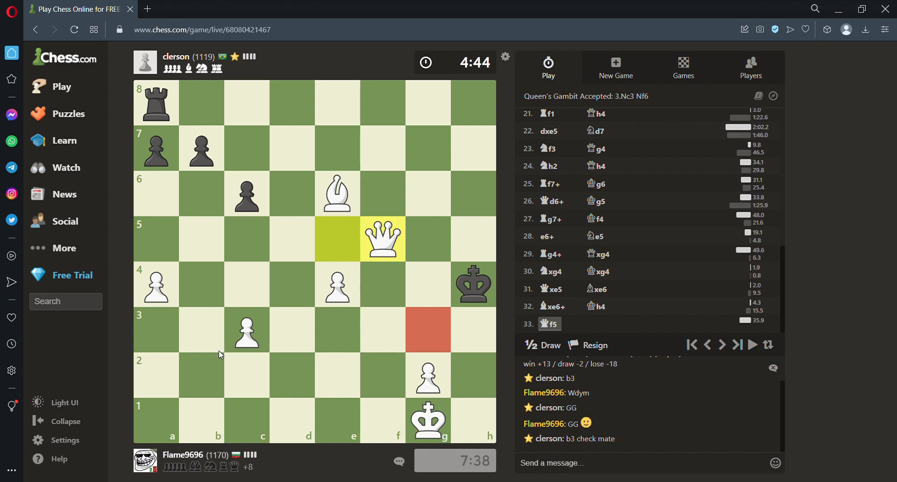
mouse_move(216, 369)
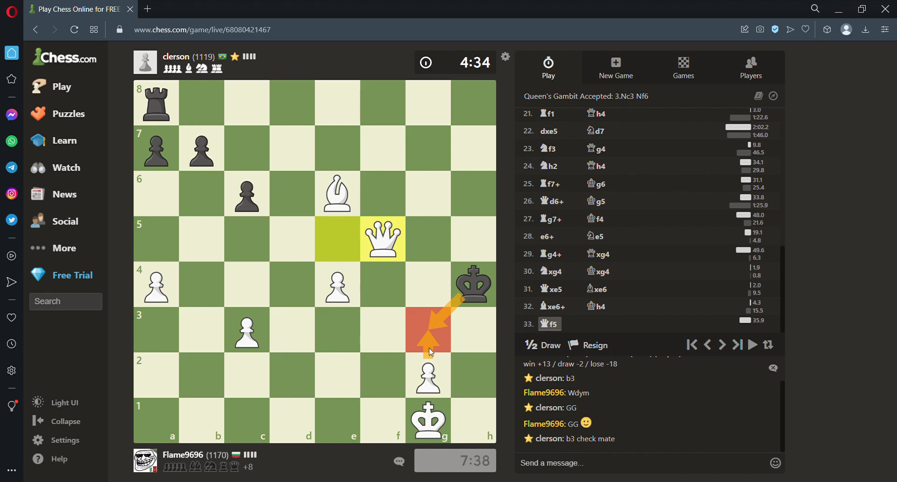
mouse_move(211, 339)
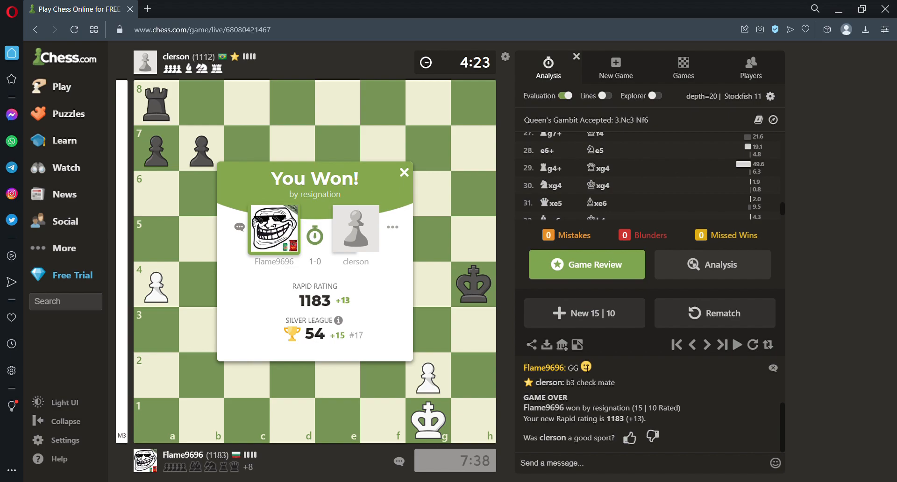
Step: Open Game Review, rate the opponent a good sport, and go to the review page
click(711, 264)
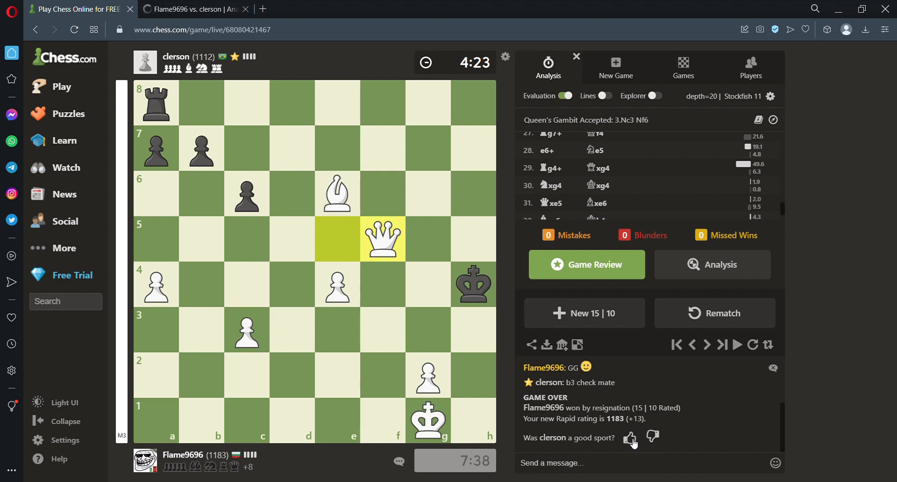
click(630, 438)
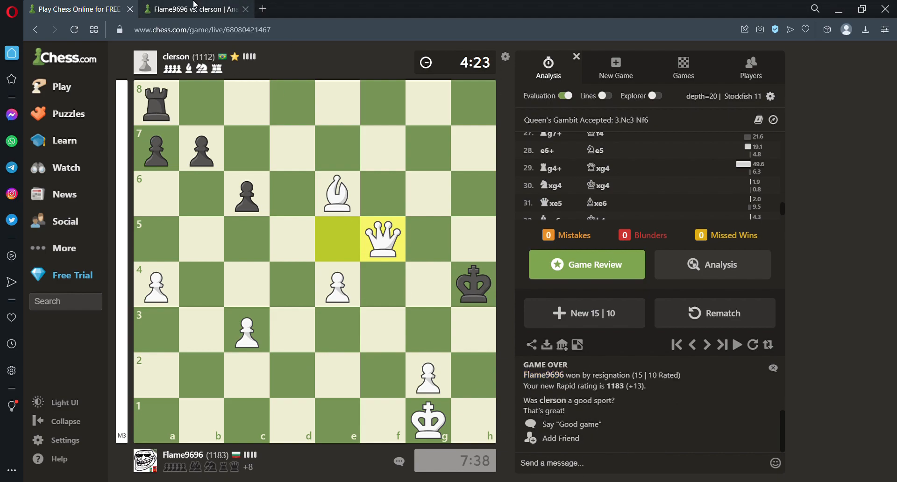
click(586, 265)
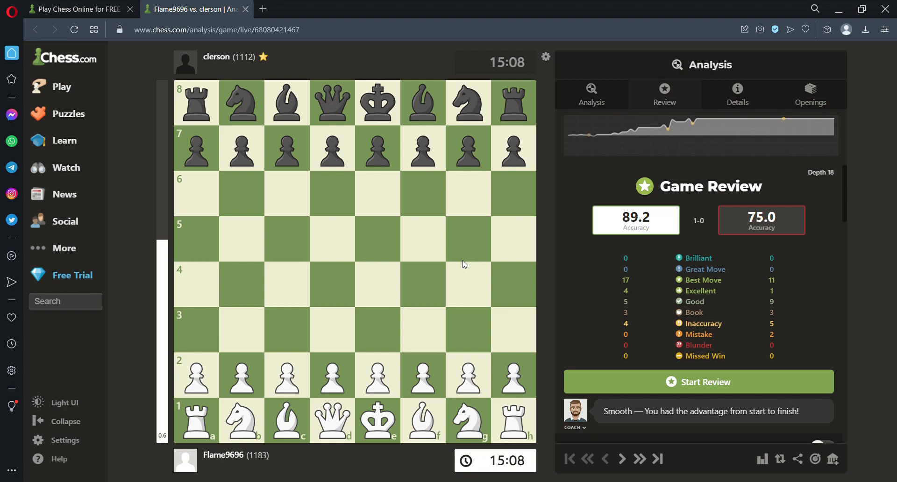
Step: Start the review, try the e4/e3 retry, and reveal Rad1 instead of h4
click(697, 382)
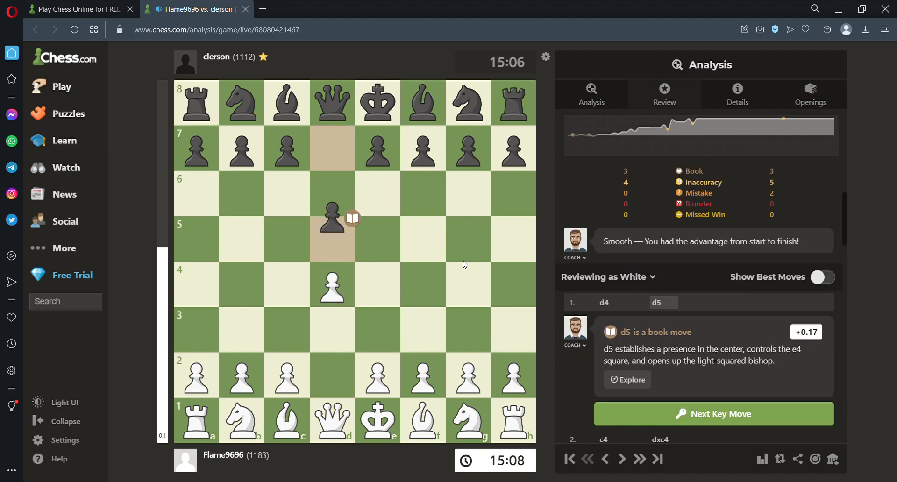
click(712, 413)
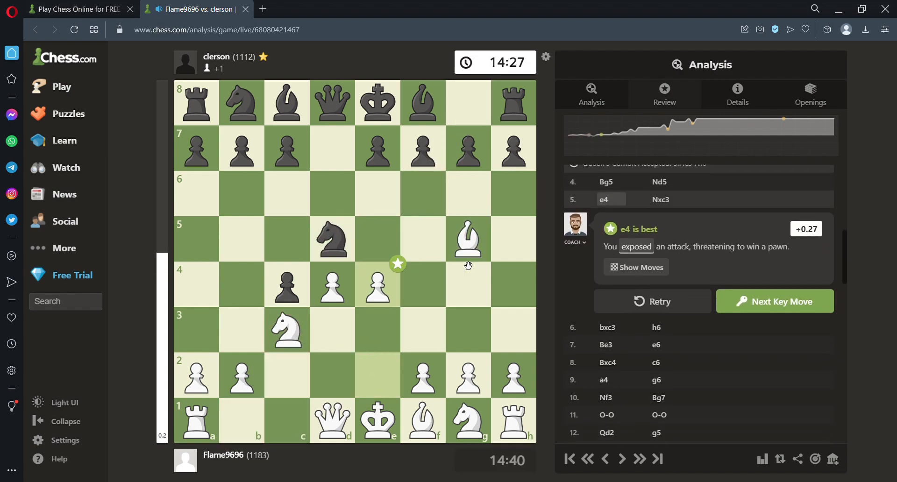
click(774, 301)
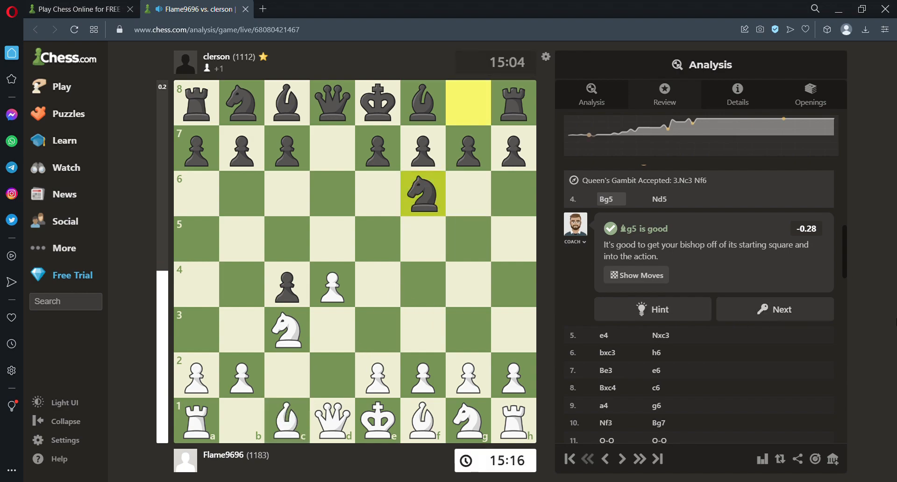
click(773, 308)
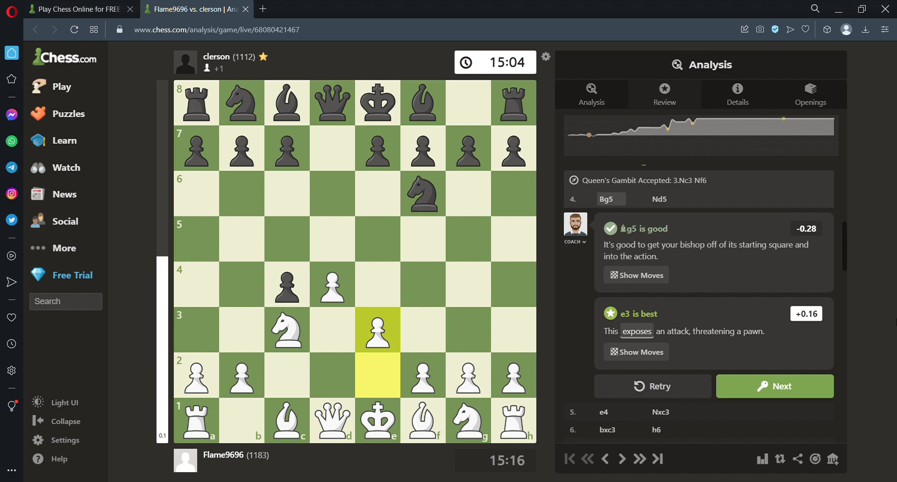
click(773, 385)
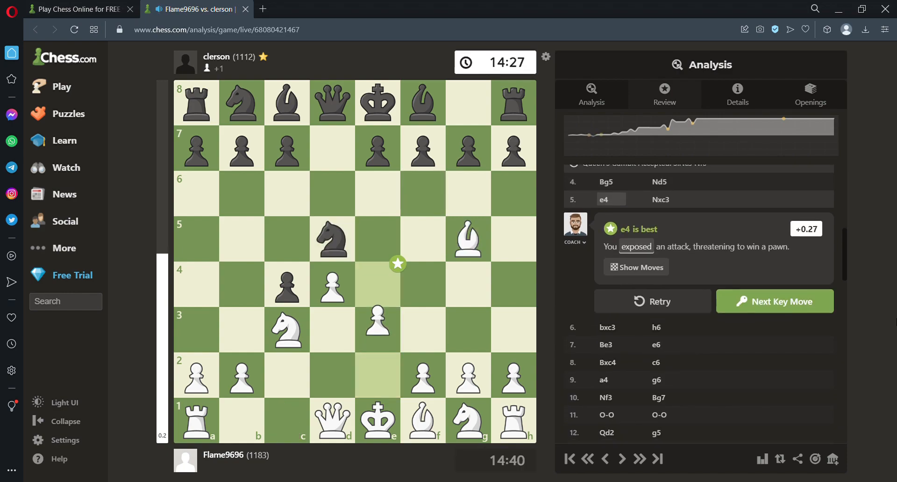
click(774, 301)
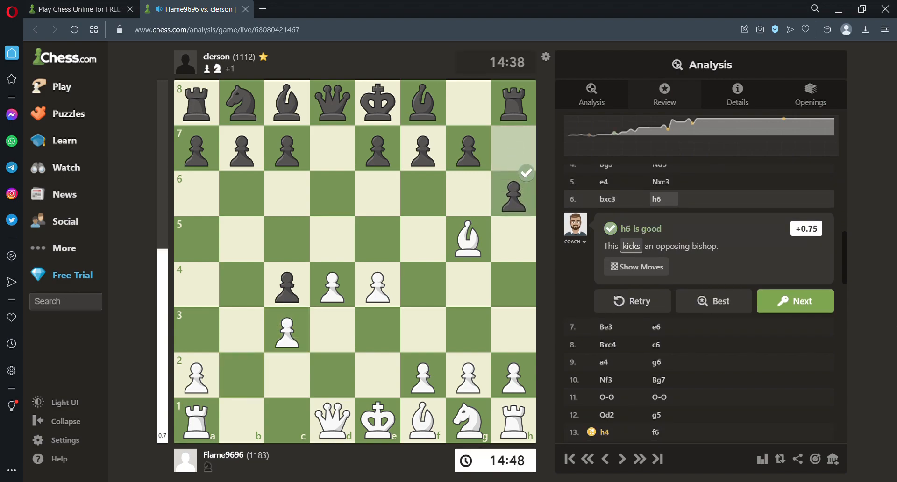
click(794, 309)
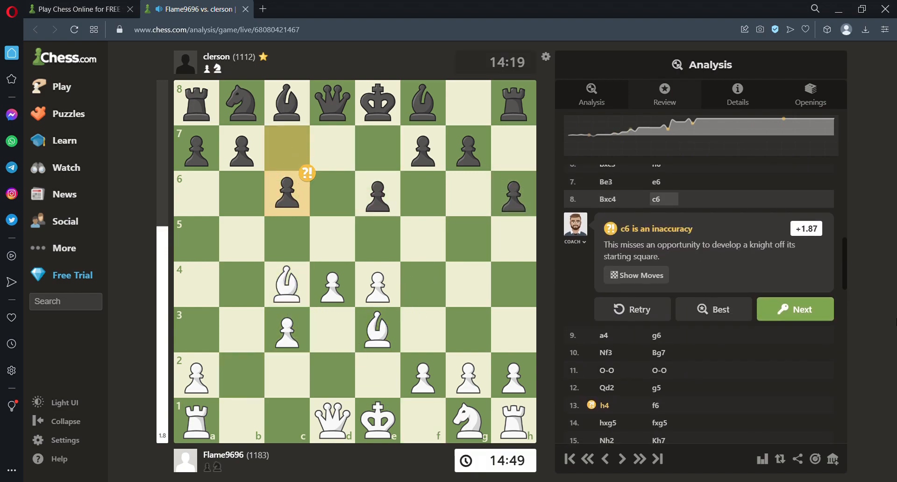
click(794, 309)
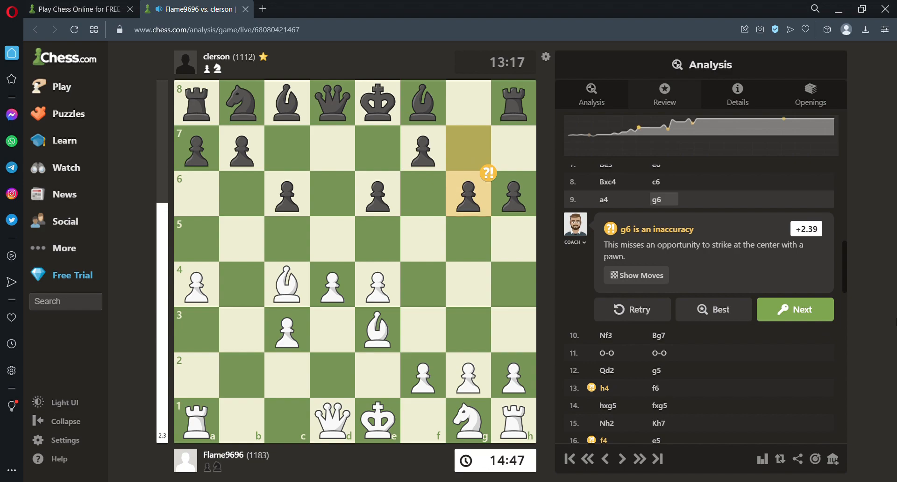
click(794, 309)
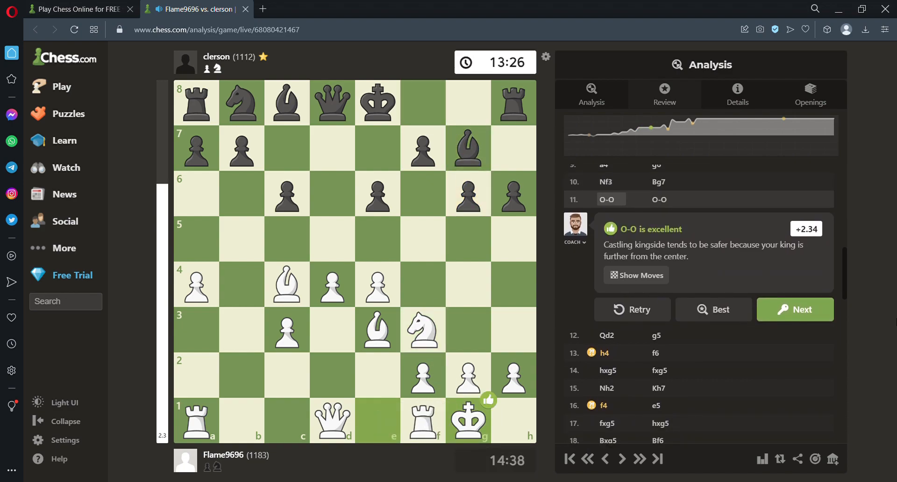
click(794, 309)
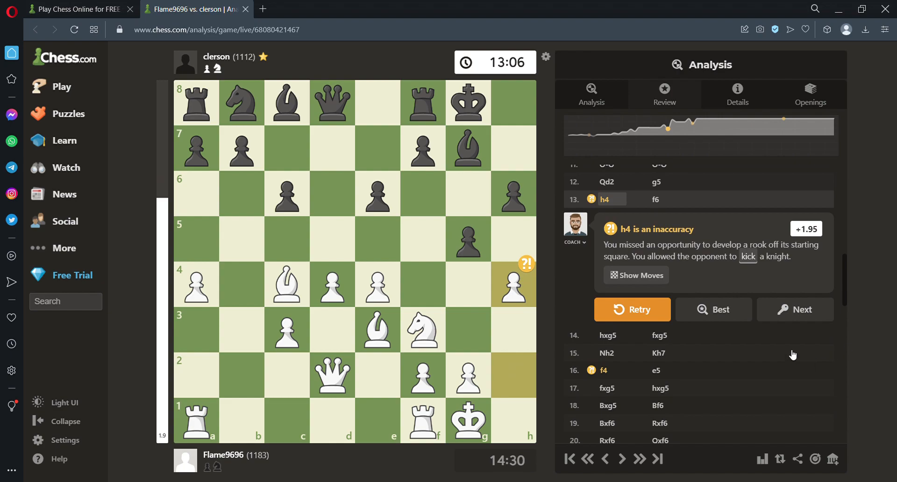
click(632, 309)
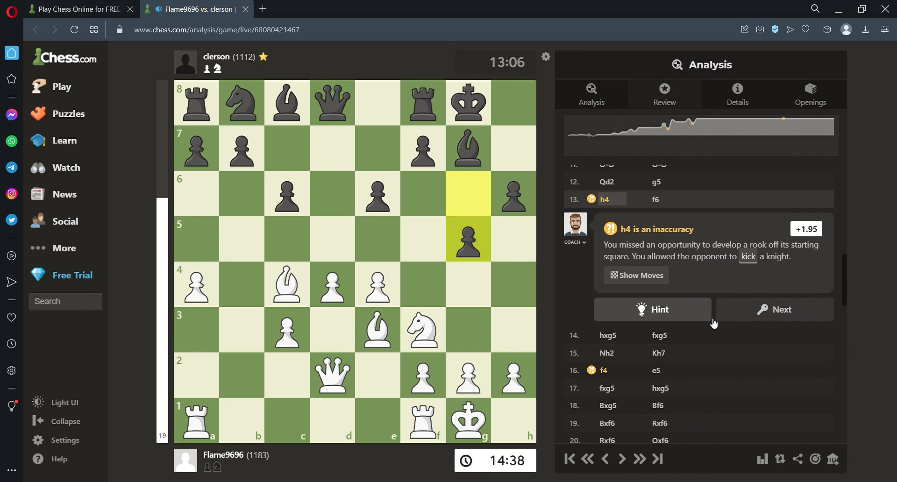
click(635, 275)
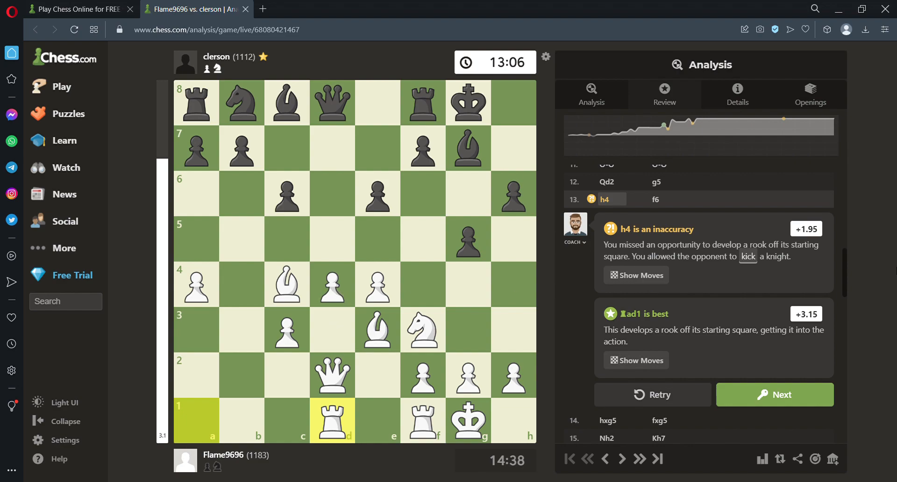
Step: Step through f6, Nh2, Kh7, show e5 over f4, then reach fxg5
click(773, 395)
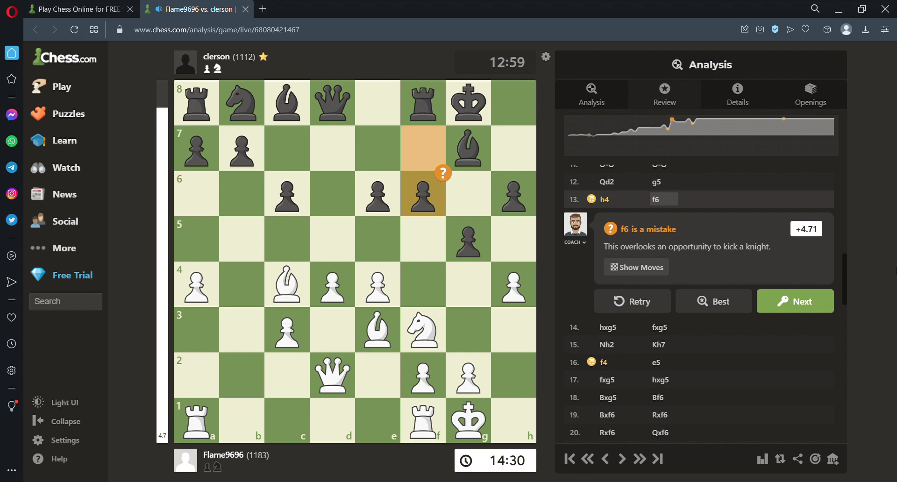
click(794, 301)
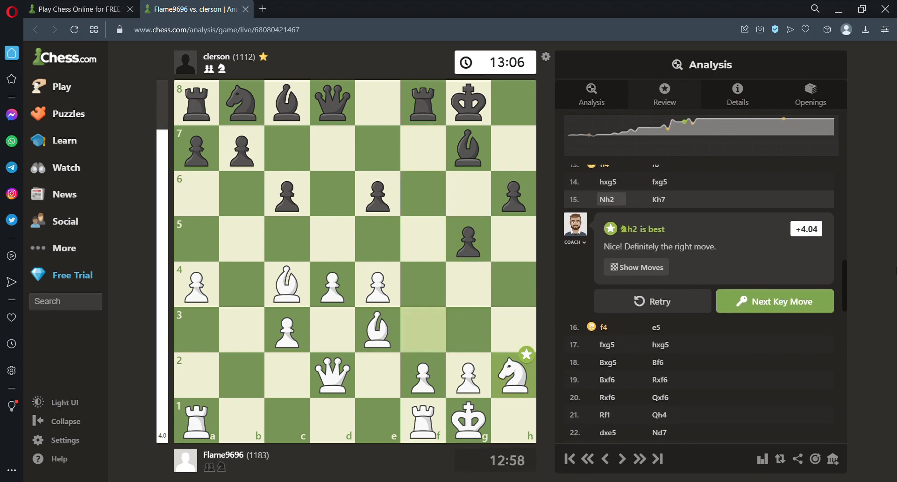
click(774, 301)
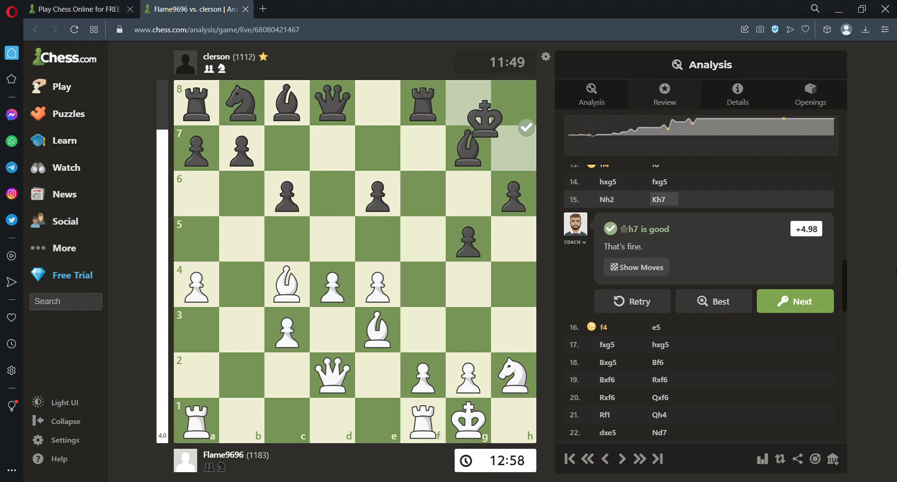
click(794, 301)
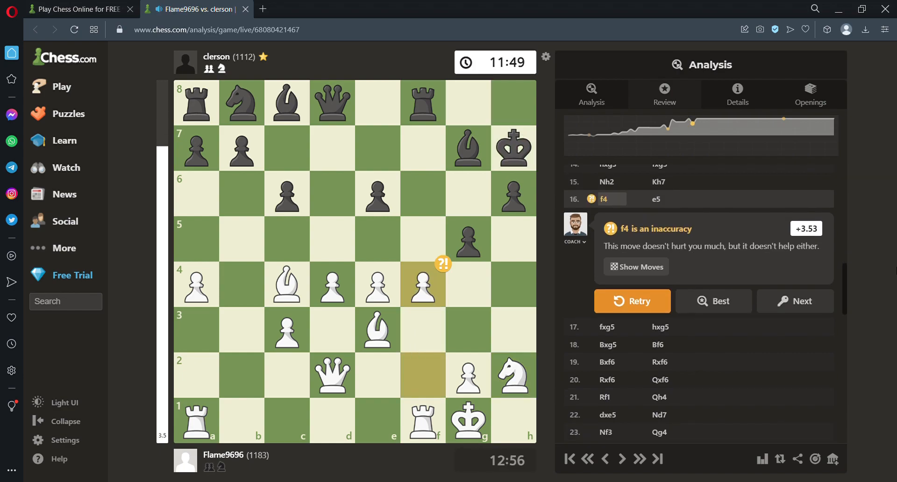
mouse_move(721, 316)
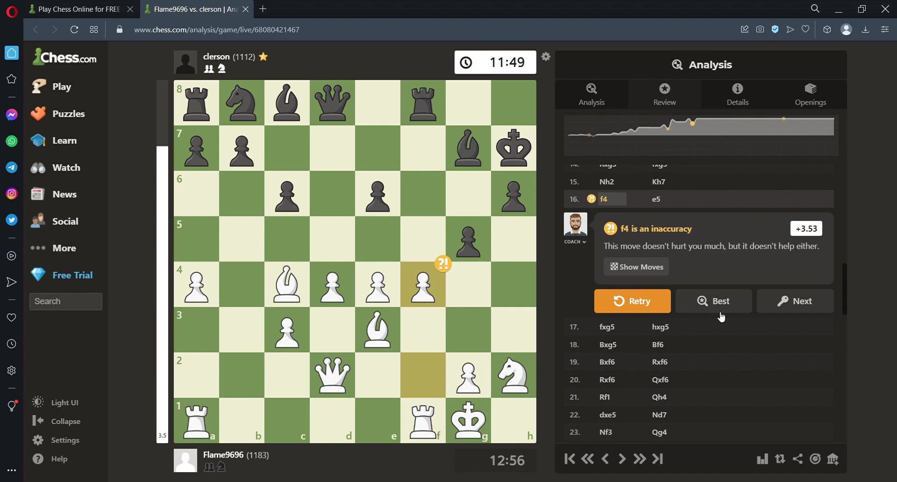
click(713, 301)
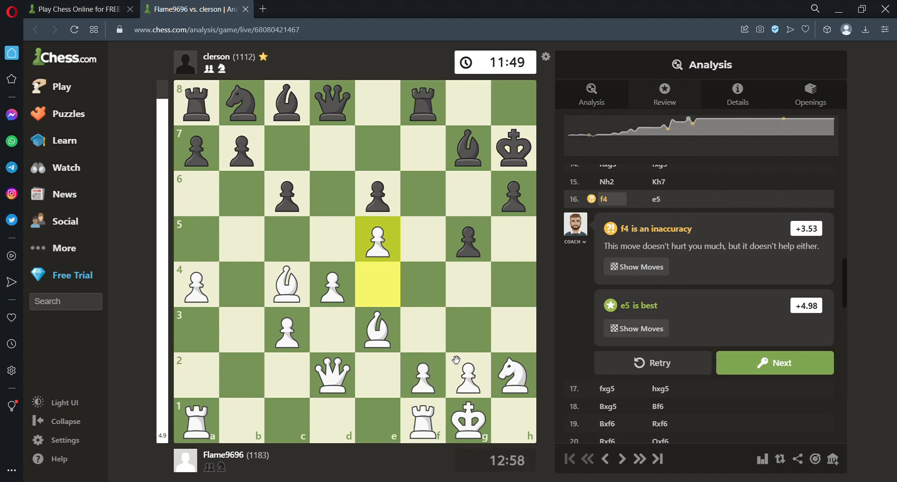
mouse_move(487, 186)
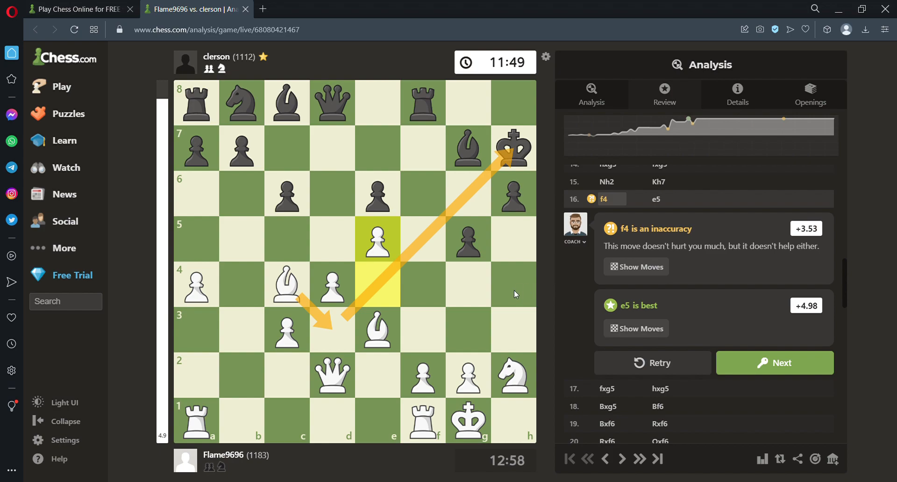
click(774, 361)
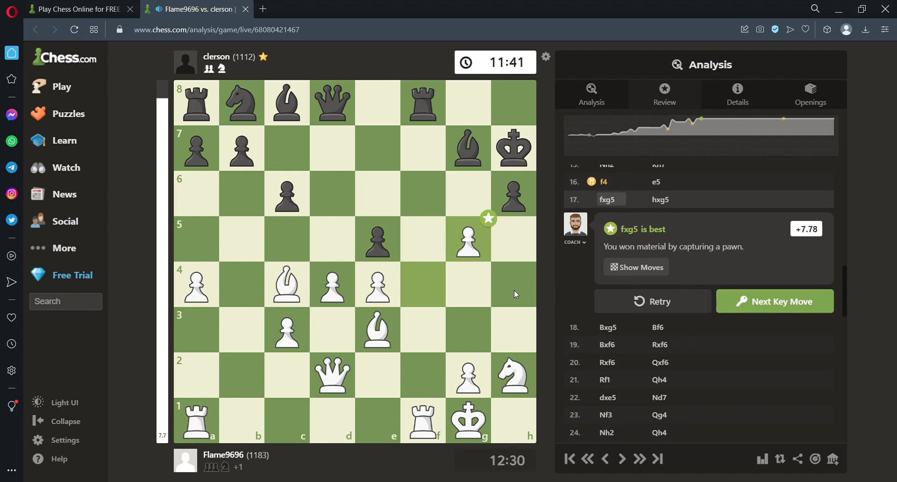
Step: Step to 26...Kg5 and Kf4, then show Kf6 as the better defence
click(774, 302)
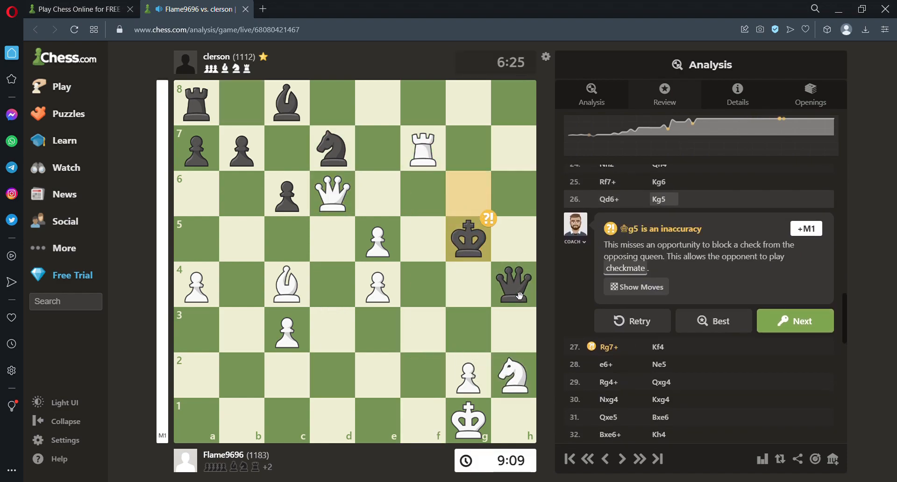
click(794, 321)
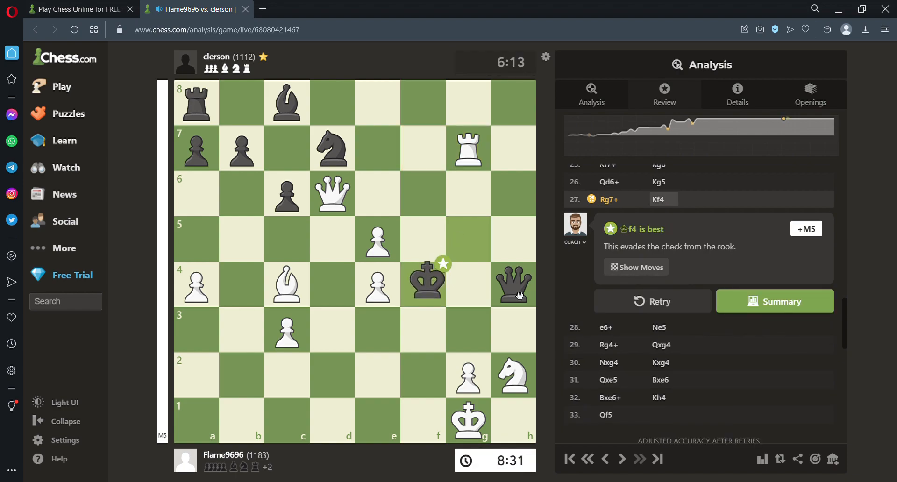
click(604, 459)
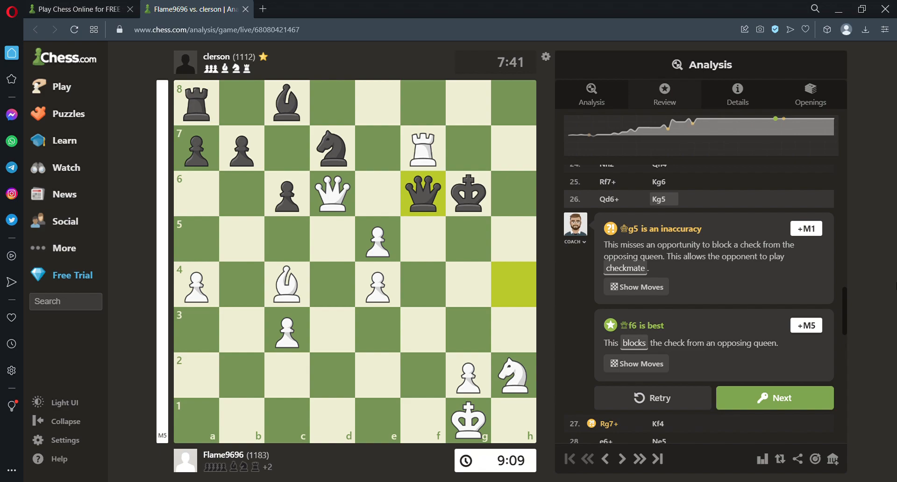
click(774, 397)
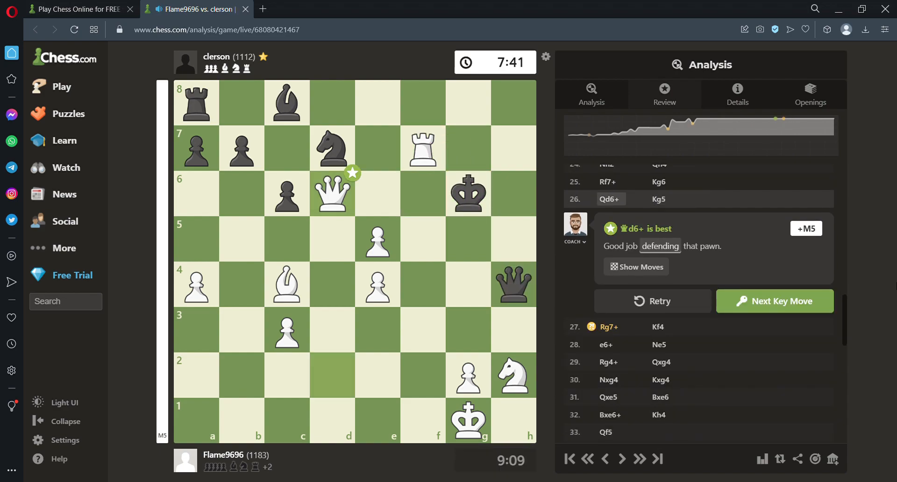
click(774, 301)
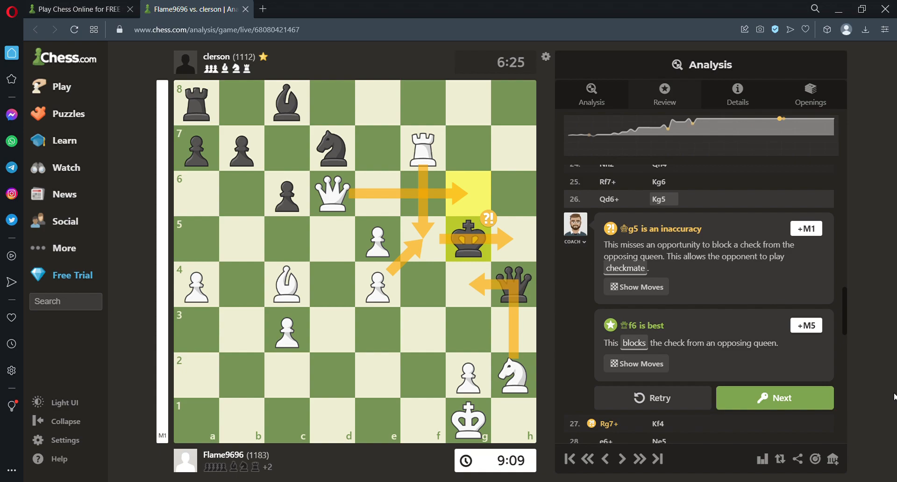
Step: Step from 28.e6+ through Ne5, Qxg4, Qxe5 and Kh4 to 33.Qf5
click(774, 398)
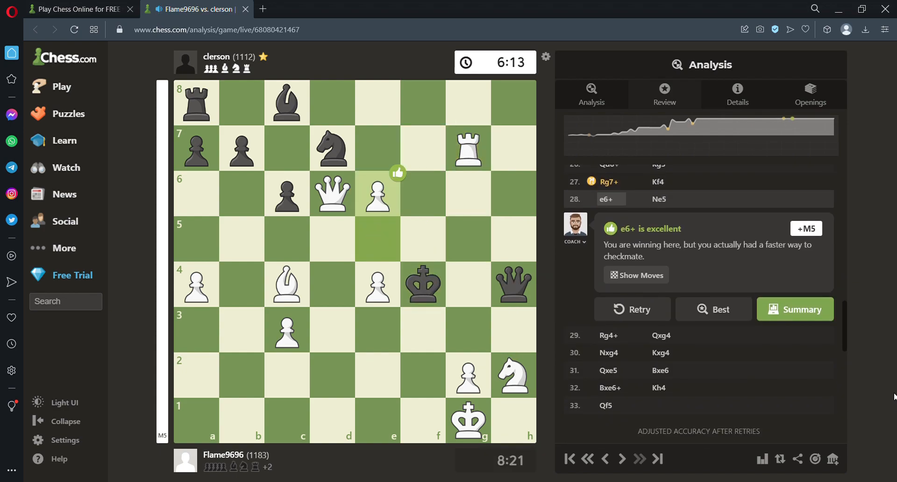
click(622, 458)
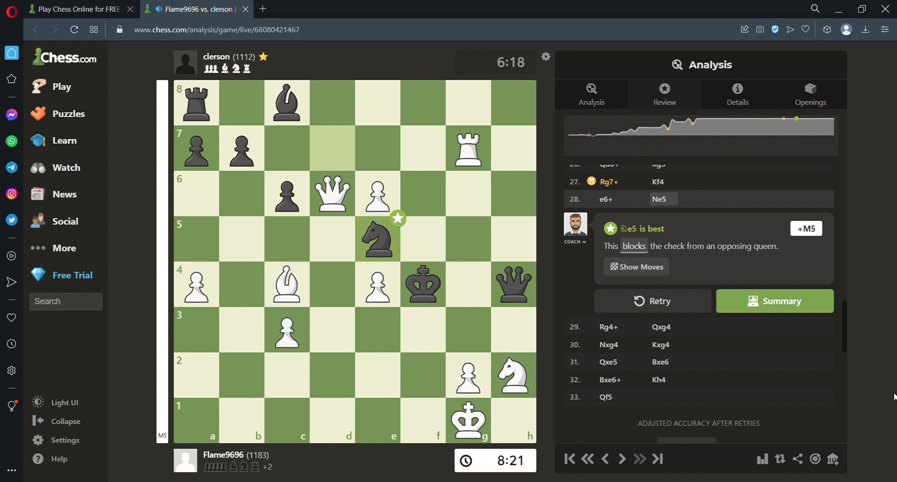
click(622, 459)
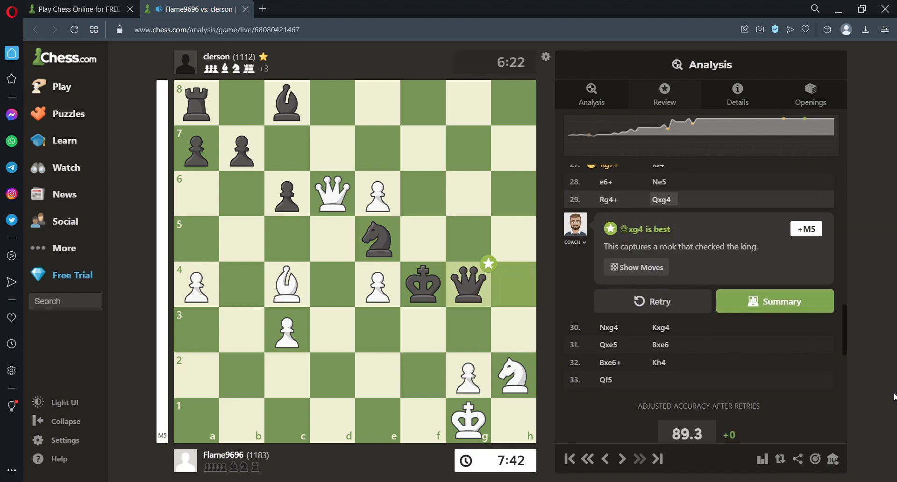
click(622, 460)
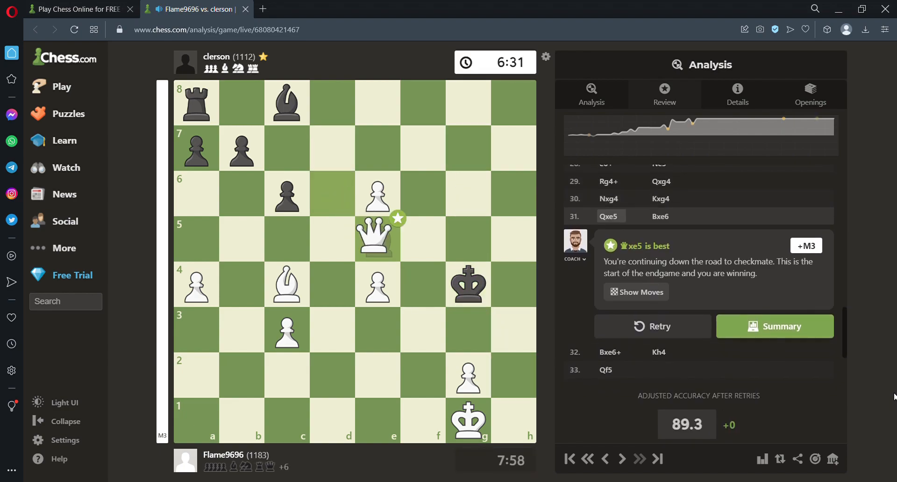
click(622, 458)
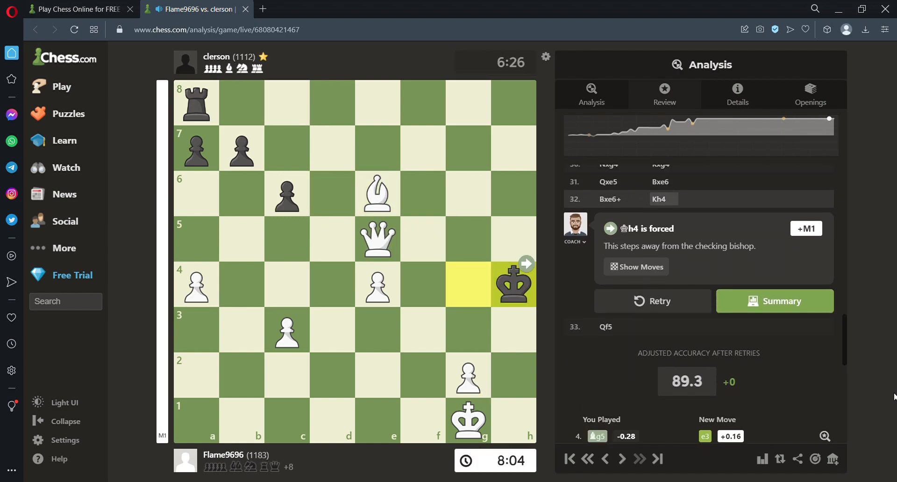
click(622, 459)
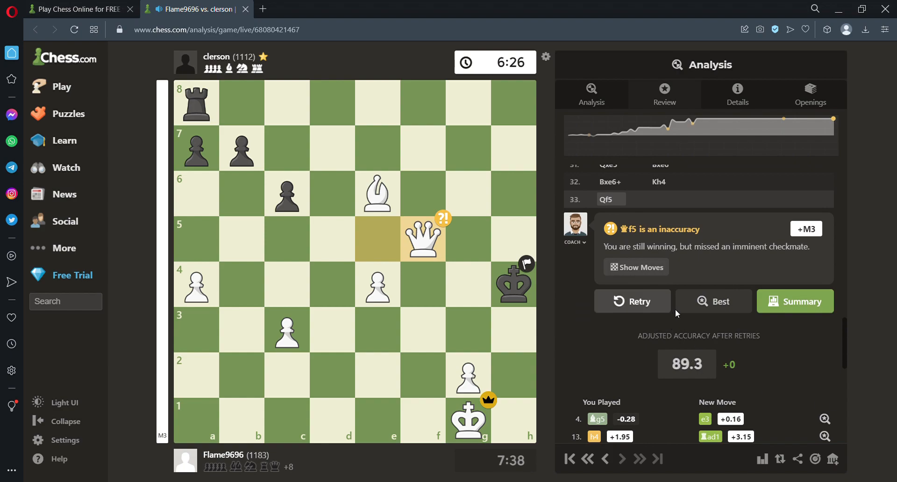
Step: Show the engine's best move g3#, checkmate, on the 33.Qf5 inaccuracy
click(713, 301)
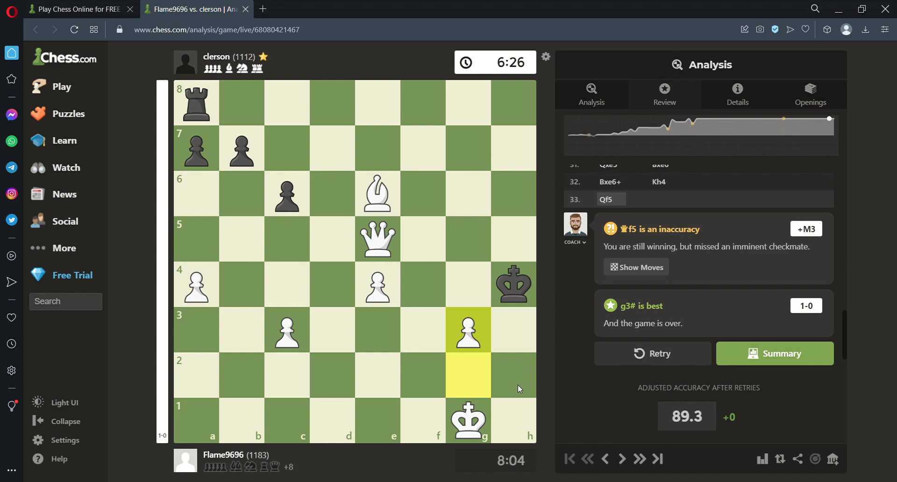
mouse_move(486, 299)
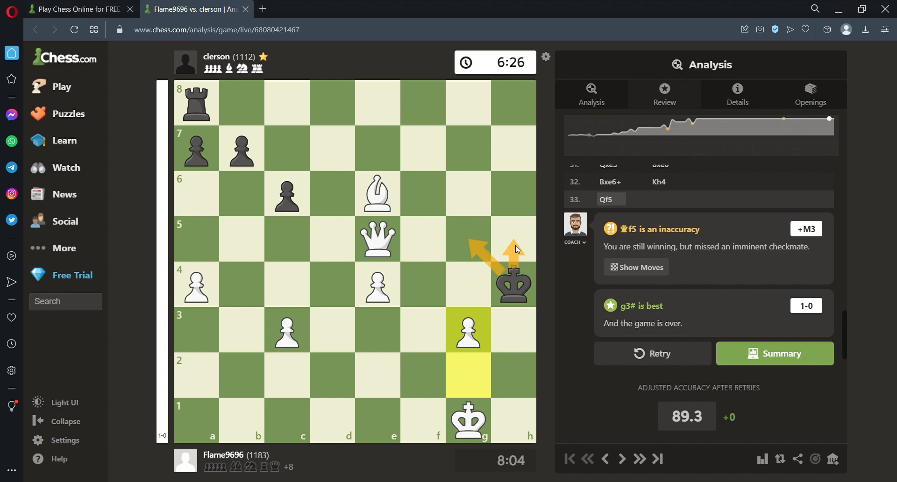
mouse_move(506, 351)
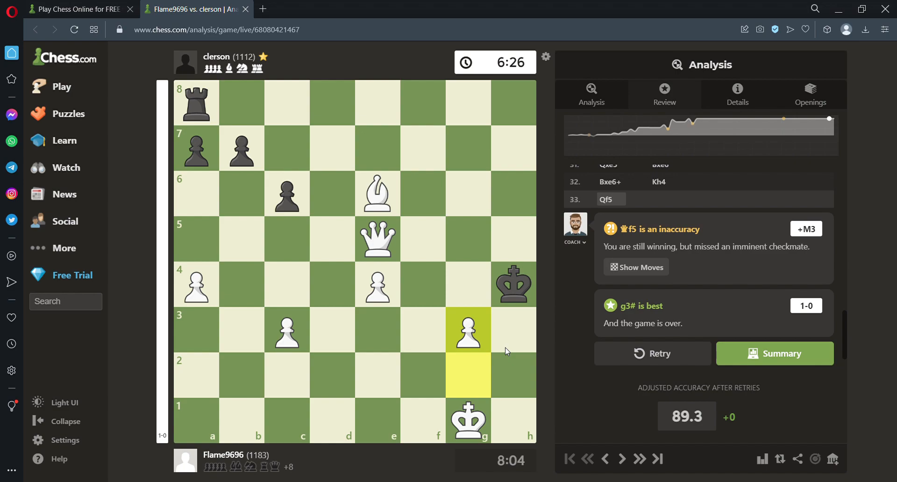